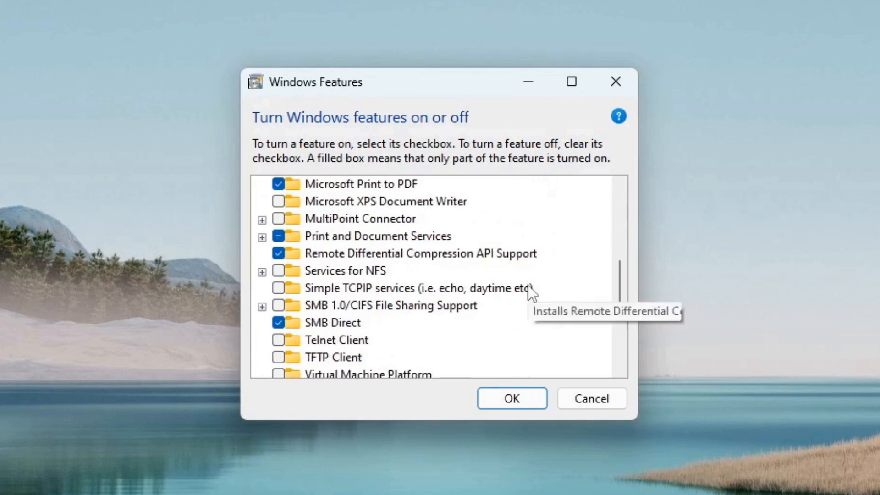
- Tick Virtual Machine Platform and Windows Subsystem for Linux in Windows Features and confirm
scroll("down", 3)
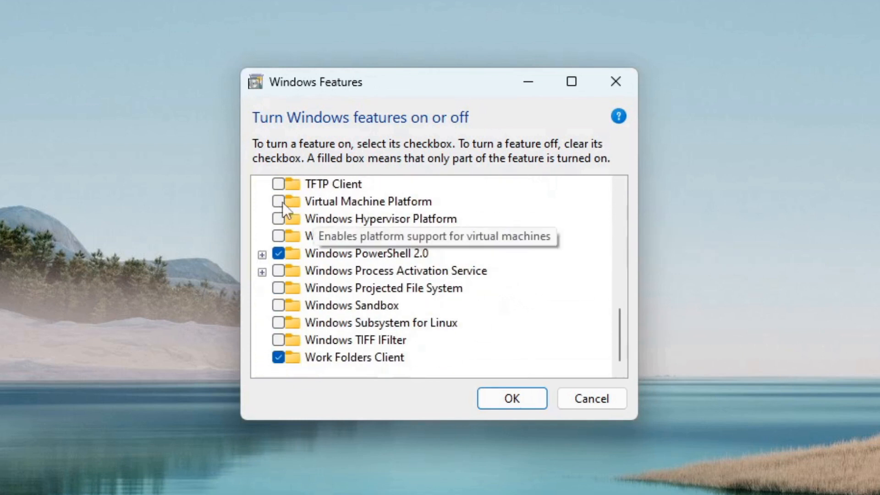
left_click(279, 201)
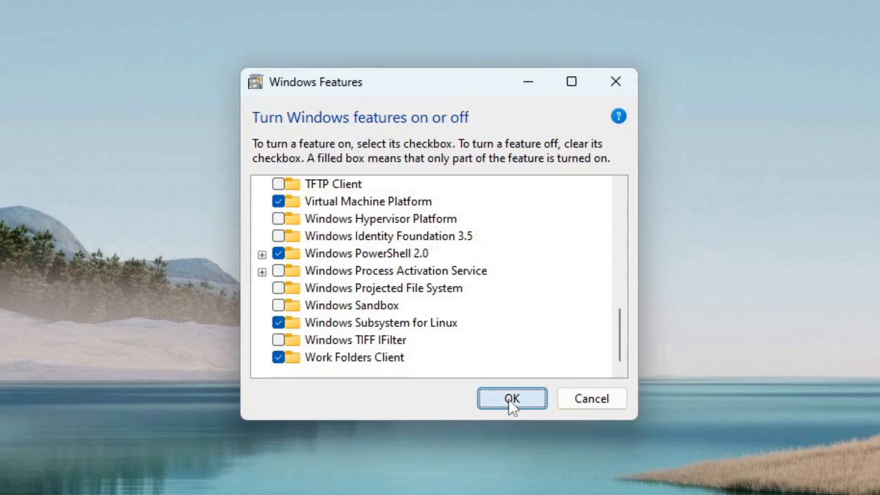
left_click(511, 398)
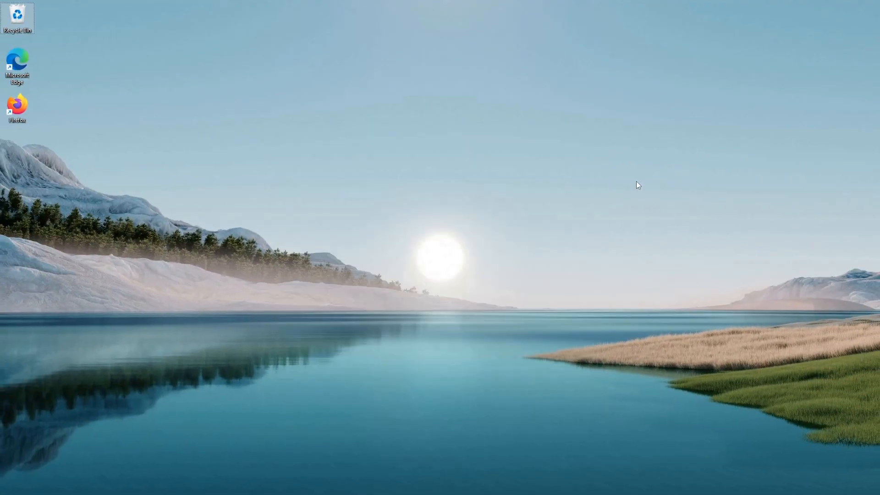
- In an administrator Command Prompt, run wsl --set-default-version 2
type("cmd")
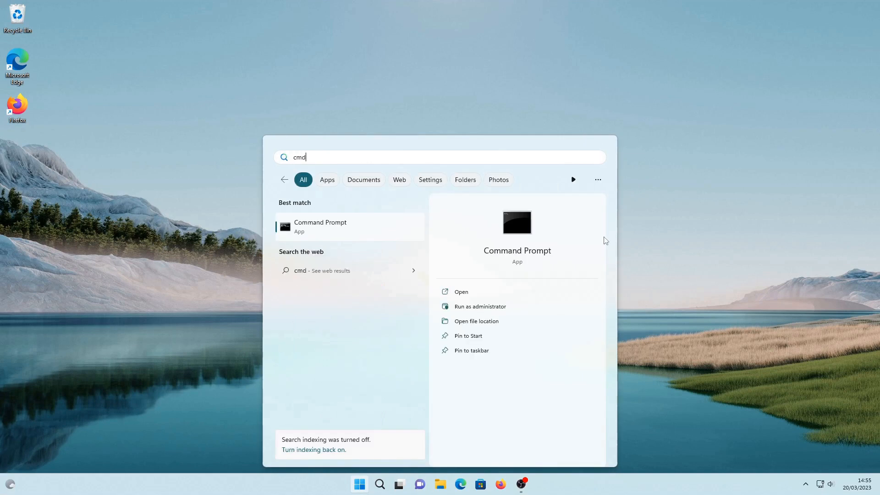
left_click(479, 306)
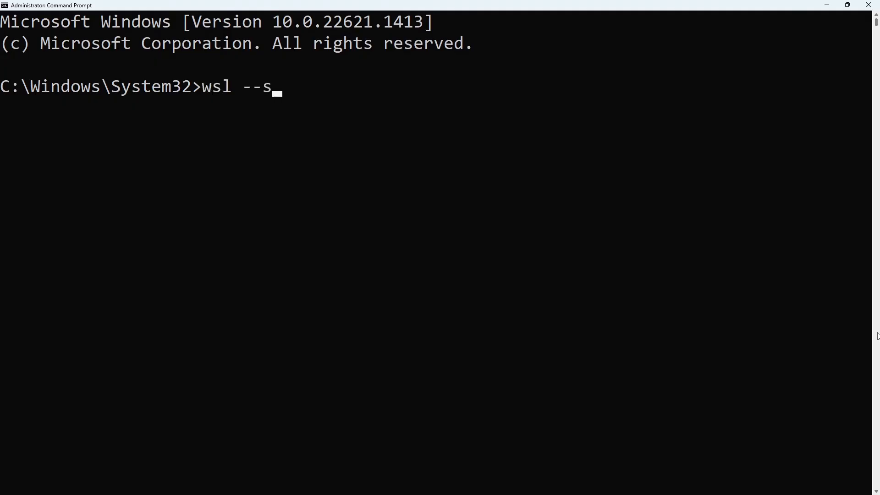
type("et-")
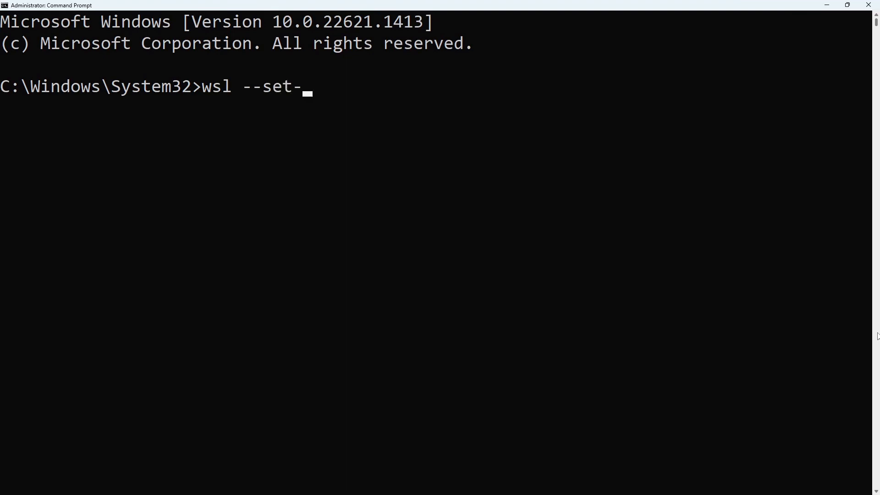
type("default")
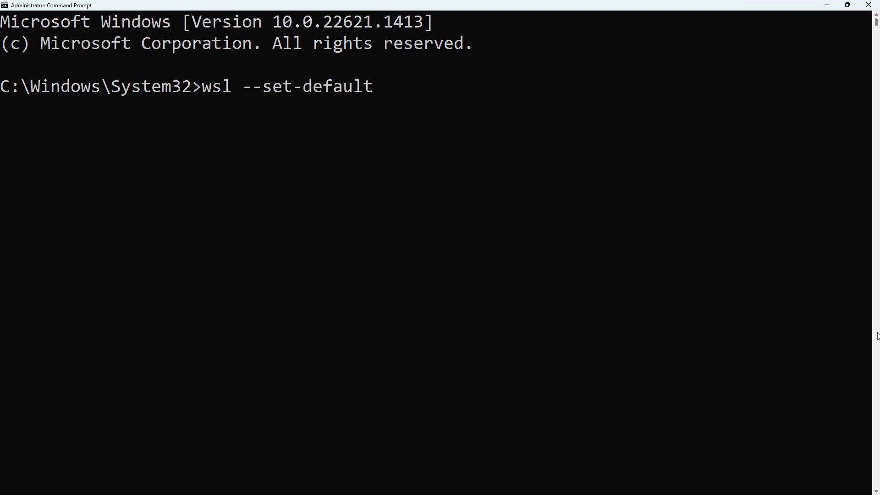
type("-version 2")
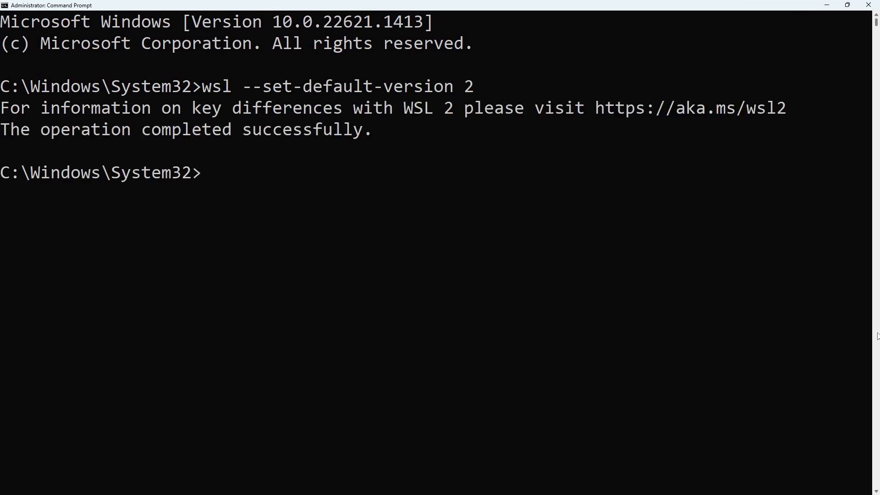
type("wsl --")
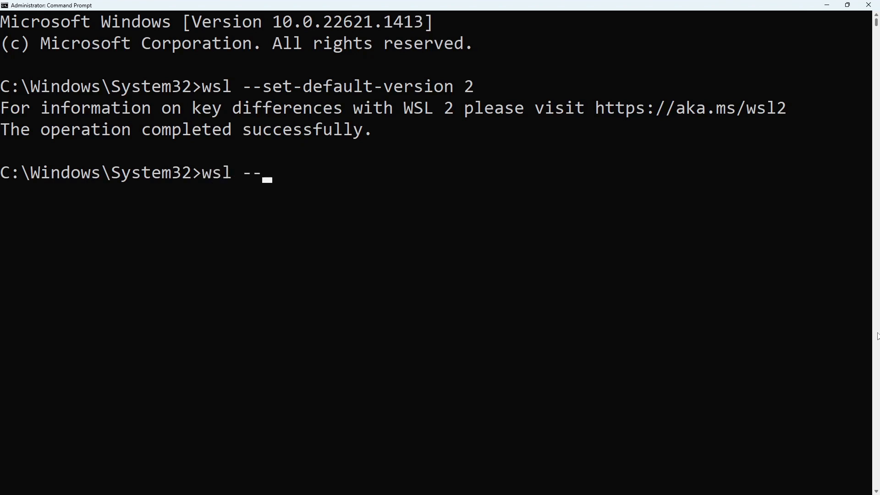
- List available distributions with wsl --list --online, then run wsl --install -d Ubuntu
type("list --online")
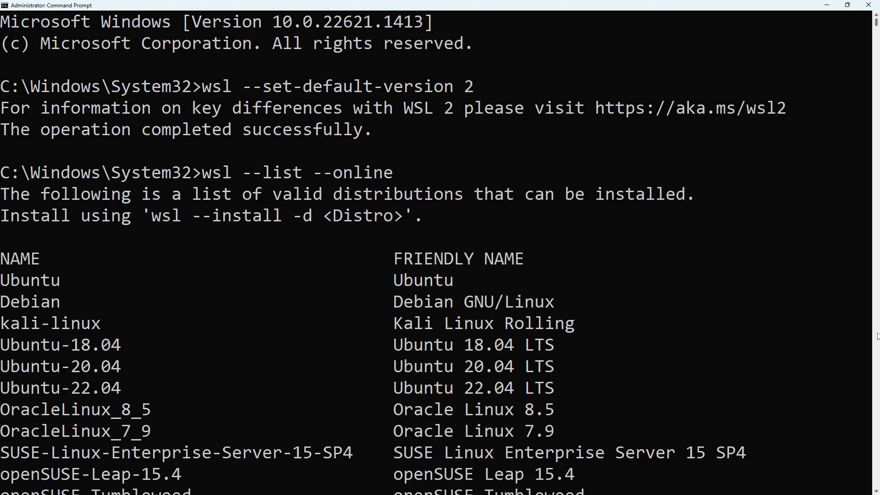
scroll("down", 3)
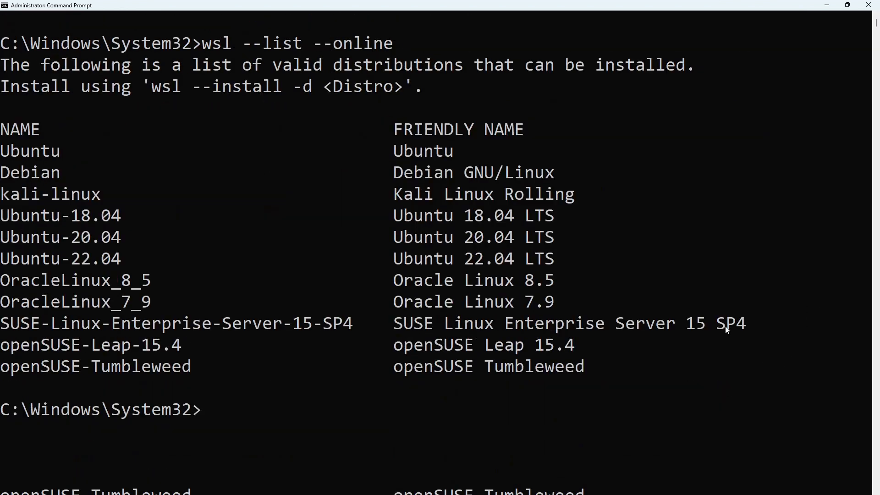
type("wsl --install")
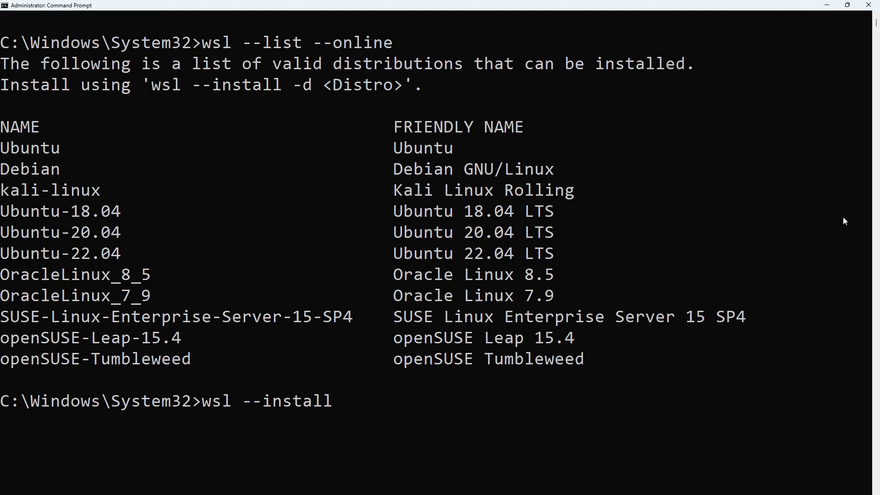
type("-d U")
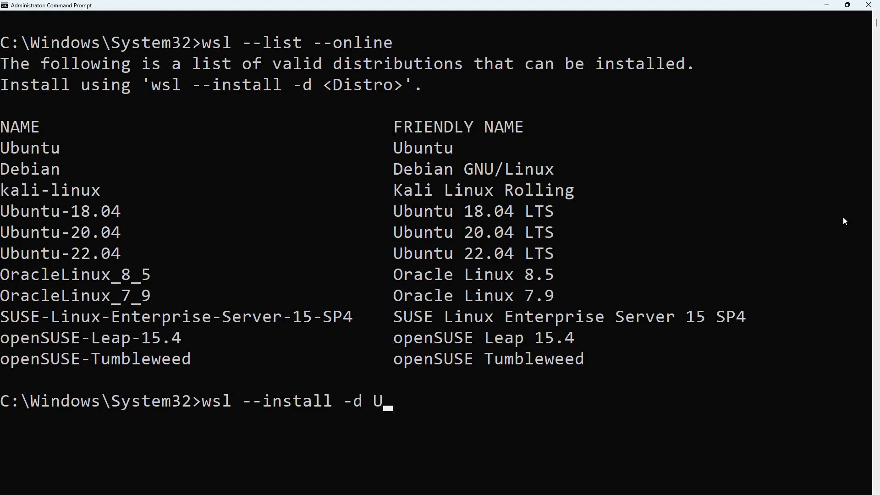
type("buntu")
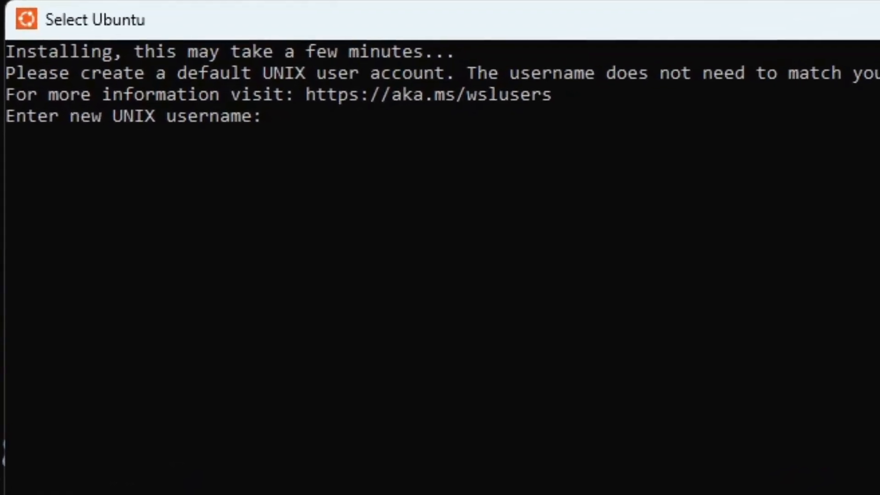
- Create UNIX user 'nimda', then run sudo apt-get update && sudo apt-get upgrade
type("nimda")
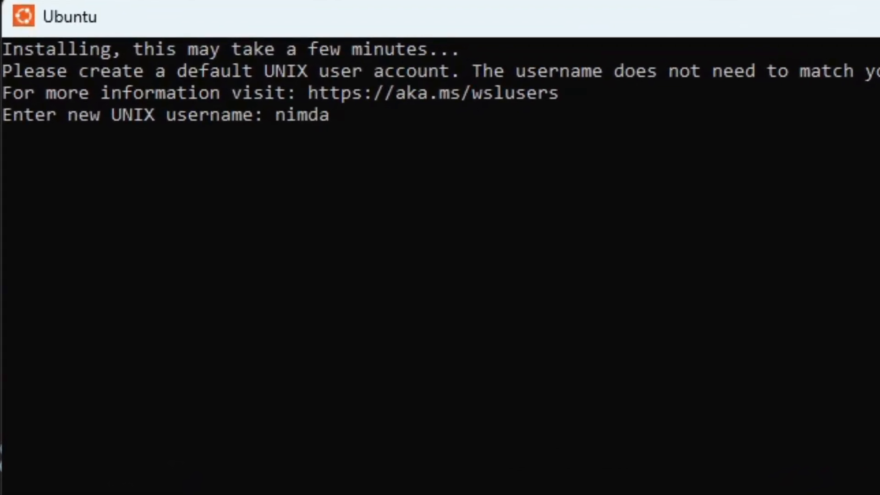
key("Enter")
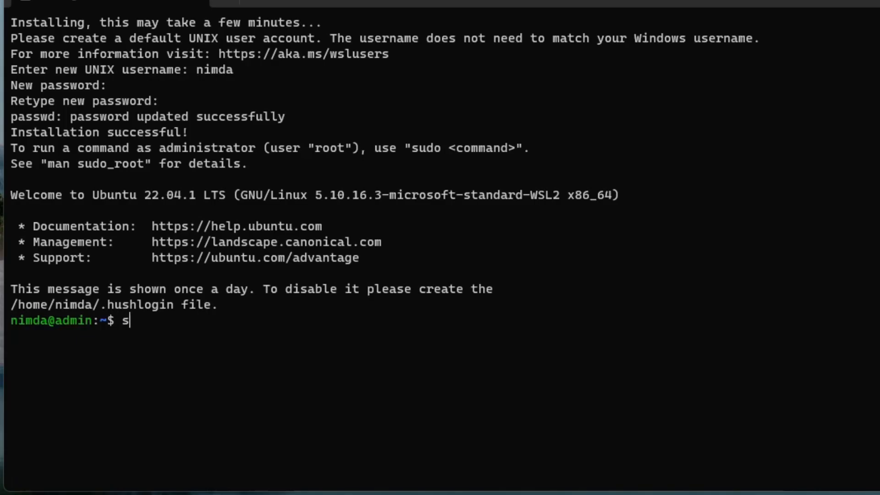
type("udo apt-g")
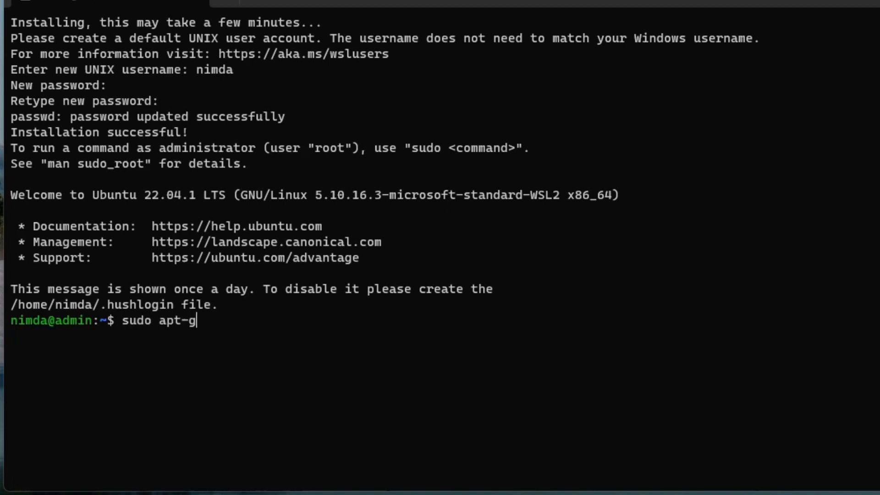
type("et update &")
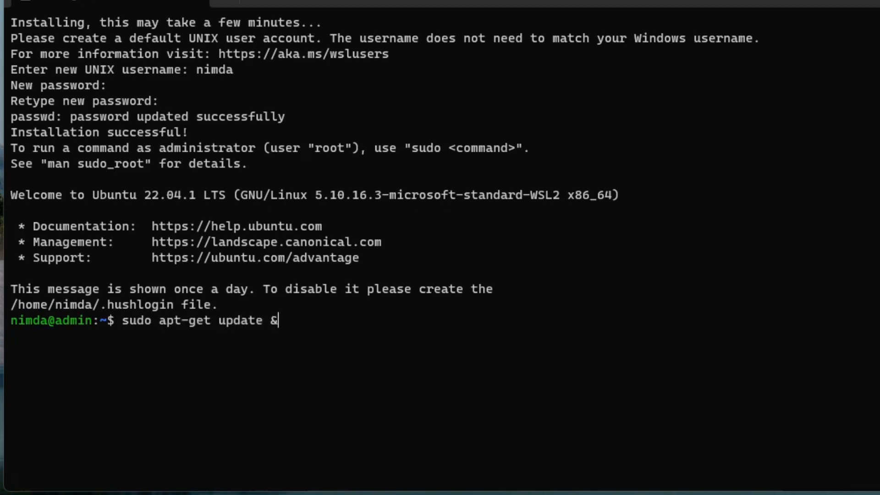
type("& sudo apt-")
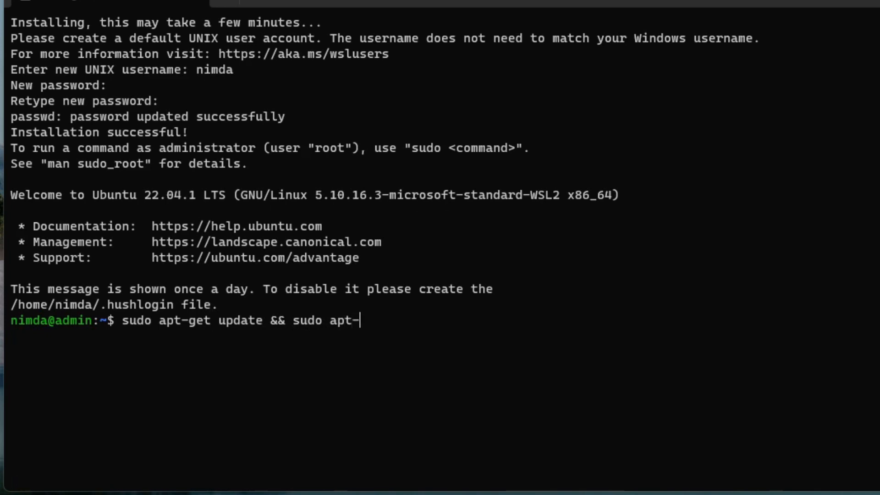
type("get upgrad")
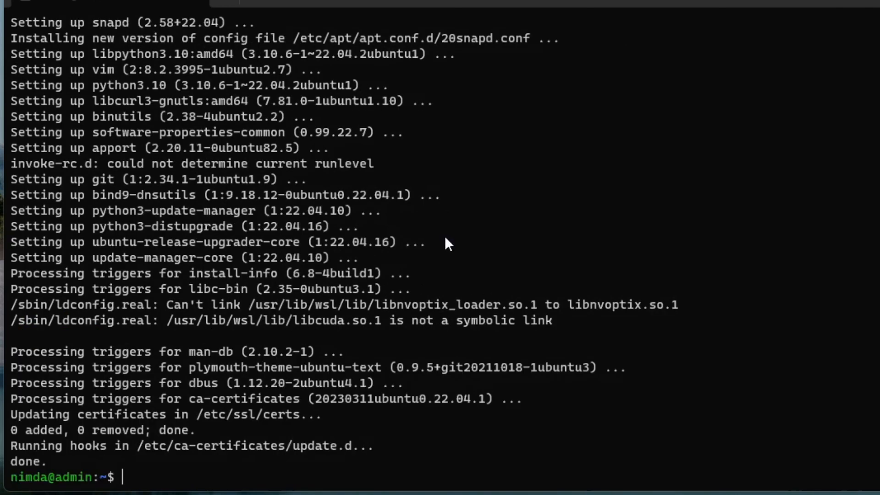
- Run sudo apt install software-properties-common -y in Ubuntu
type("sudo apt")
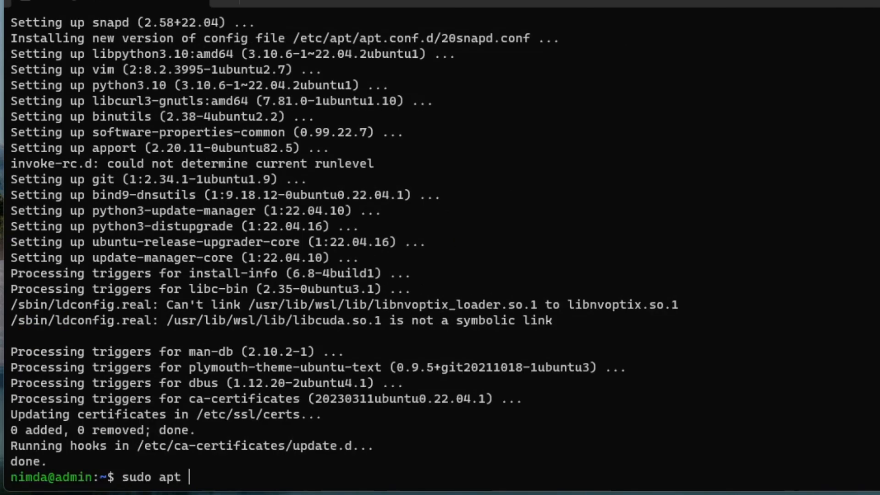
type("instasl")
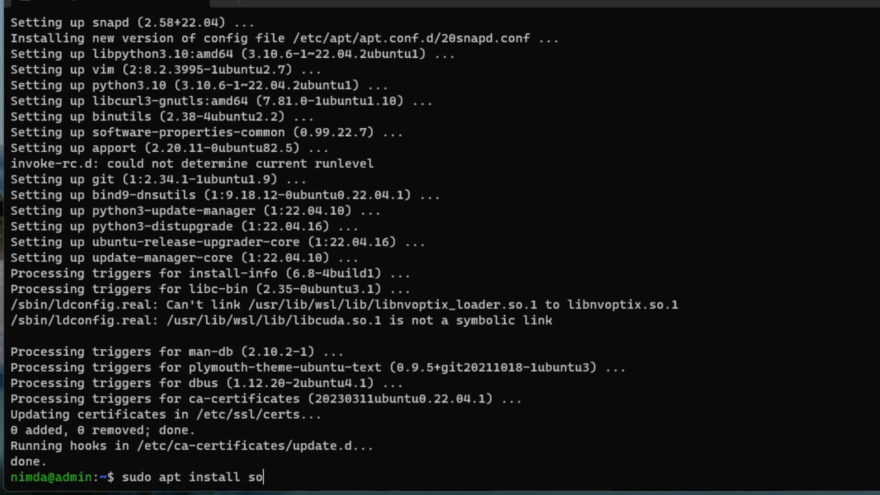
type("ftware")
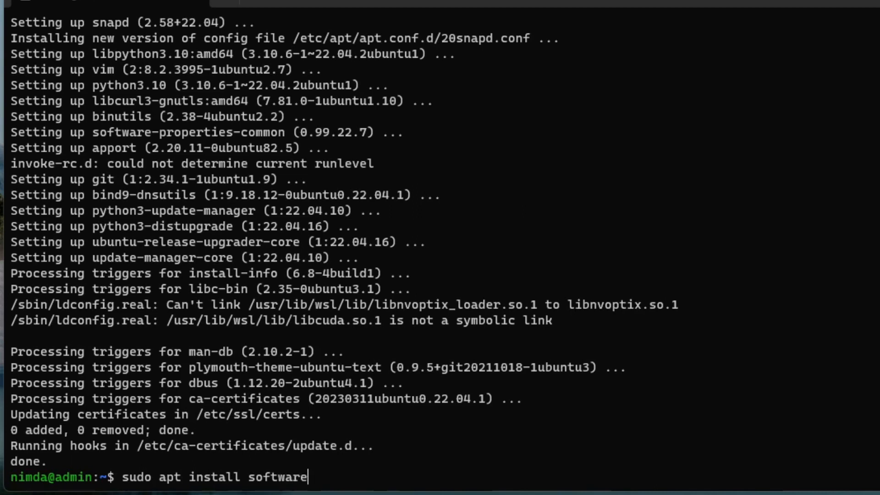
type("-p")
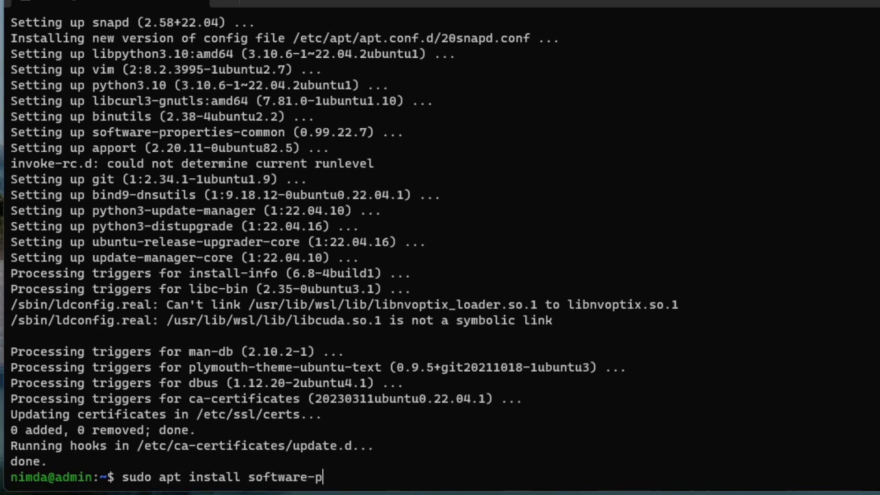
type("roperties")
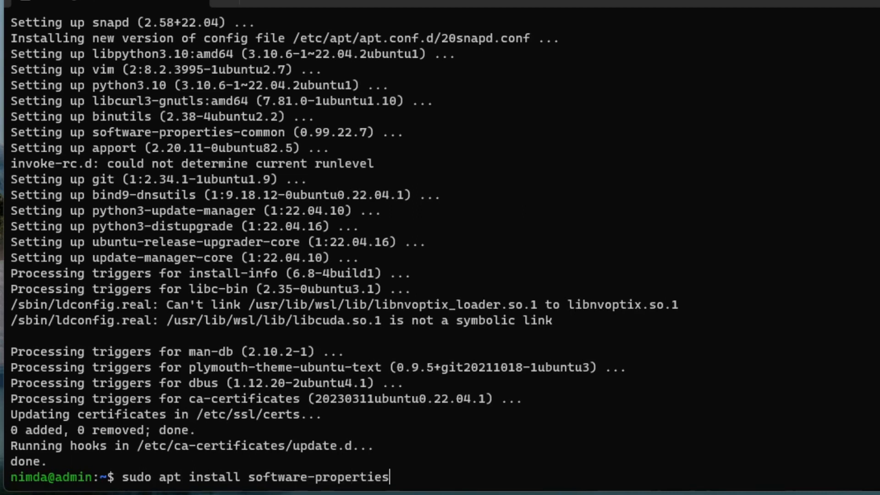
type("-com")
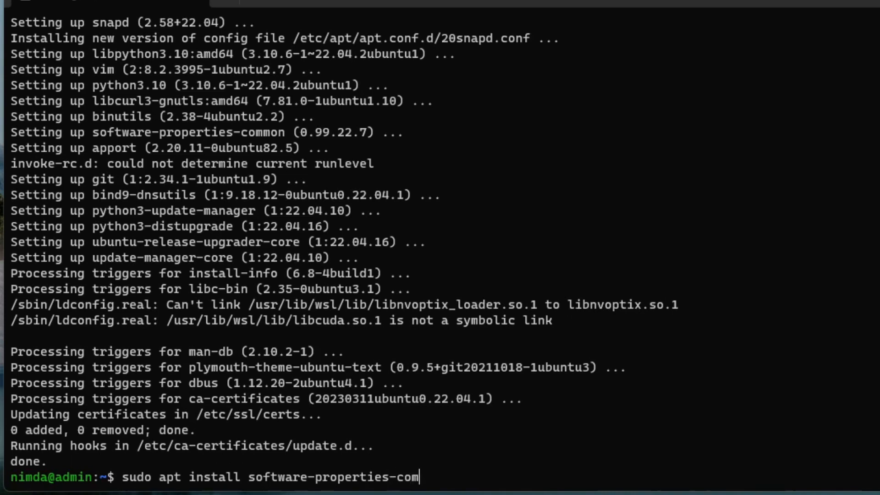
type("mon -y")
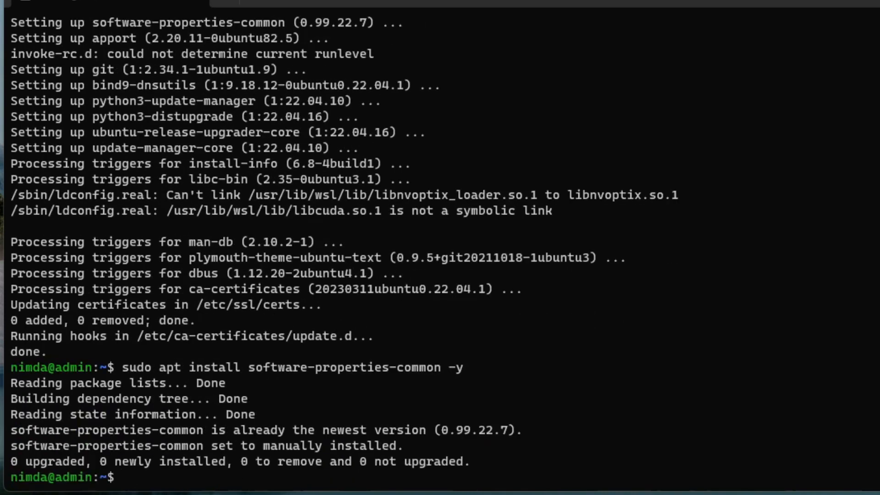
type("s")
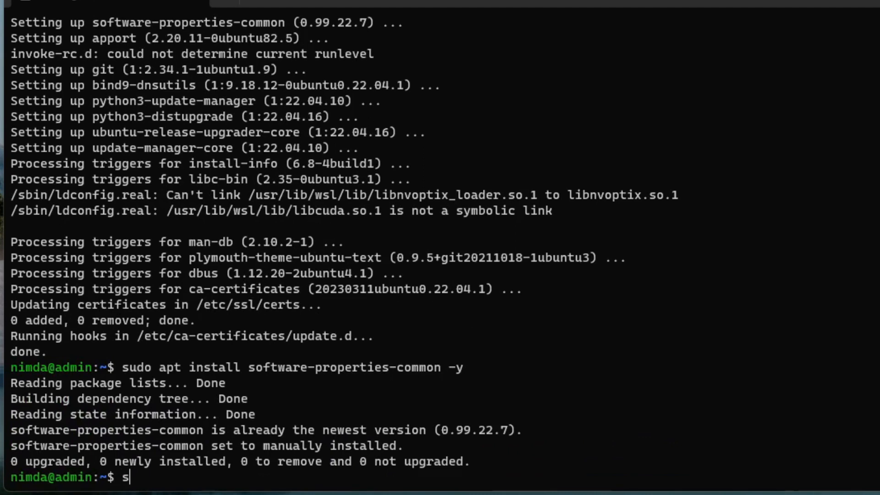
- Add the ppa:deadsnakes/ppa repository with sudo add-apt-repository -y
type("udo a")
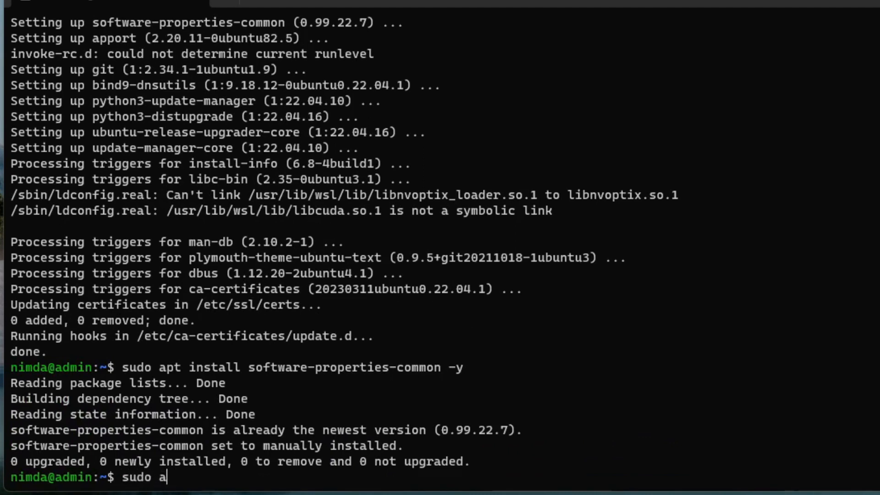
type("dd-apt-repository pp")
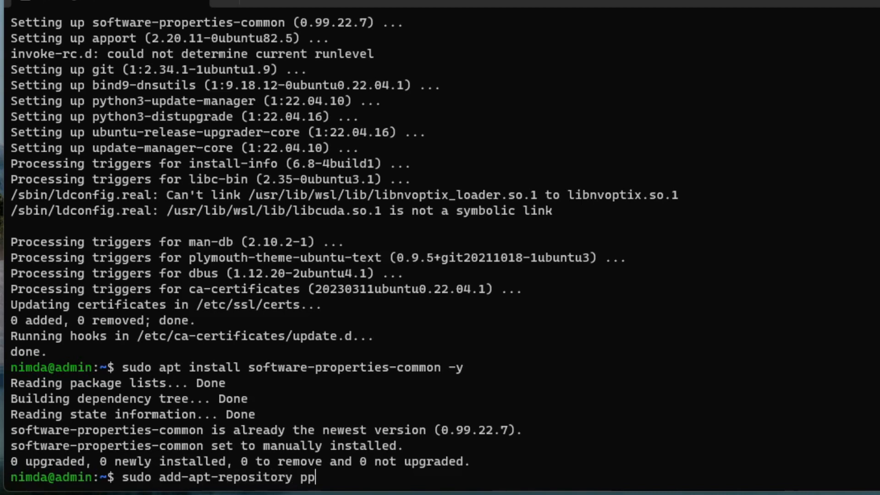
type("a:deads")
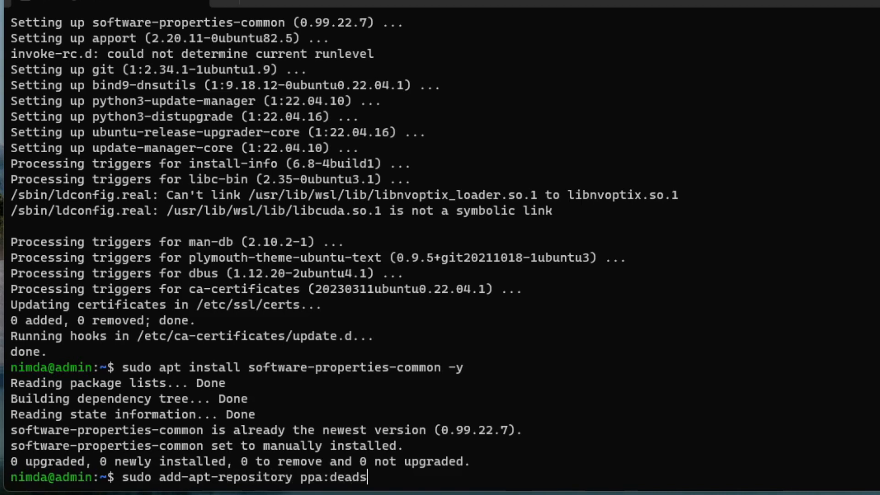
type("nakes/pp")
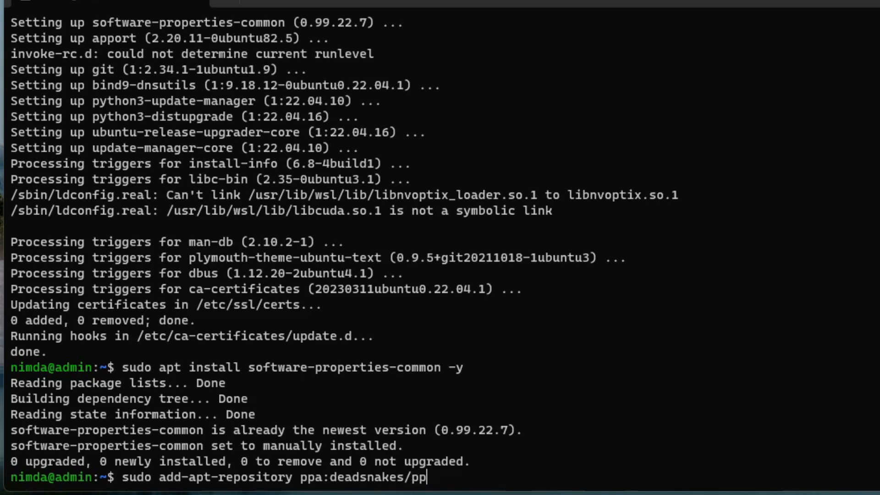
type("a -y")
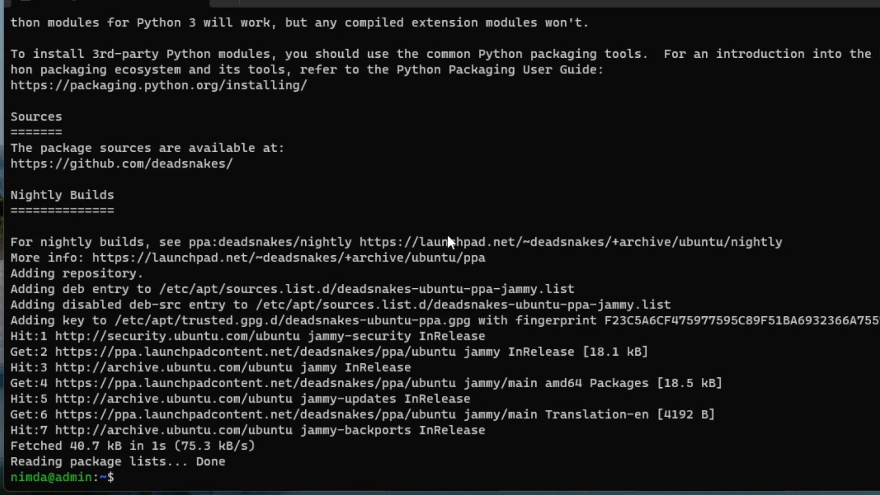
type("sudo apt install python3.10 python3.10-ve")
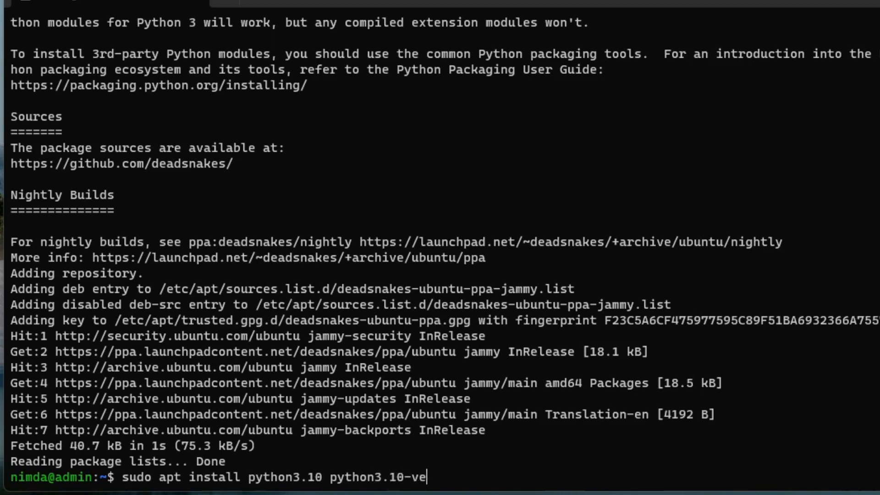
- Type an apt install for python3.10-venv, python3-pip, git, python3.10-tk, ffmpeg, libsm6, libxext6
type("nv python3")
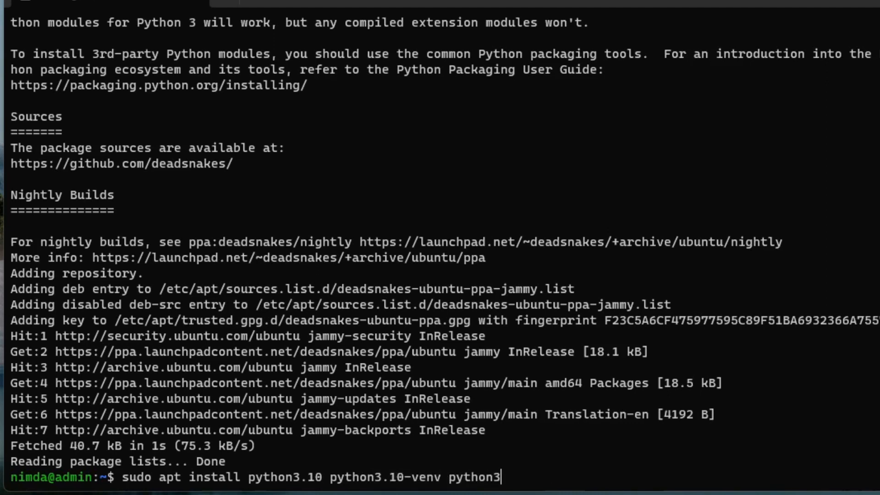
type("-pip")
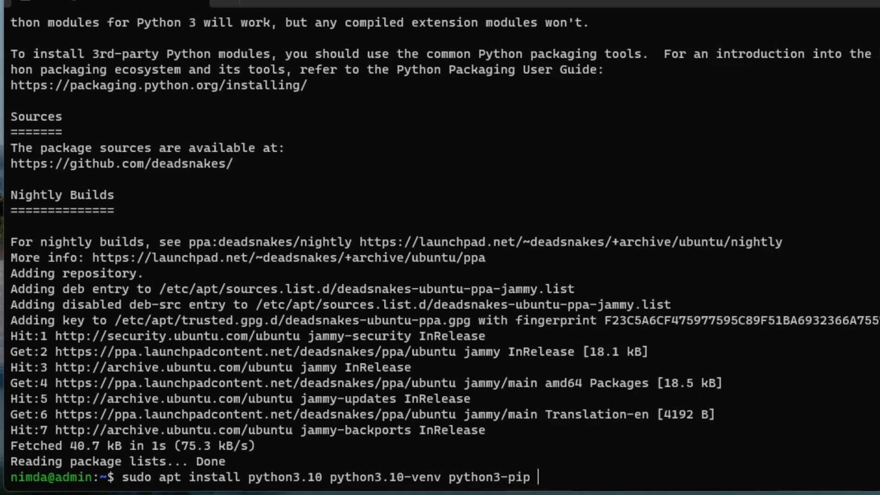
type("git python3.10-tk")
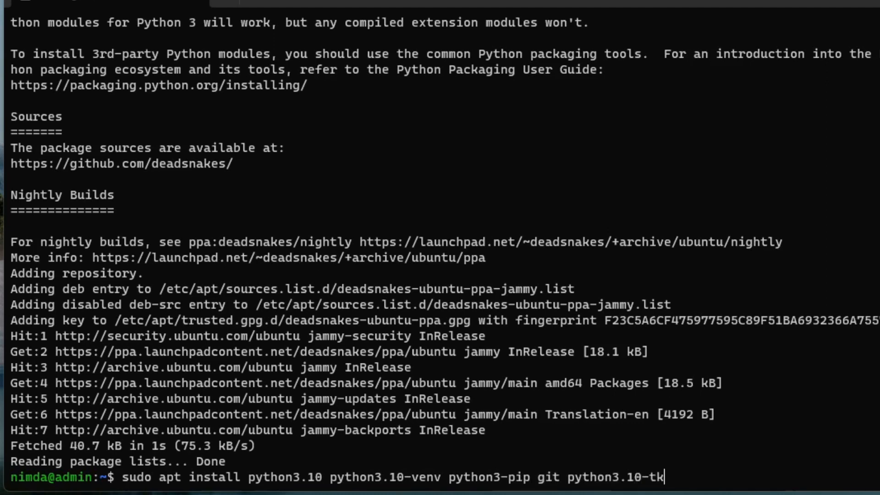
type("ffm")
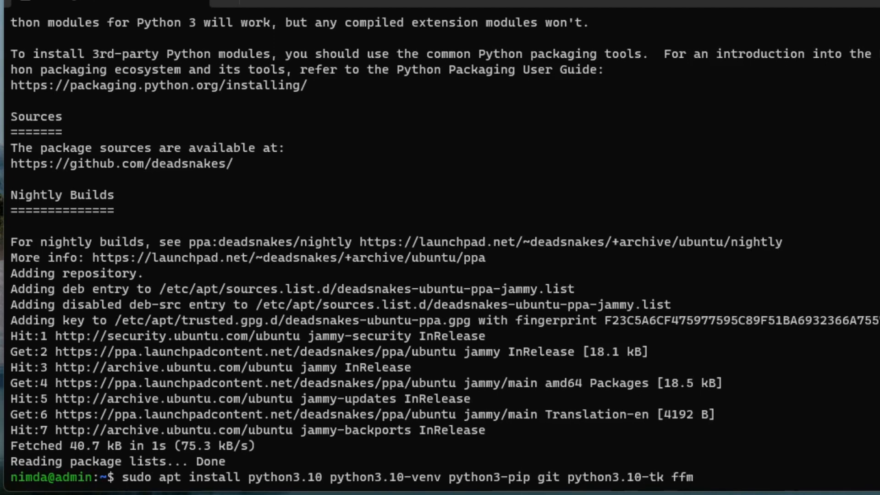
type("peg")
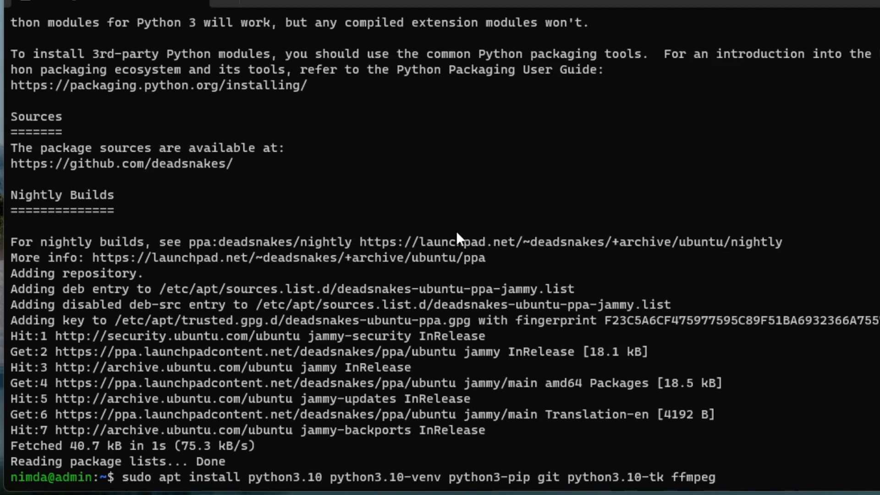
type("libsm6 lib")
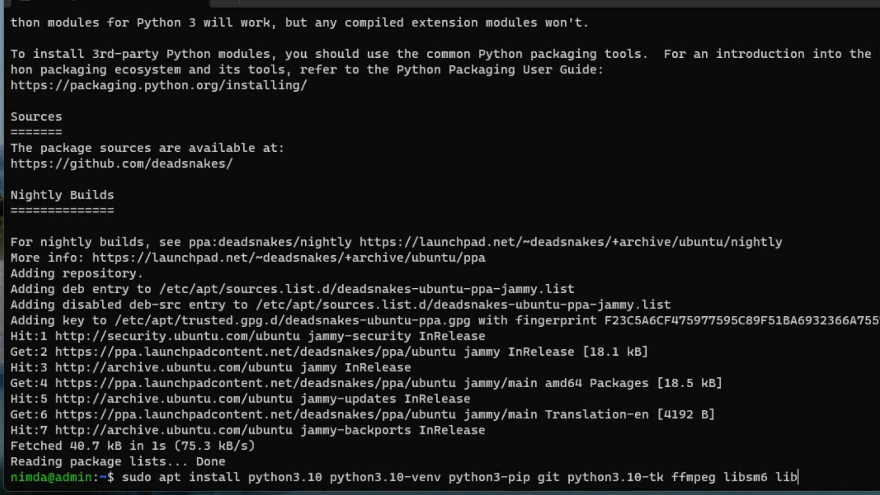
type("xext6")
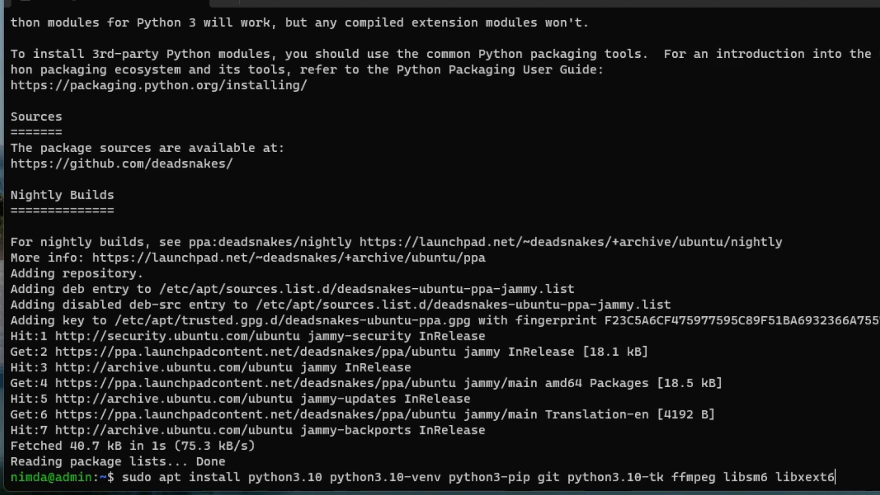
type("libgl")
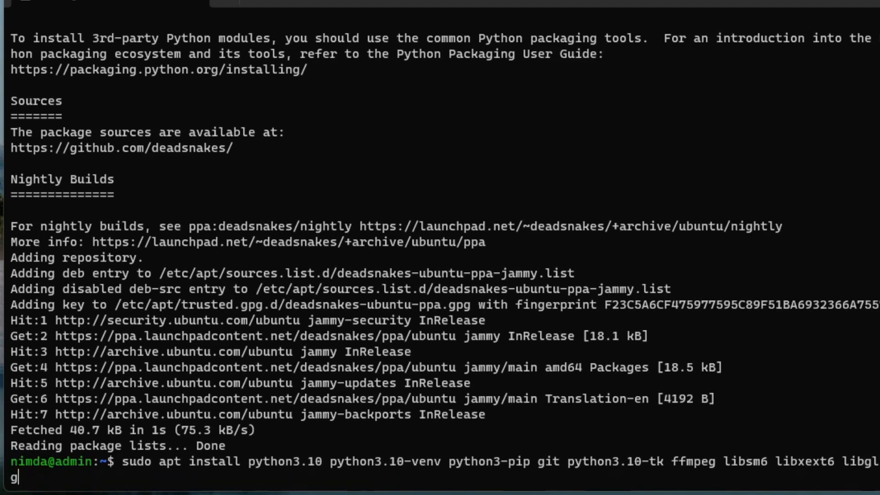
- Run the Python package install, then type sudo apt install nvidia-cuda-toolkit
key("Return")
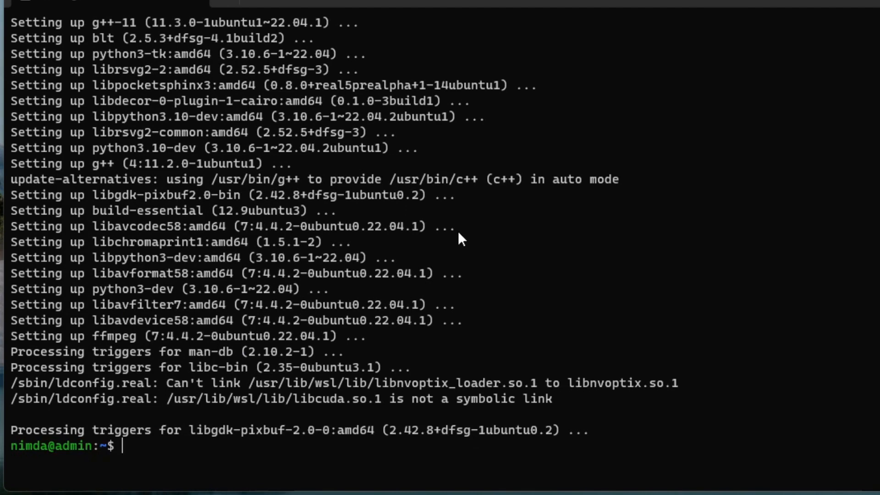
type("sudo apt insall")
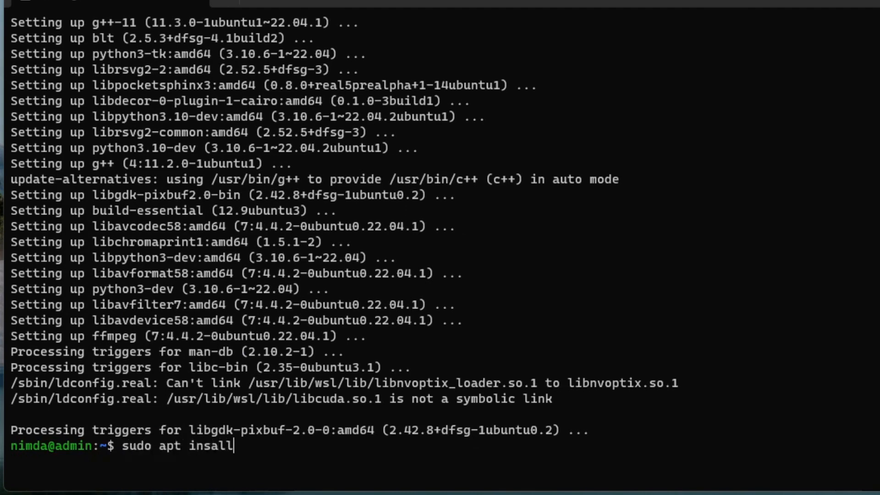
key("BackSpace")
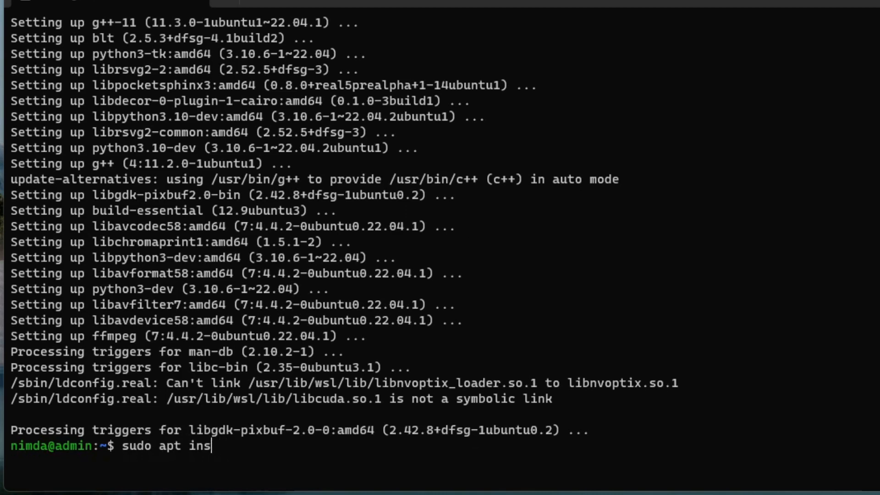
type("tall nvi")
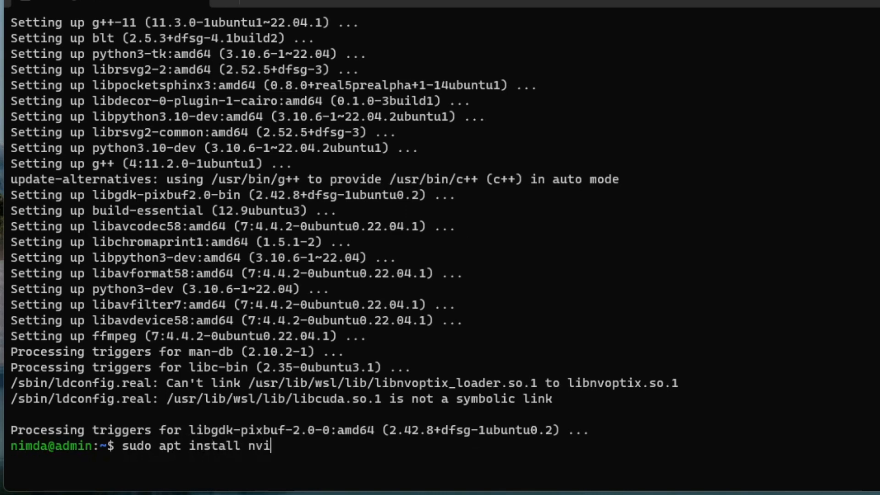
type("dia-cuda-took")
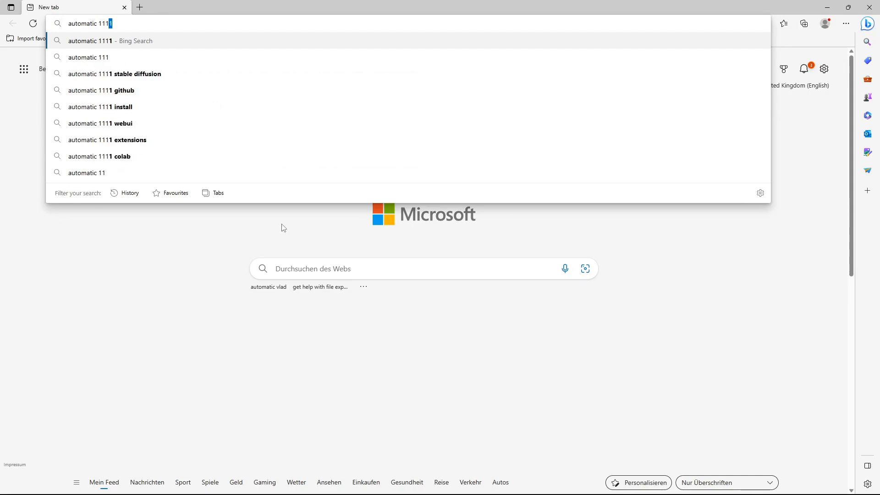
- Open AUTOMATIC1111's stable-diffusion-webui repository on GitHub and scroll through its README
left_click(101, 90)
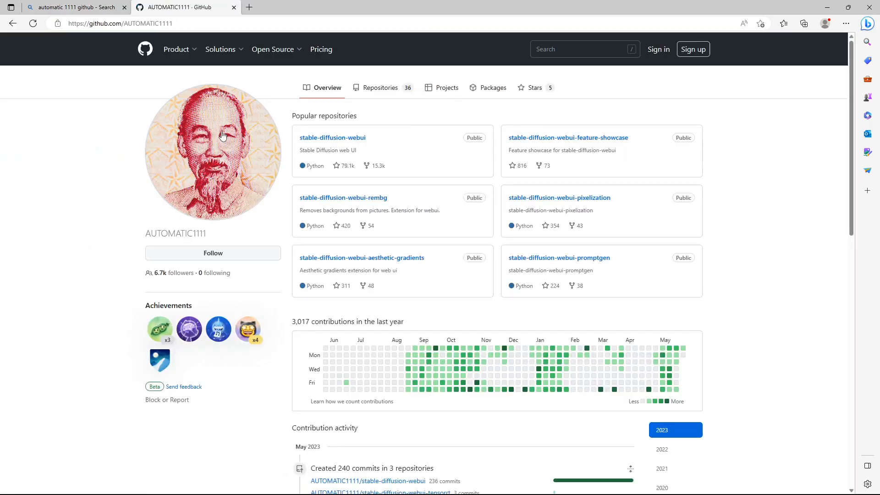
mouse_move(332, 137)
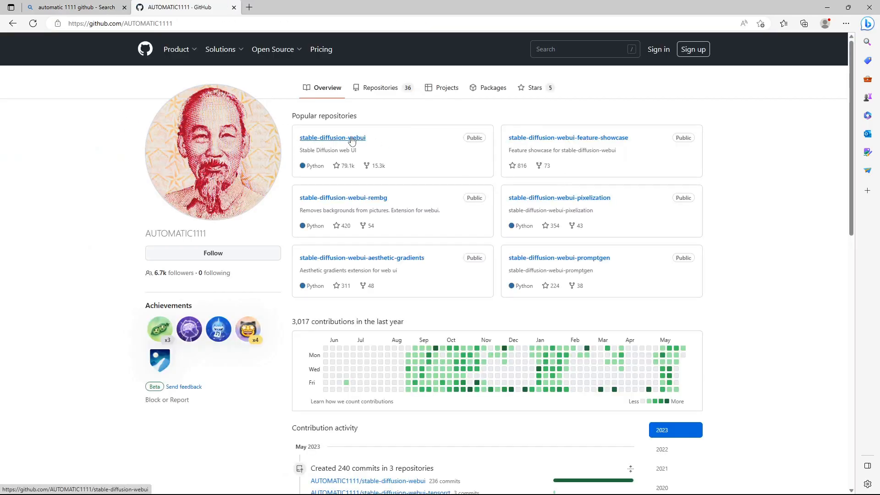
left_click(332, 137)
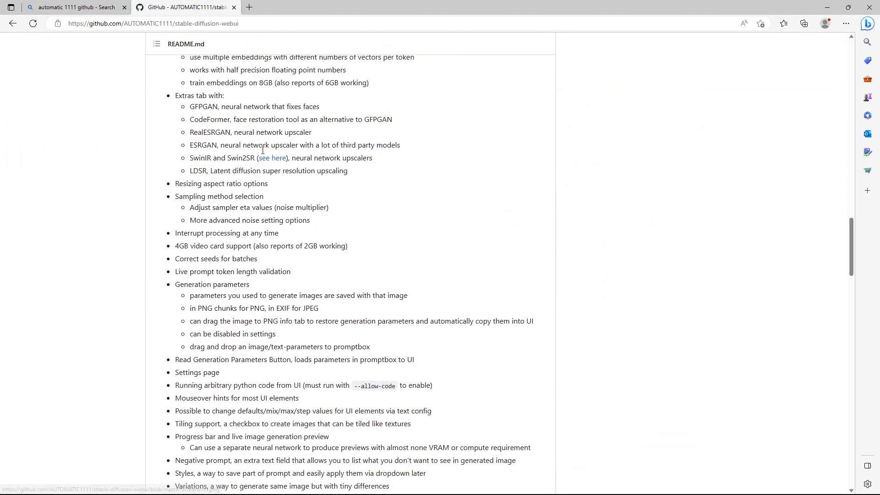
scroll("down", 3)
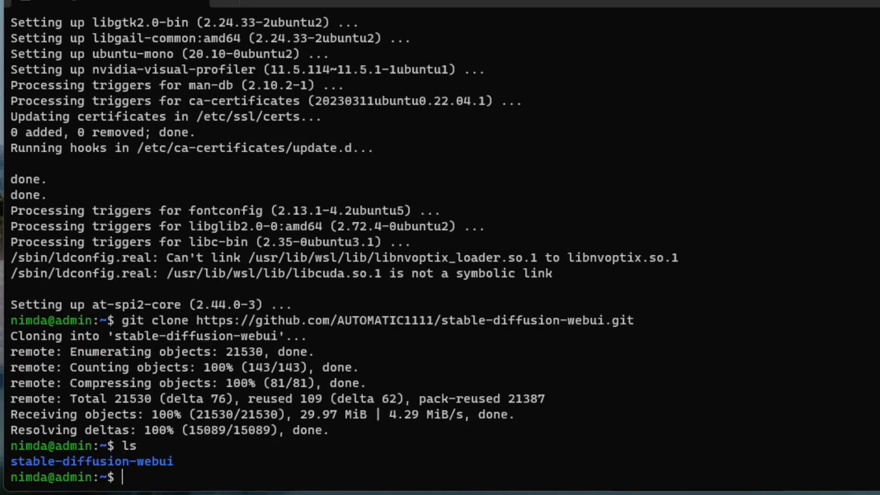
- Change into stable-diffusion-webui/ and launch the webui setup script
type("cd stable-diffusion-webui/")
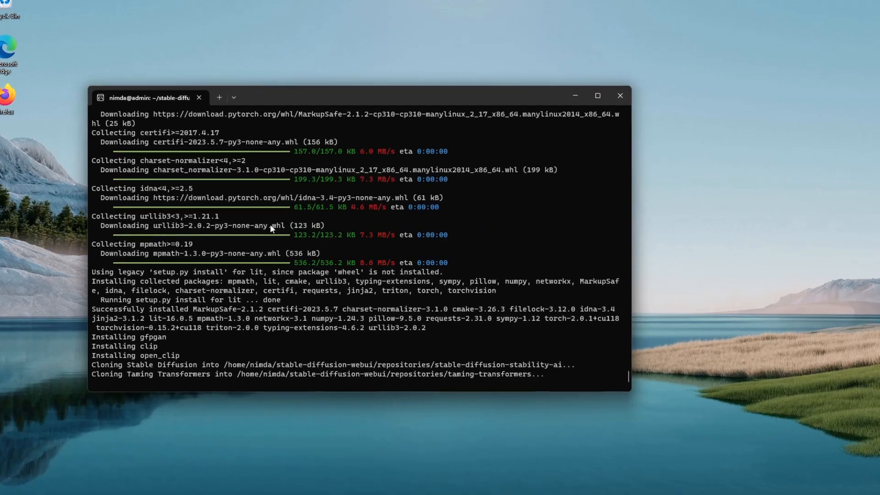
left_click(597, 95)
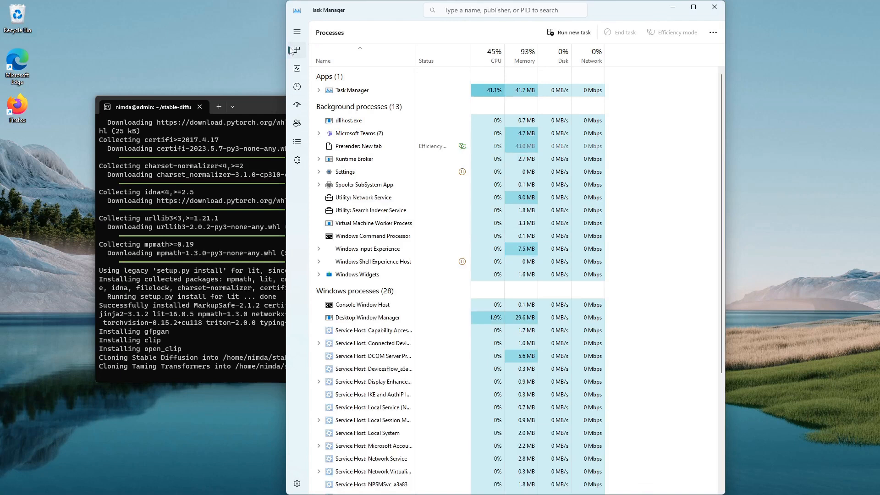
- Minimize the Windows Terminal window running Stable Diffusion to reveal the desktop
left_click(296, 68)
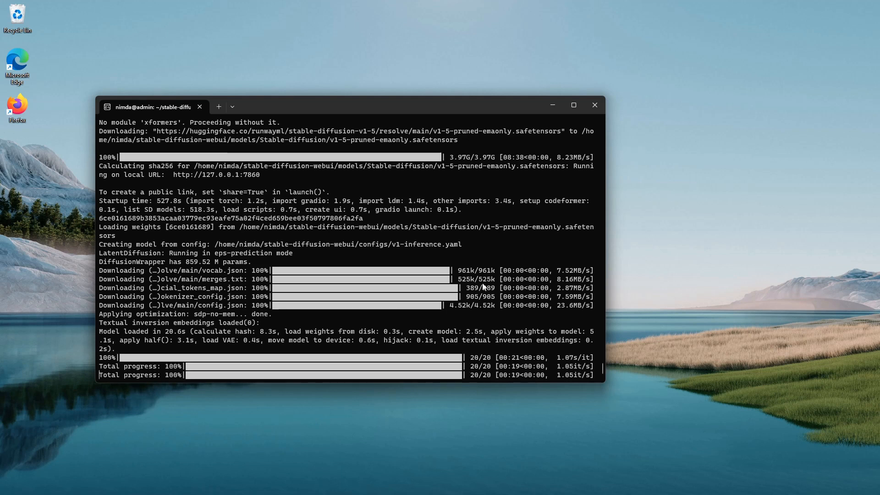
mouse_move(396, 164)
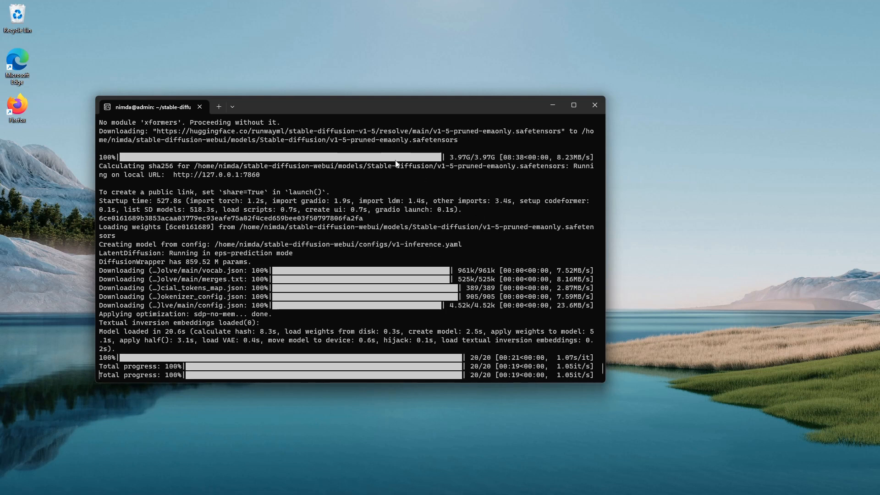
mouse_move(480, 220)
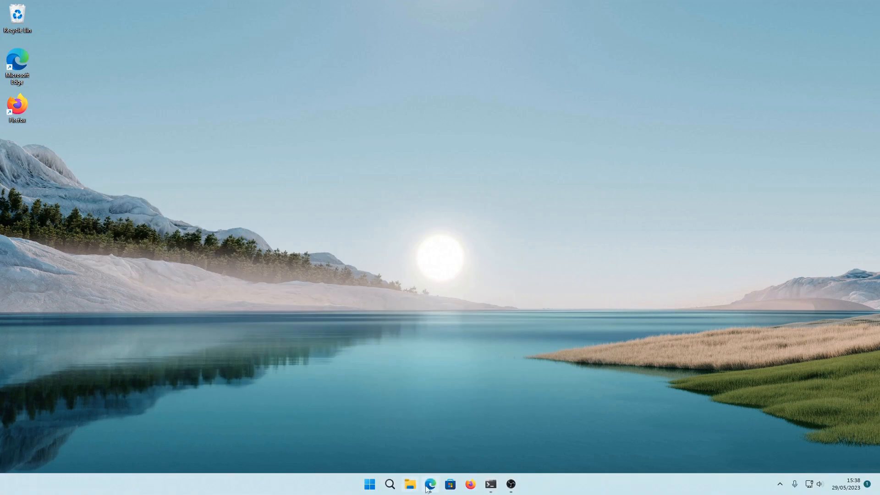
- Open File Explorer and go to the nimda home folder by entering %homepath
left_click(409, 483)
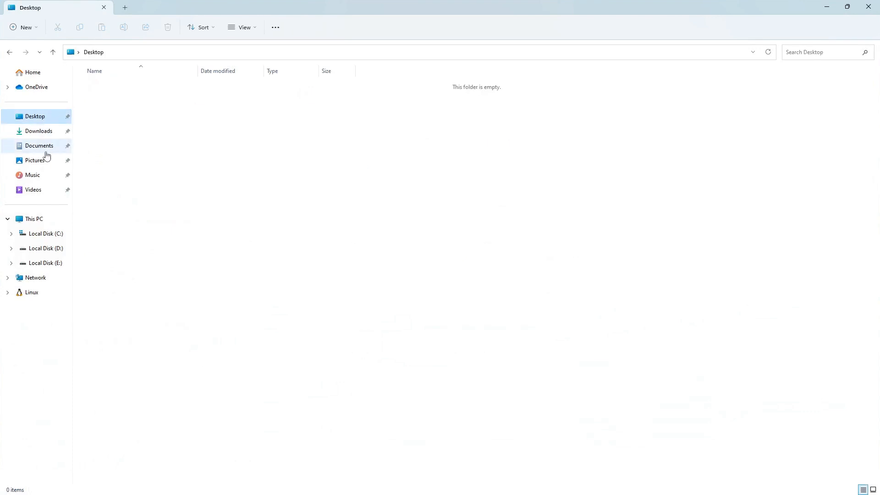
left_click(392, 52)
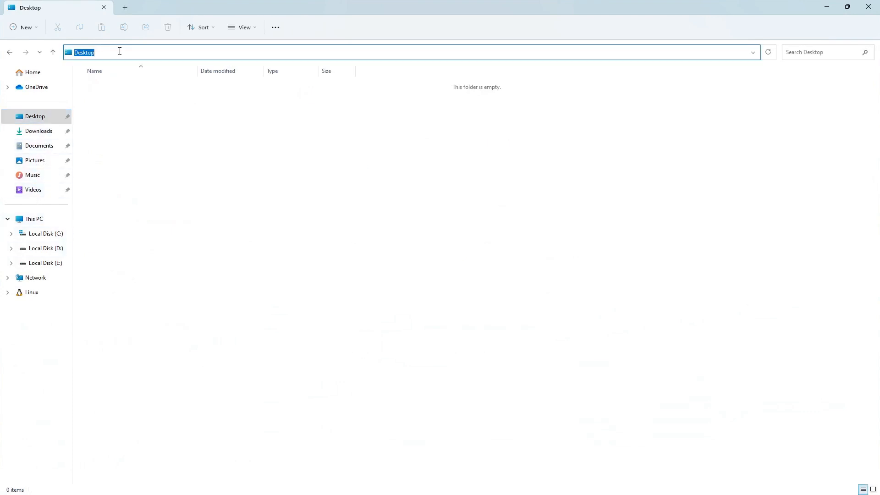
type("%homepath")
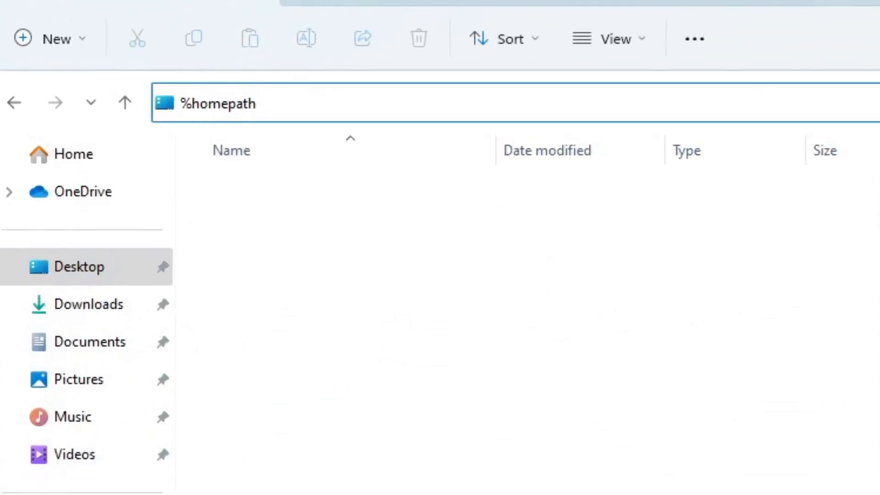
key("Enter")
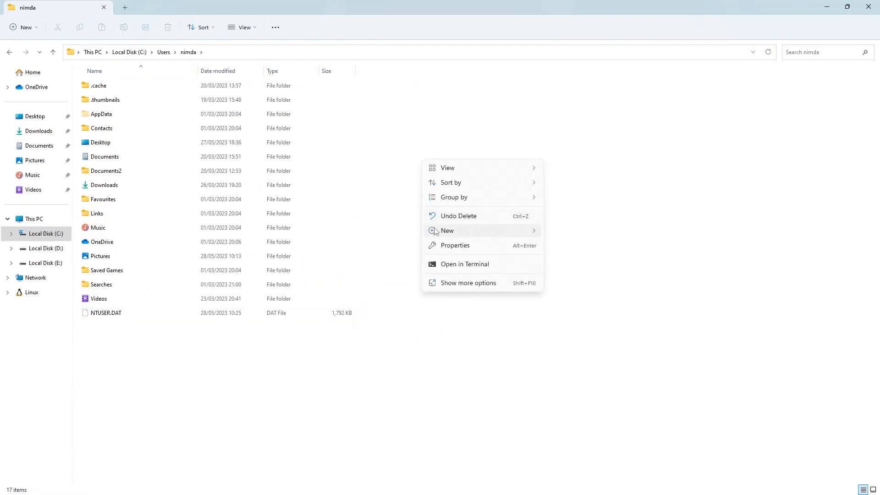
- Create a new text document named .wslconfig and accept the extension change
left_click(447, 230)
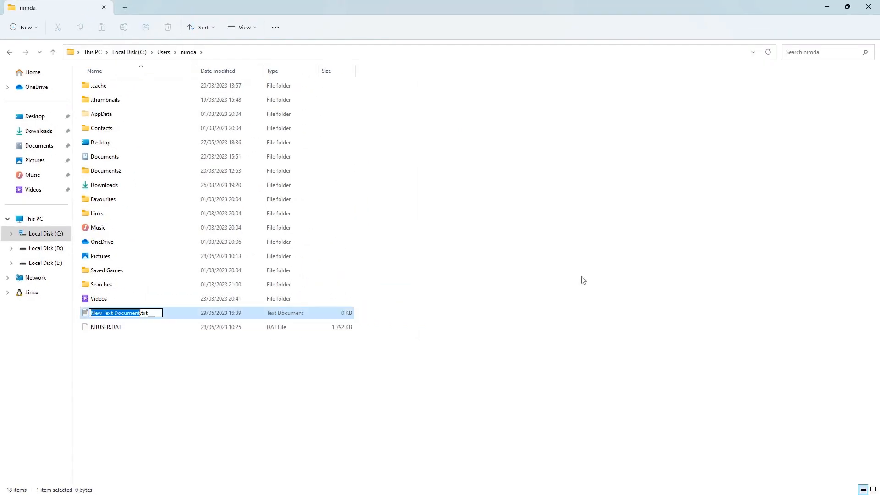
type(".wsl")
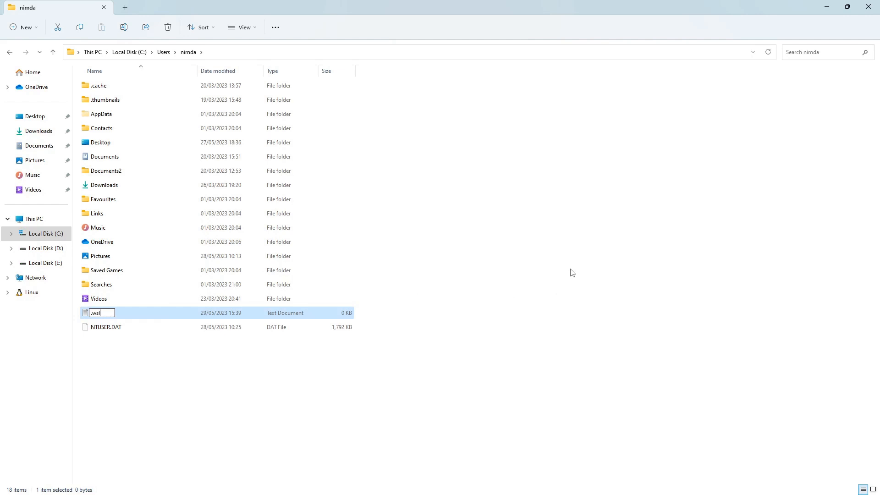
key("enter")
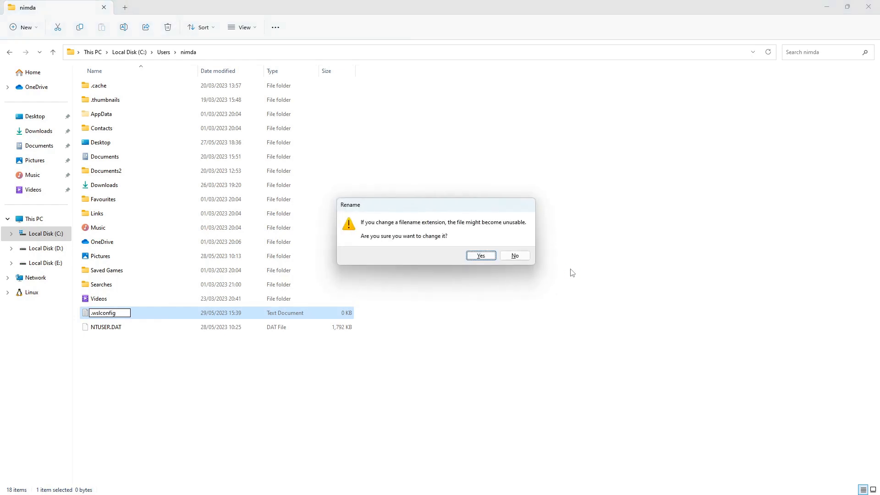
left_click(479, 255)
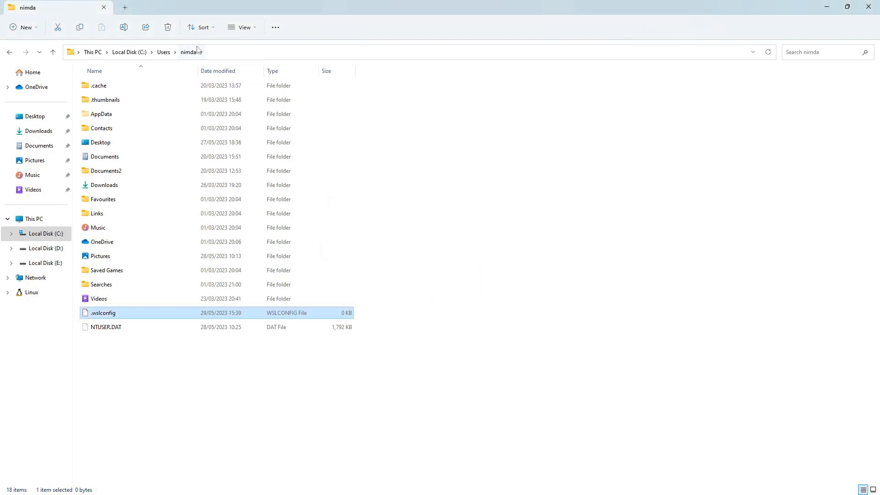
- Toggle the folder layout options and select the .wslconfig file
left_click(241, 27)
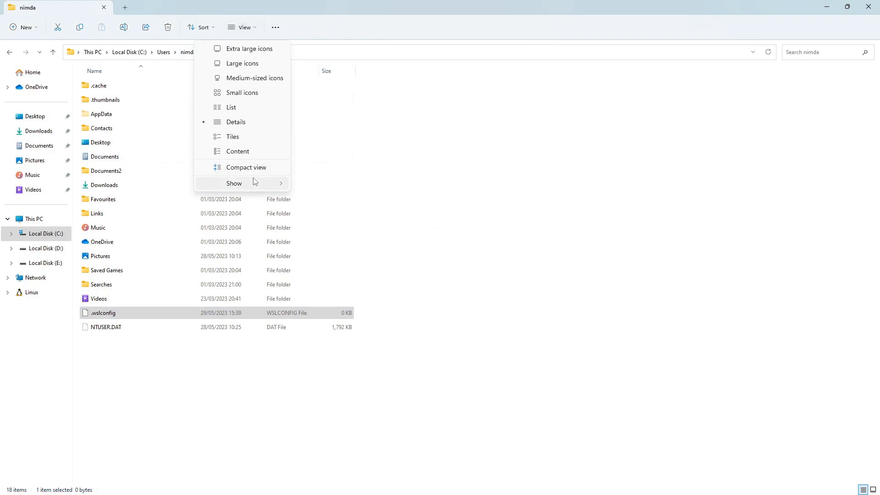
mouse_move(271, 185)
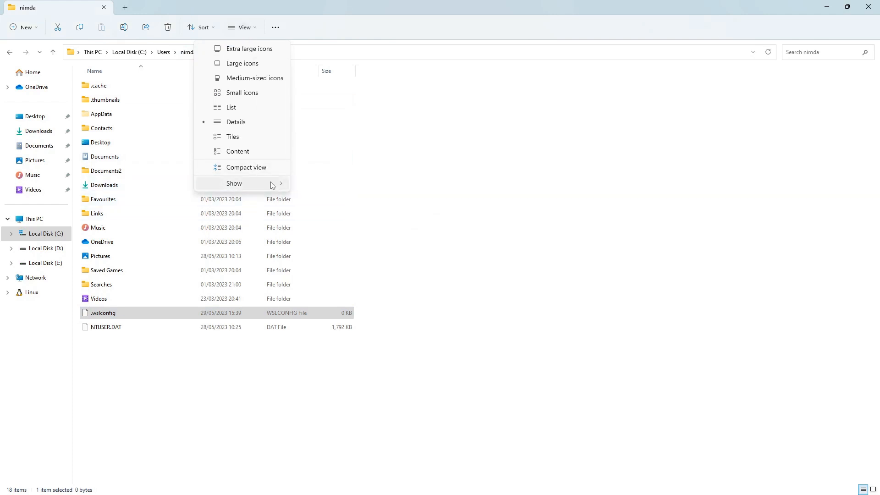
left_click(241, 27)
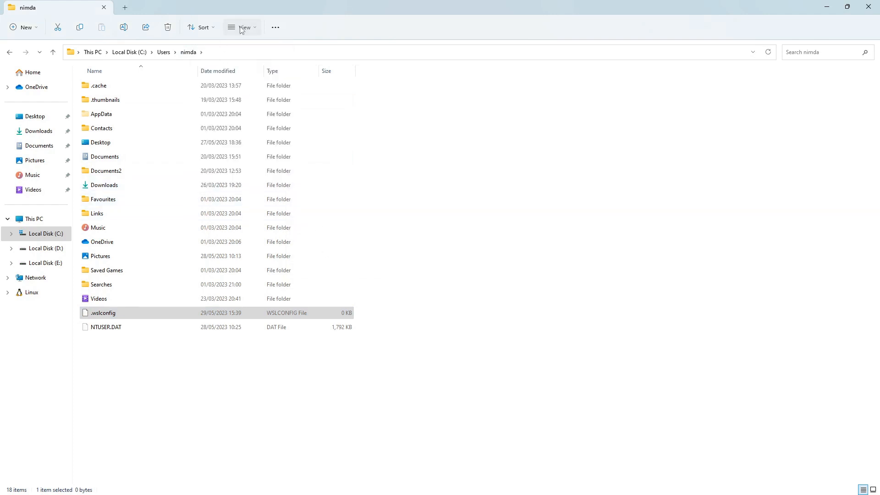
left_click(242, 27)
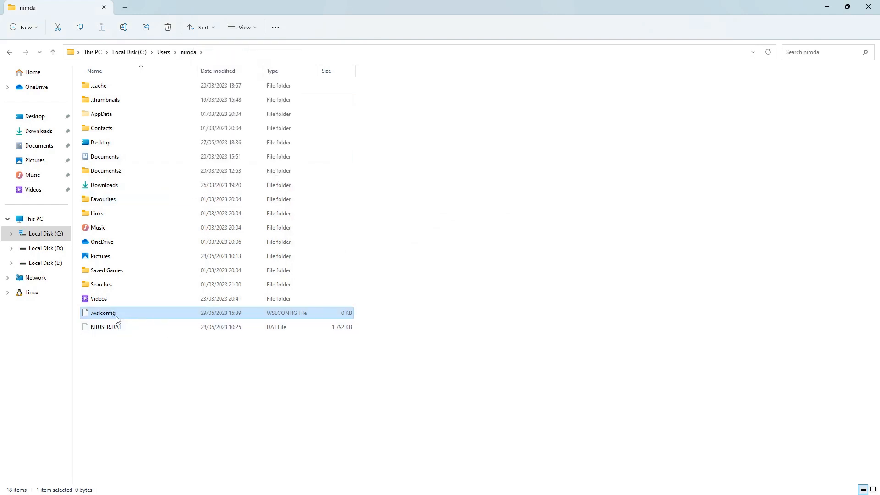
mouse_move(123, 317)
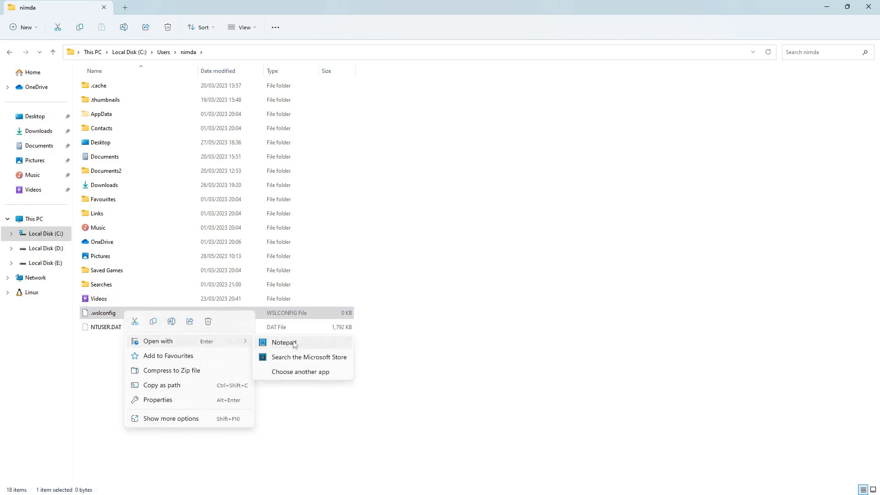
- Write a [wsl2] section with memory=5GB and swap=12GB into .wslconfig in Notepad
left_click(284, 342)
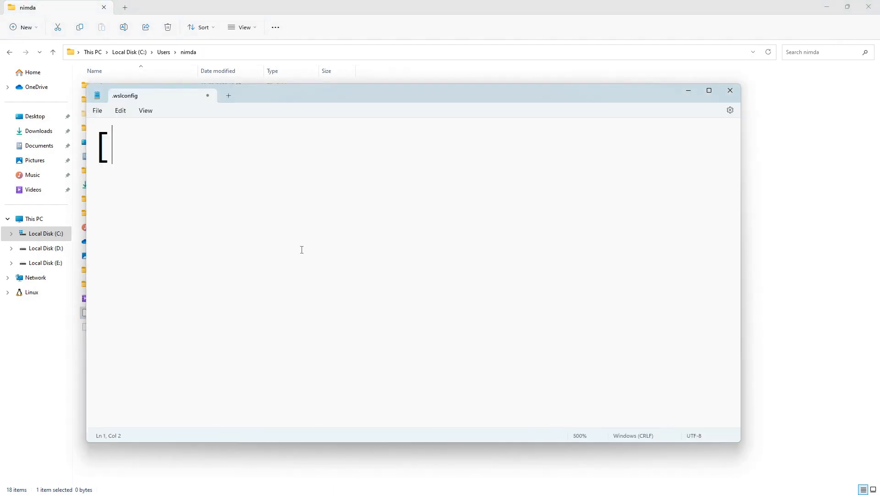
type("wsl2]")
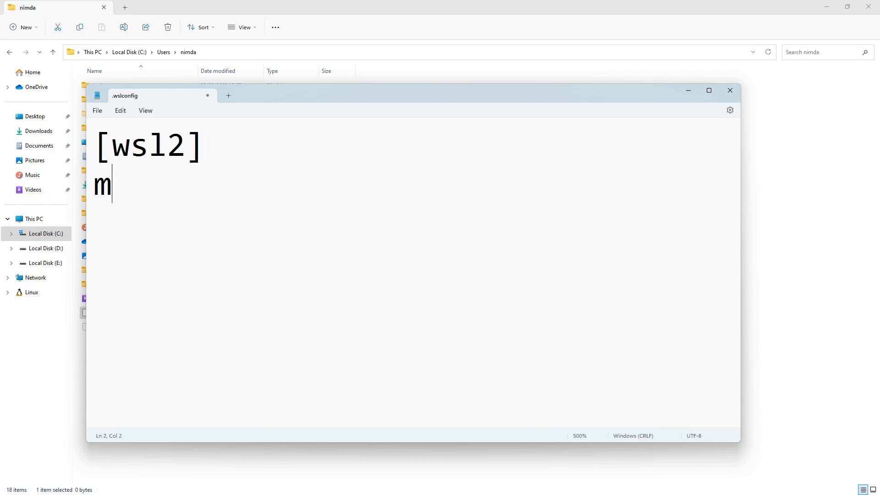
type("emory=")
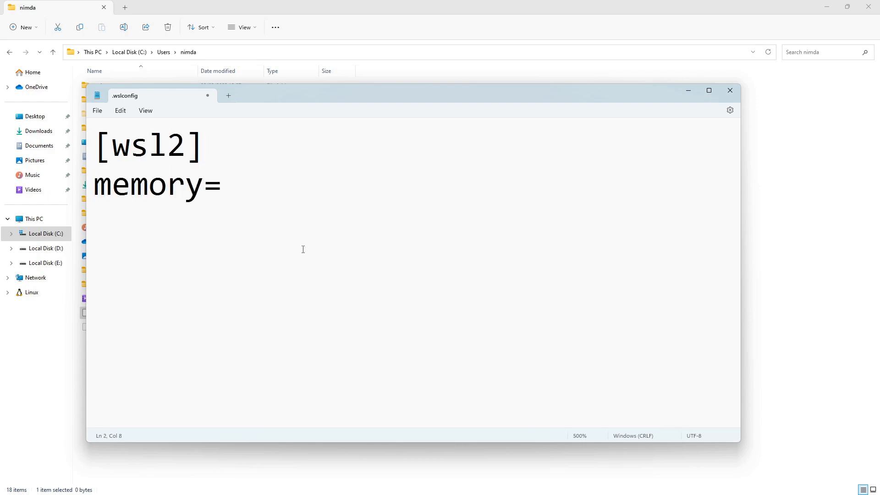
type("5GB")
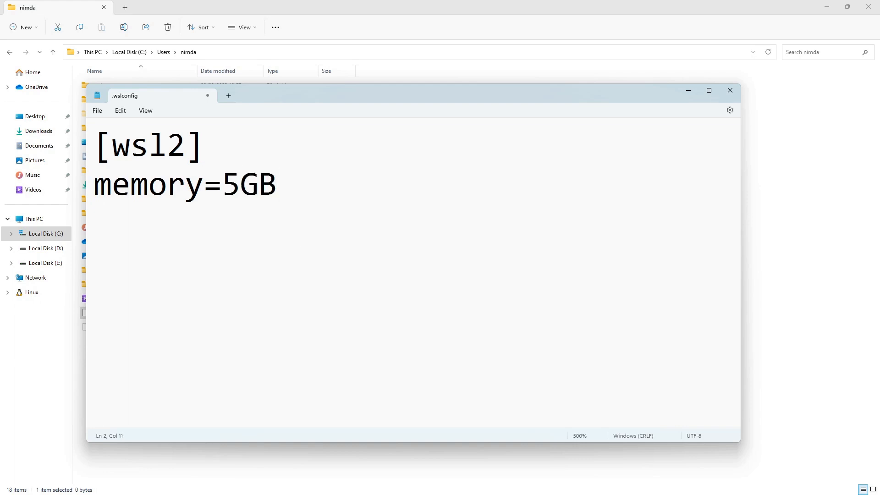
key("enter")
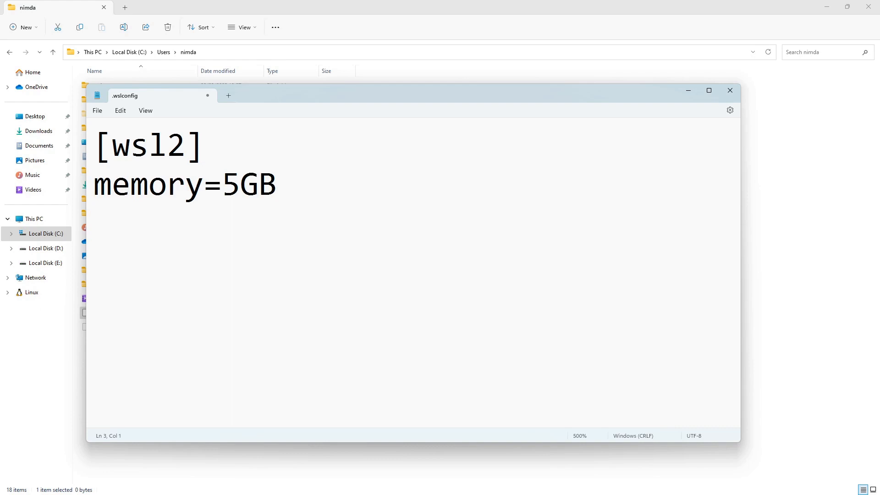
type("sw")
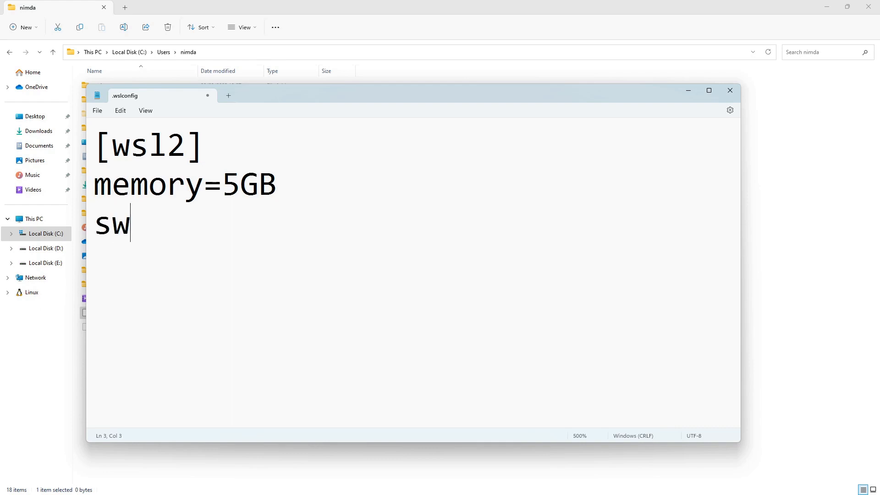
type("ap")
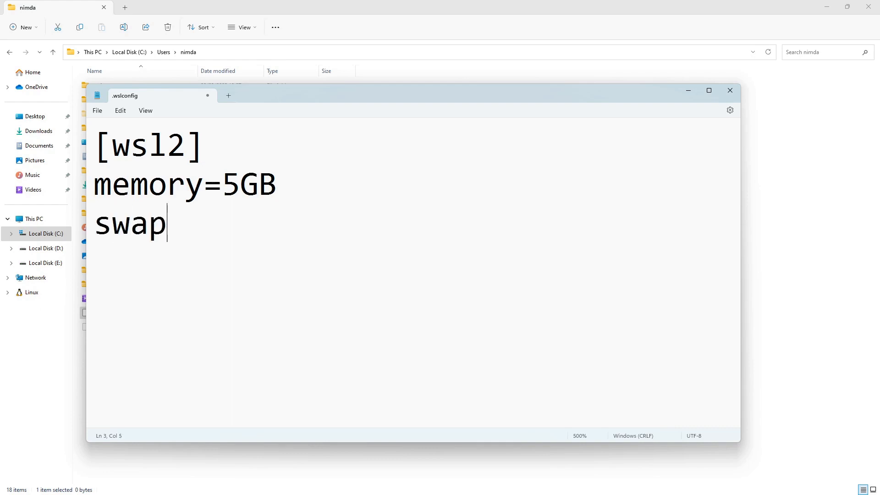
type("=12GB")
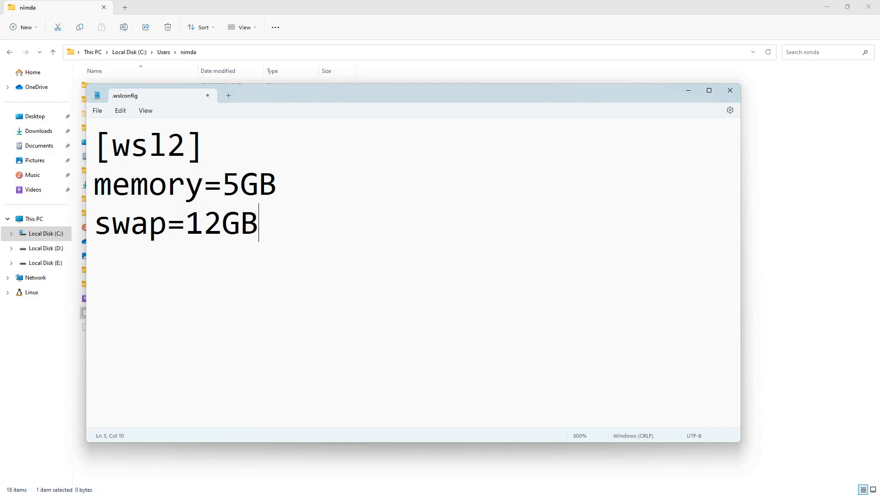
- Select the file's text, close Notepad and the notes, and return to the Ubuntu terminal
double_click(220, 223)
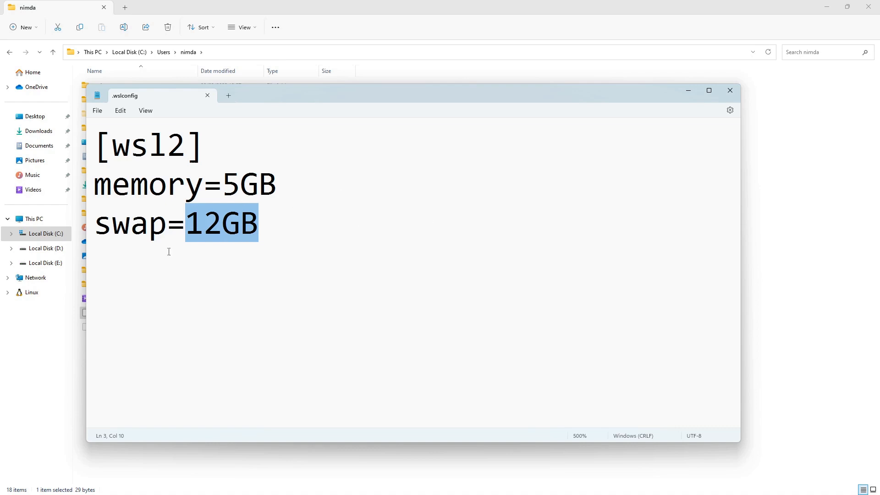
key("ctrl+a")
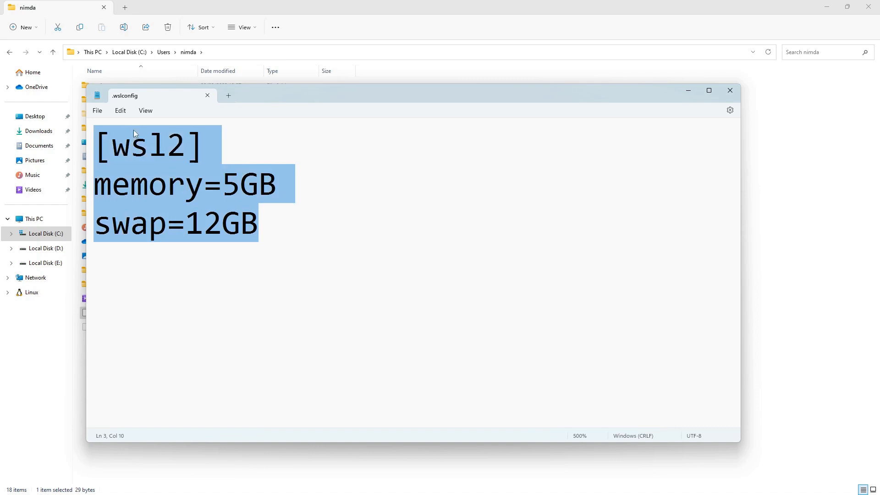
left_click(729, 89)
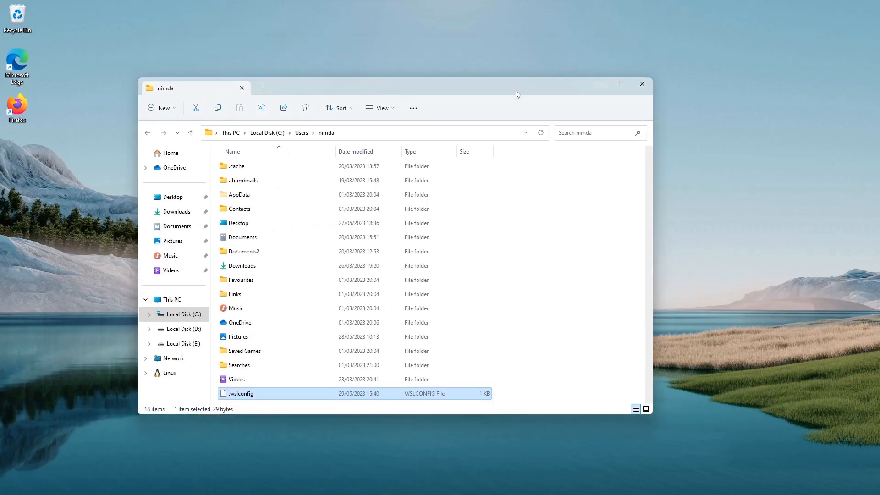
left_click(641, 84)
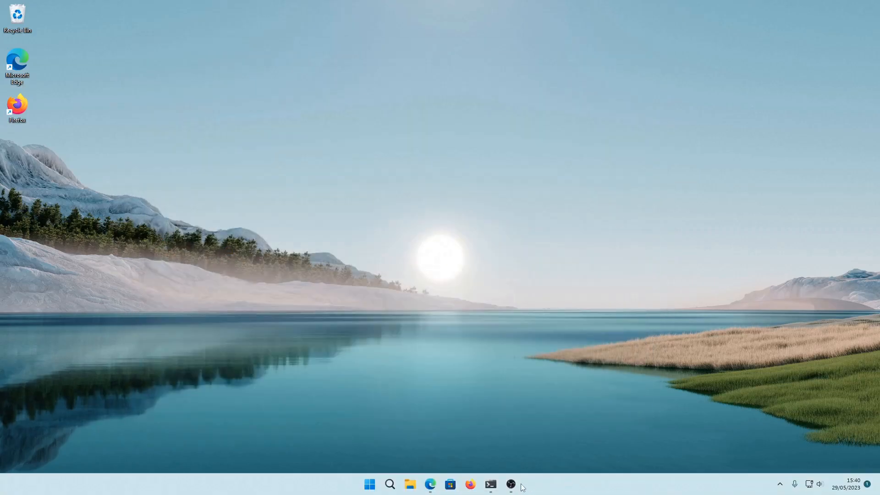
left_click(489, 484)
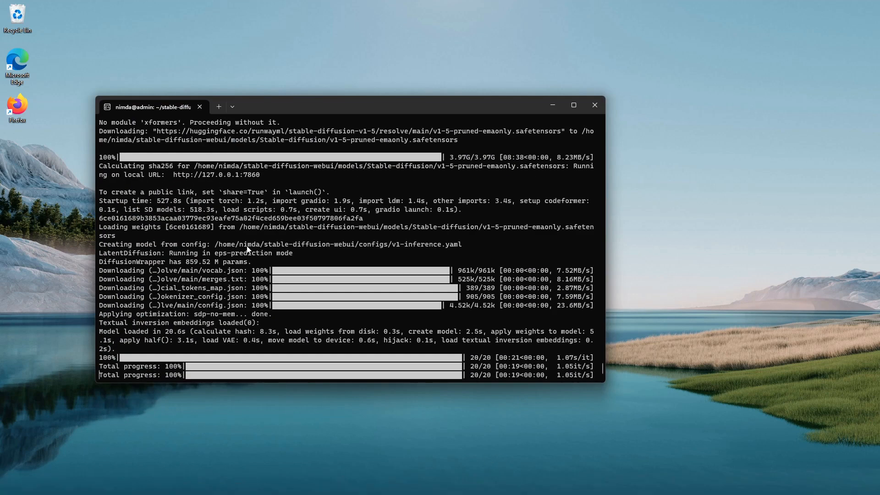
mouse_move(497, 239)
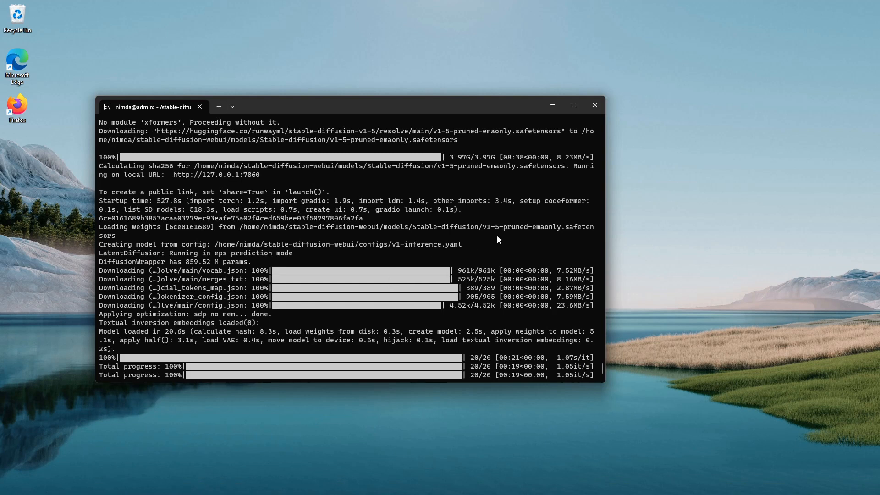
mouse_move(478, 244)
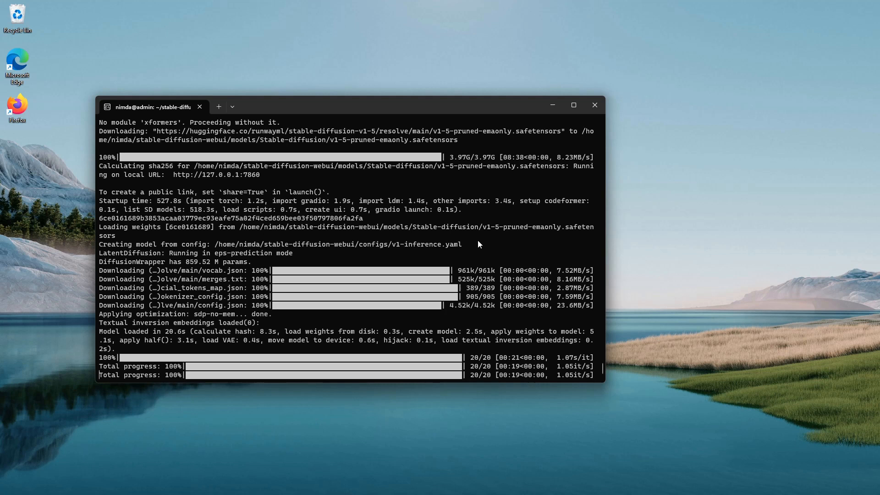
mouse_move(176, 236)
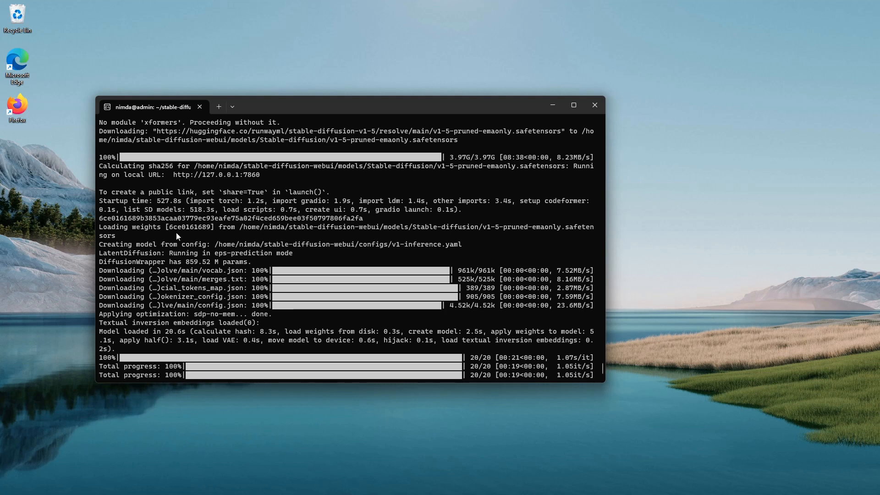
mouse_move(258, 278)
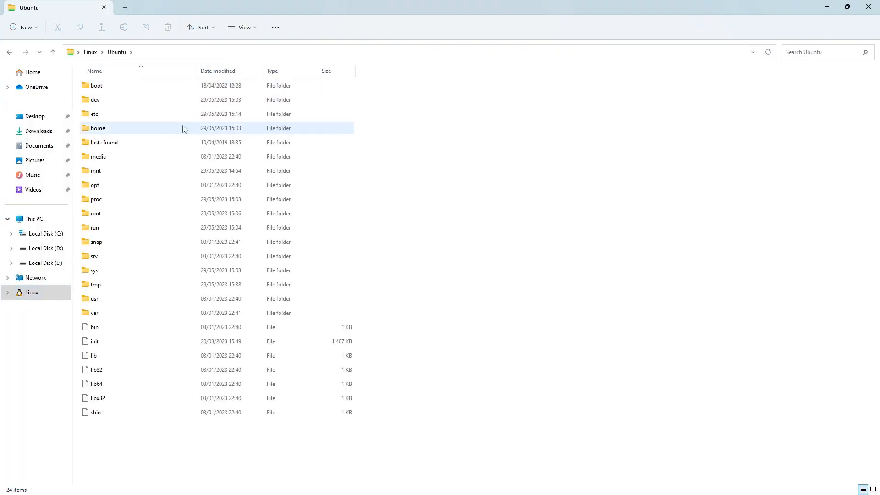
- Browse to models > Stable-diffusion and copy v1-5-pruned-emaonly.safetensors to the Desktop
double_click(98, 128)
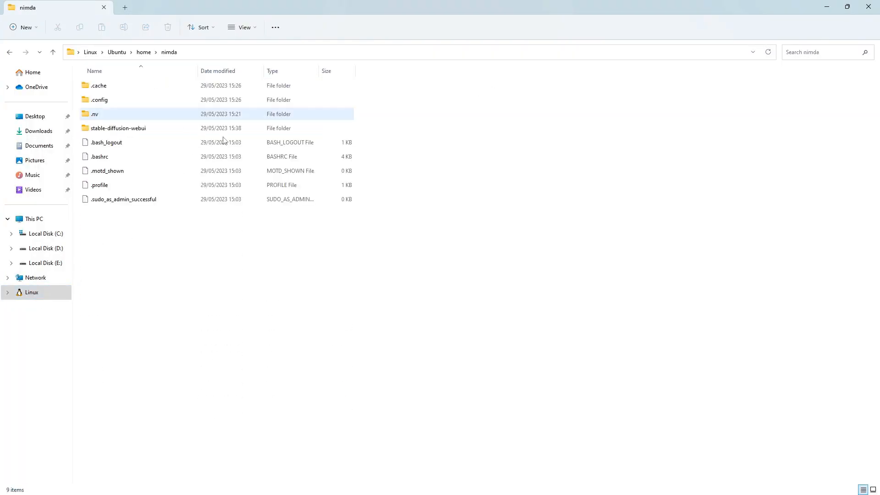
double_click(118, 128)
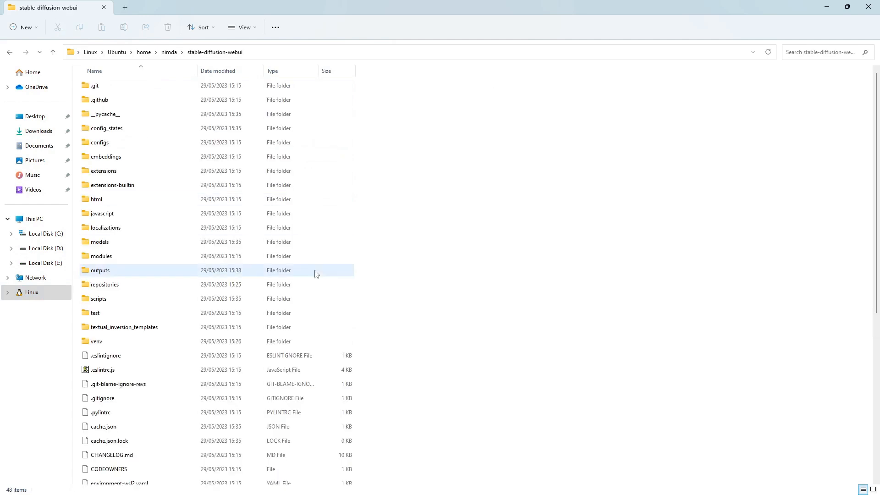
double_click(100, 241)
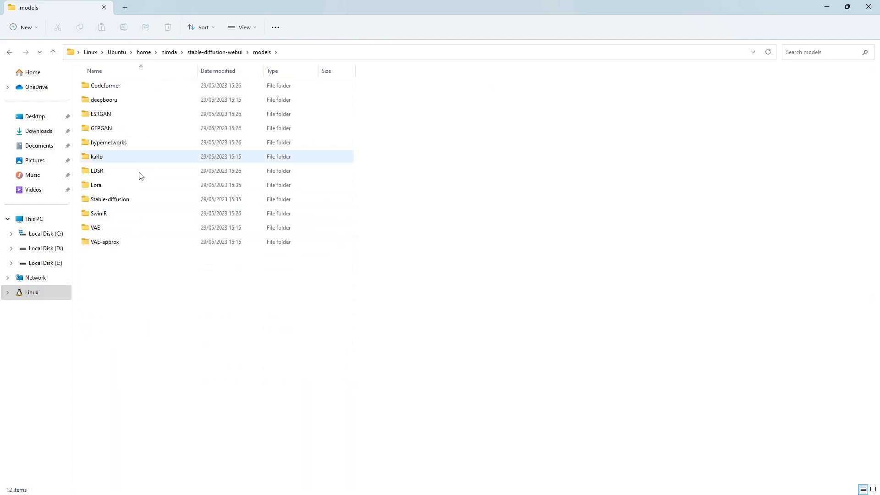
double_click(109, 198)
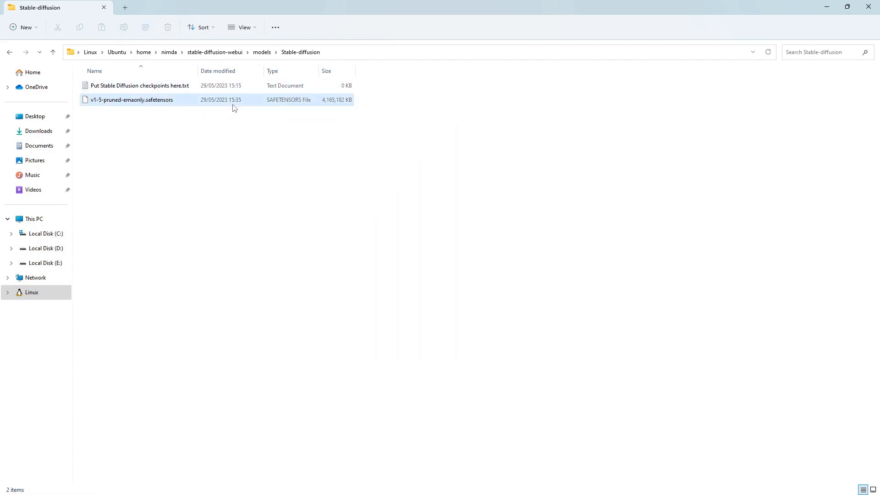
mouse_move(269, 102)
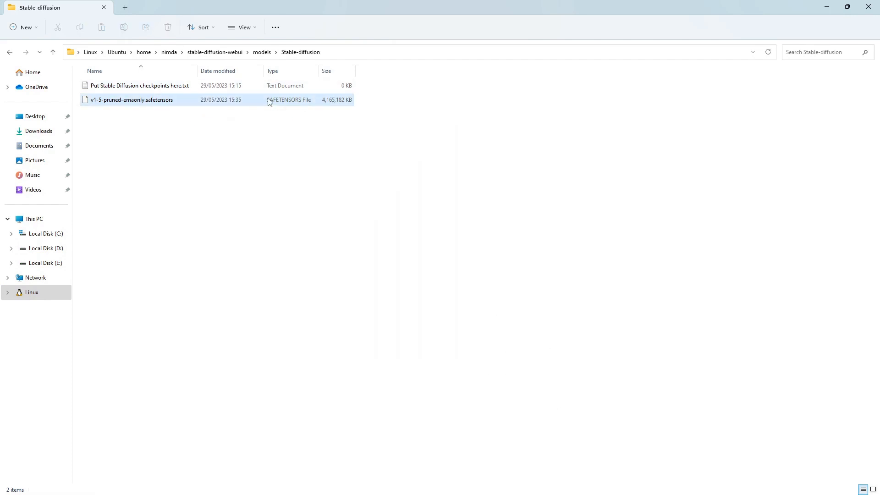
left_click(132, 100)
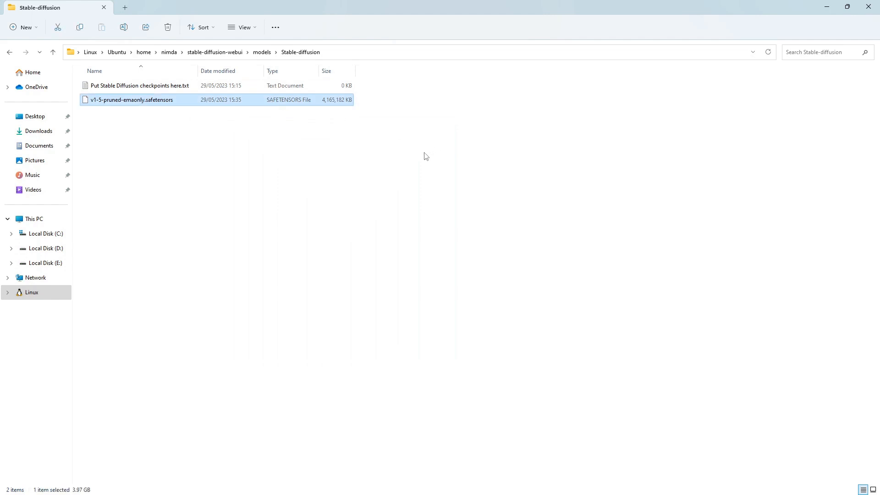
mouse_move(422, 168)
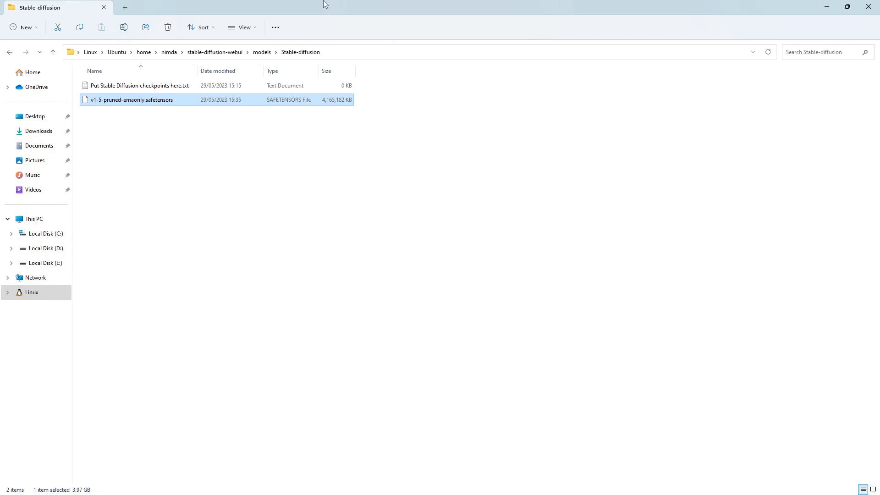
mouse_move(283, 142)
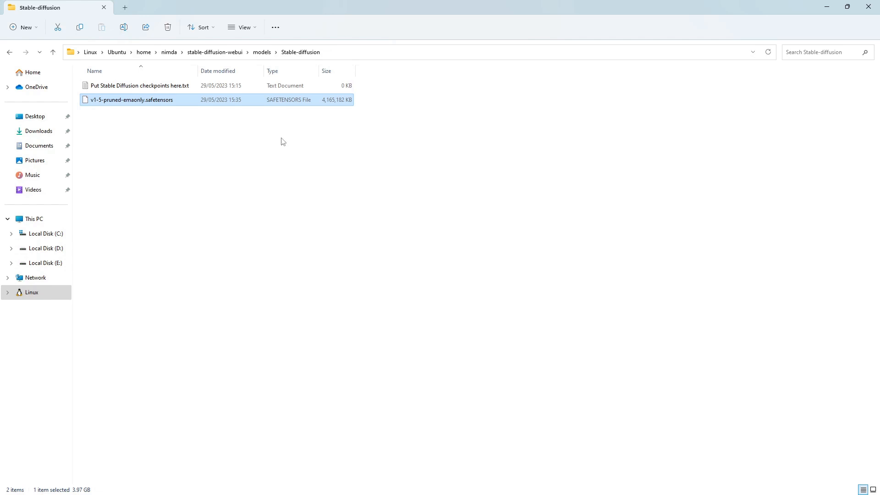
mouse_move(311, 235)
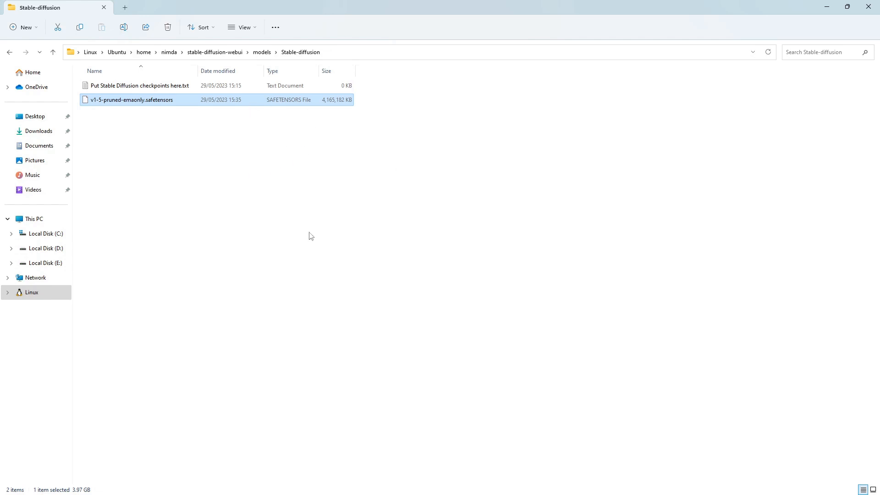
mouse_move(129, 108)
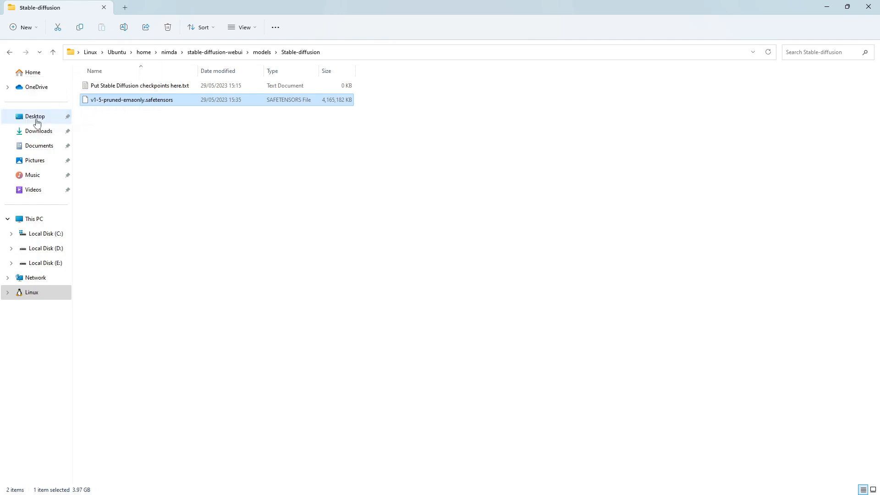
left_click(34, 115)
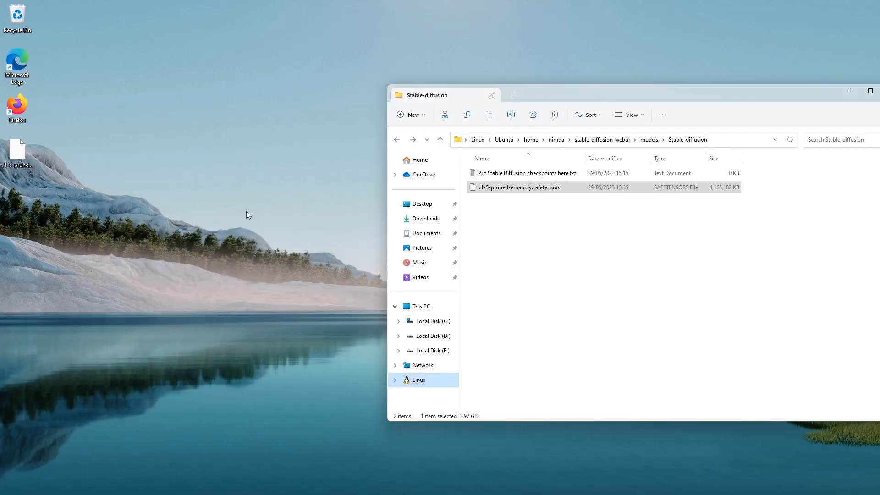
- Delete v1-5-pruned-emaonly.safetensors and confirm the permanent deletion
right_click(517, 187)
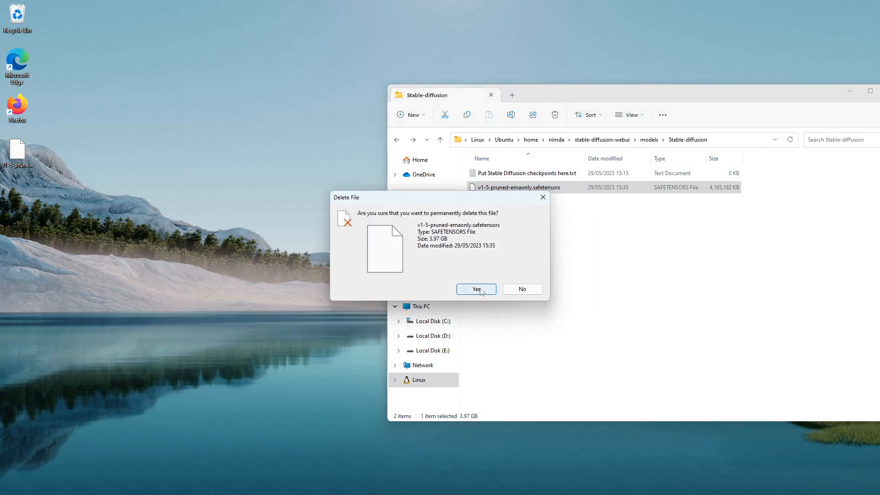
left_click(476, 289)
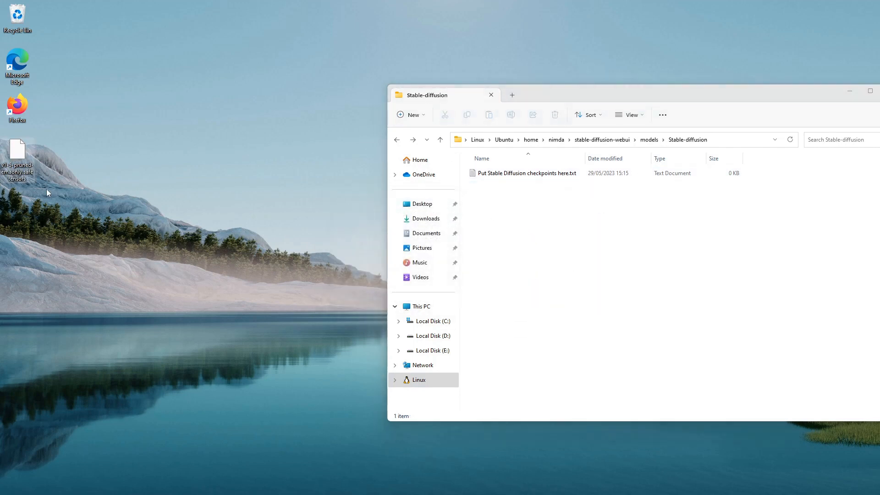
mouse_move(17, 155)
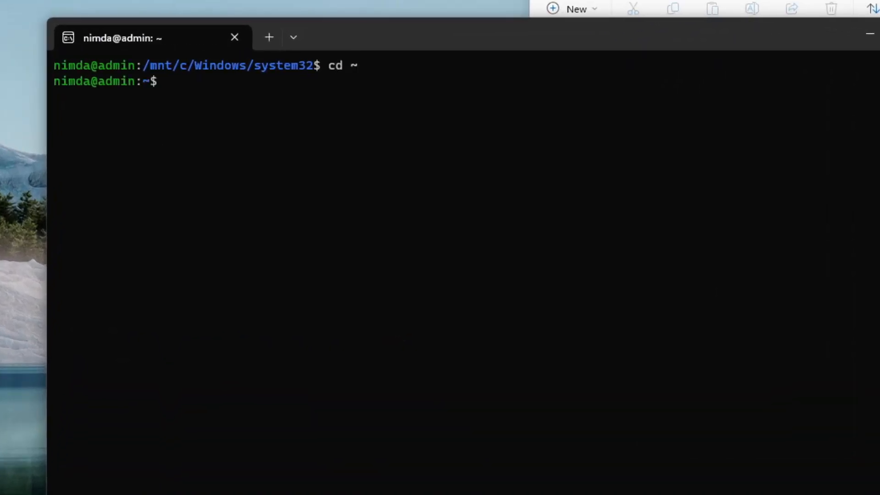
- Type the partial command ln -s /mnt/c/U in the Ubuntu terminal
type("ln")
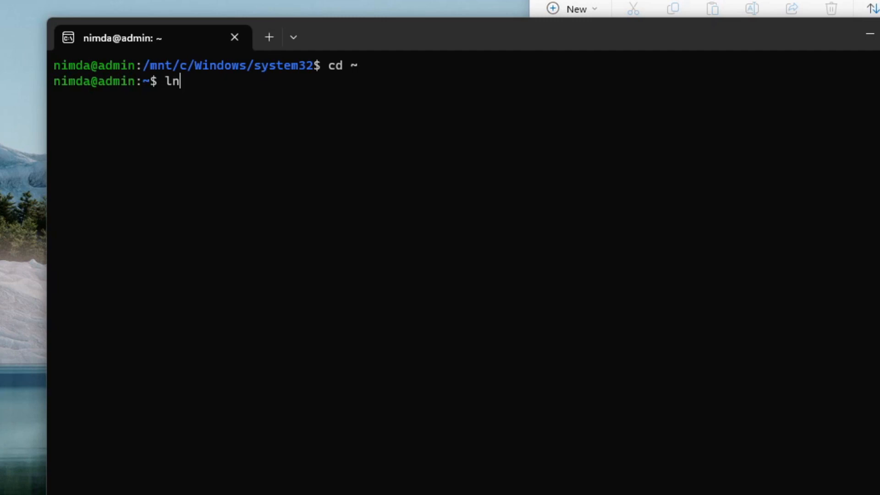
type("-s")
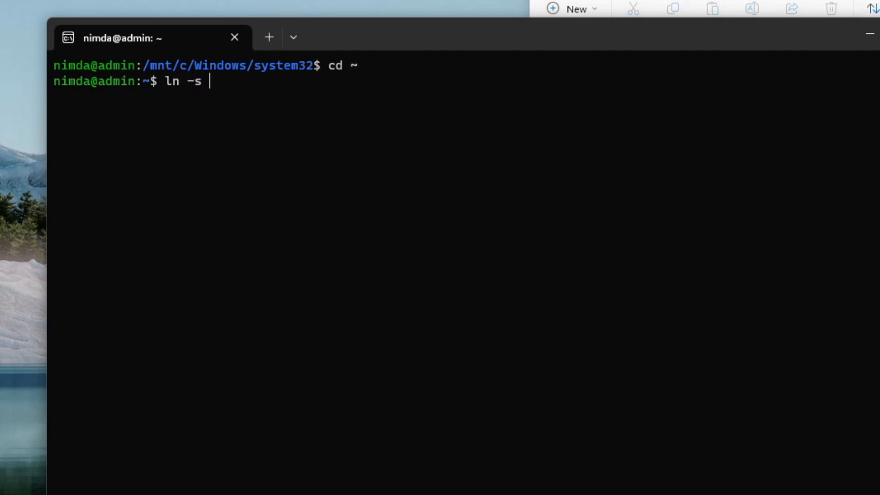
type("/mnt")
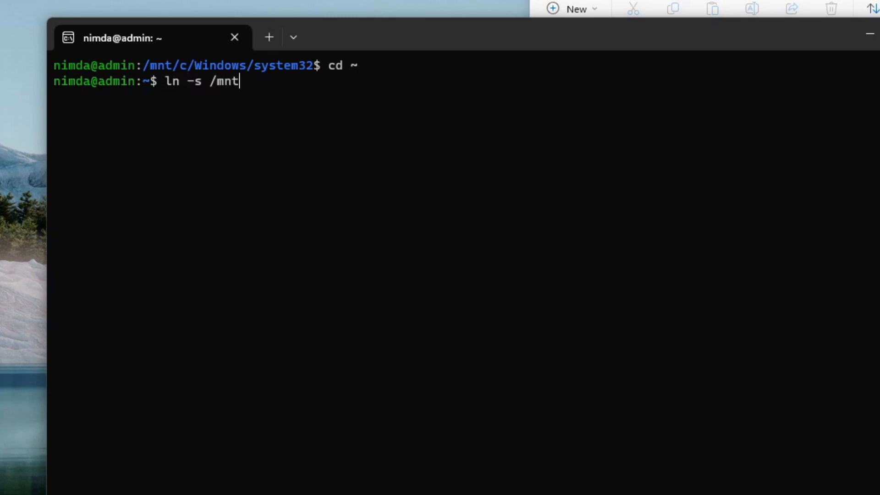
type("/c")
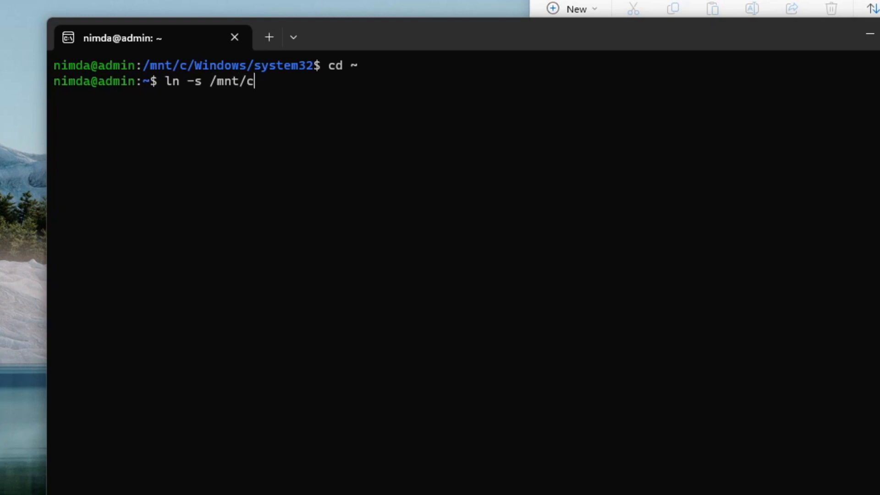
type("U")
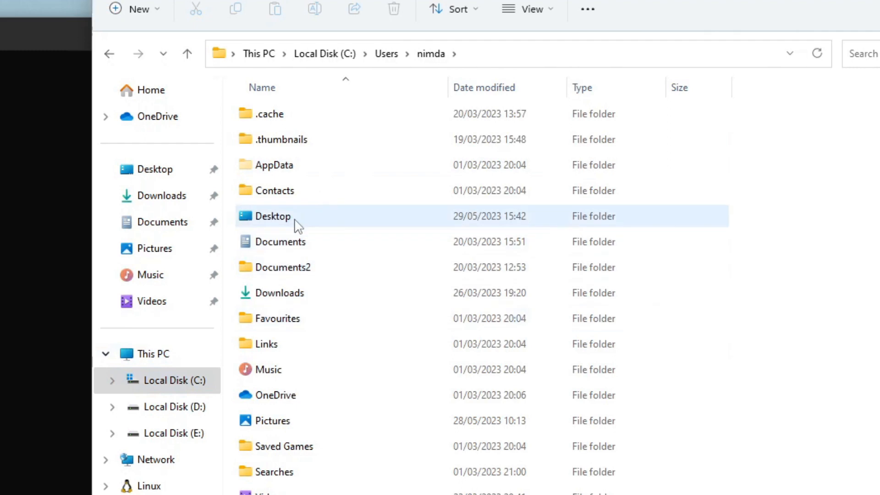
- Open the Desktop folder under C:\Users\nimda and reveal its full path
double_click(272, 216)
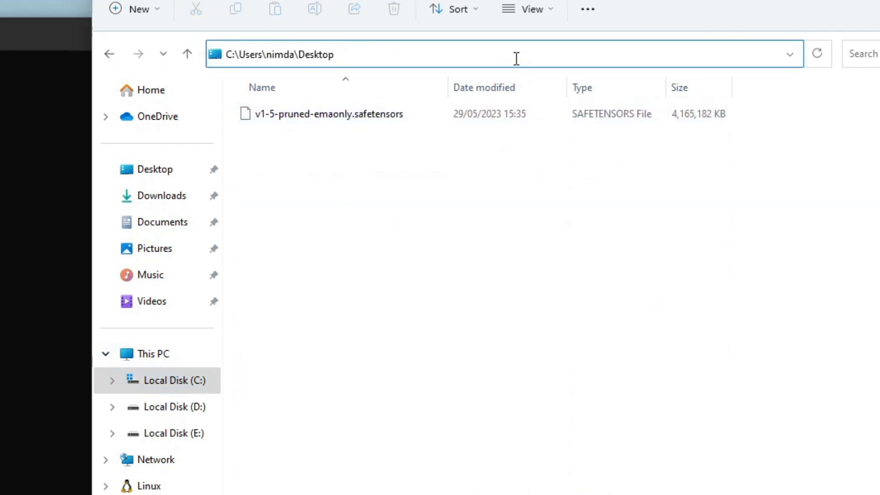
left_click(505, 54)
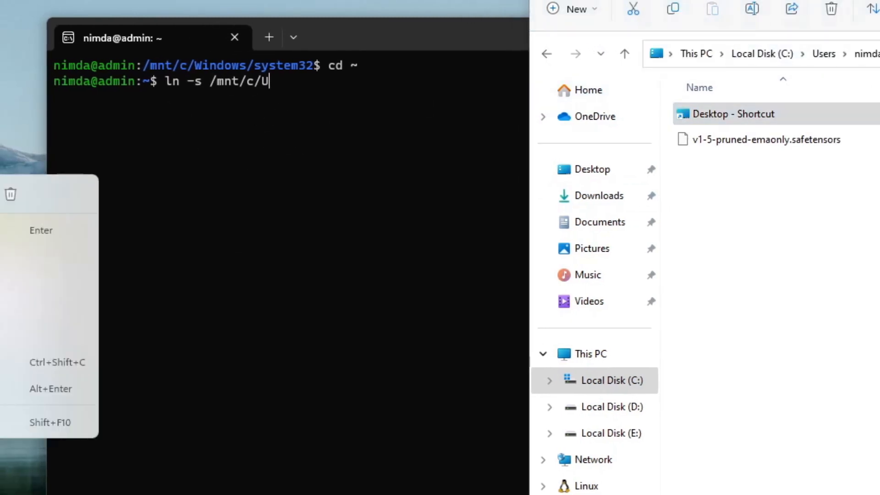
- Extend the command to ln -s /mnt/c/Users/nimda/Desktop/ /home
type("se")
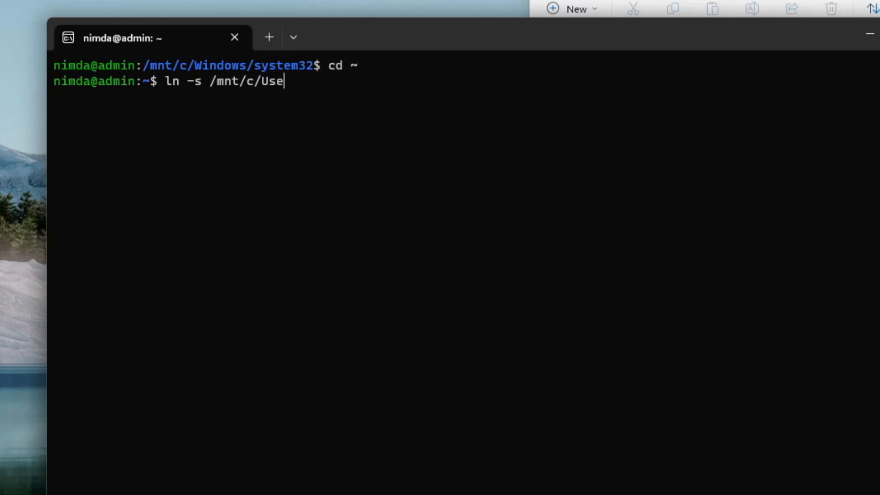
type("rs/")
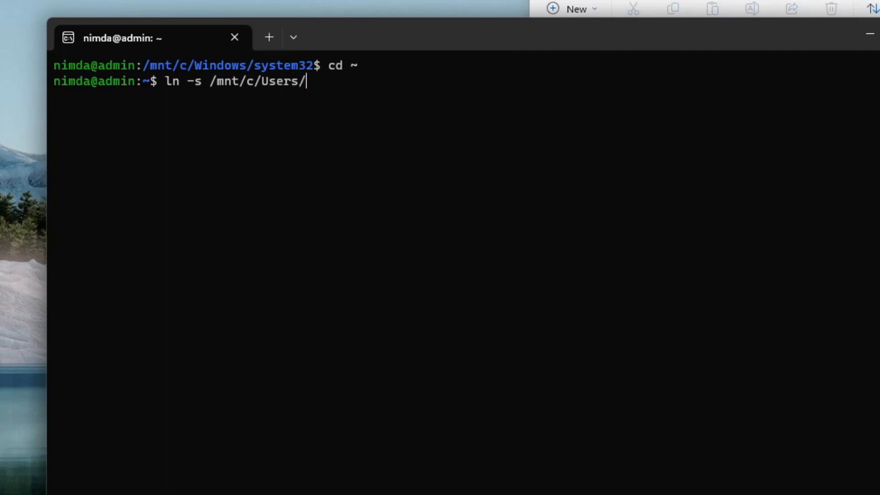
type("nimda")
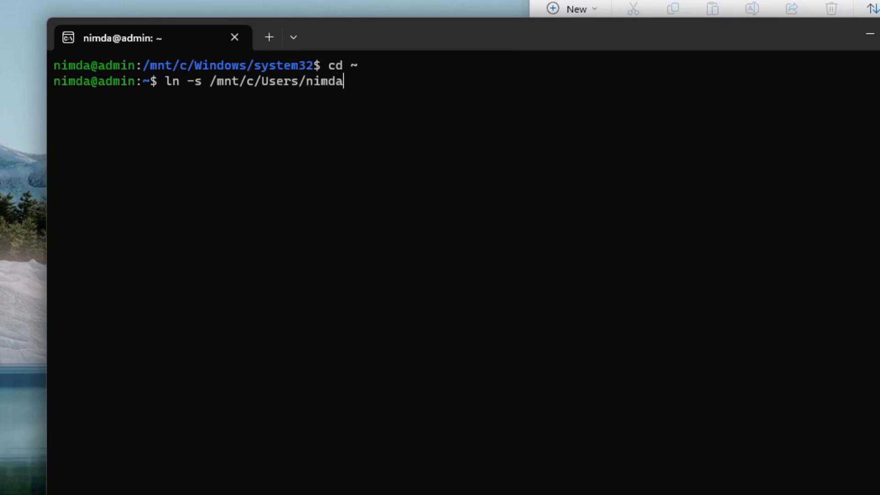
type("/Des")
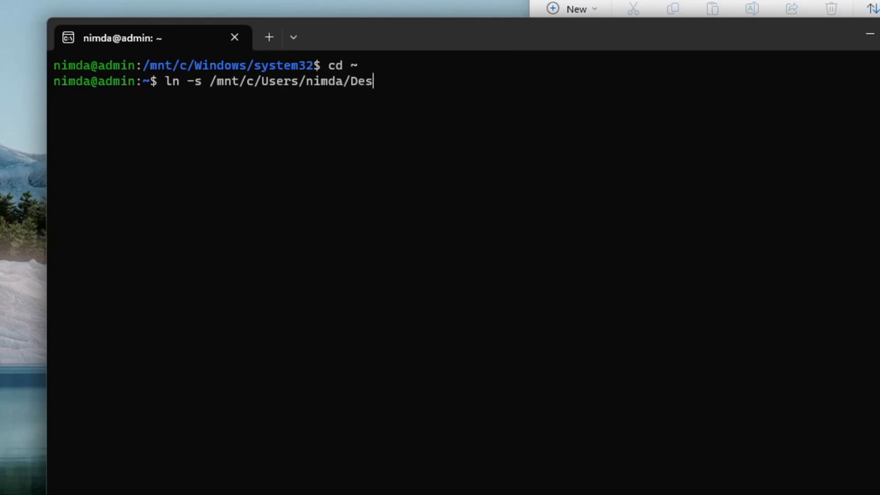
type("ktop/")
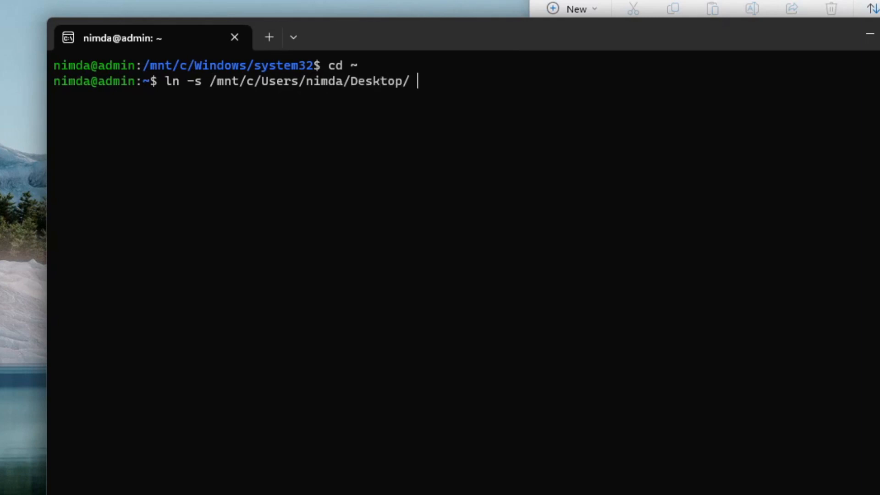
type("/home")
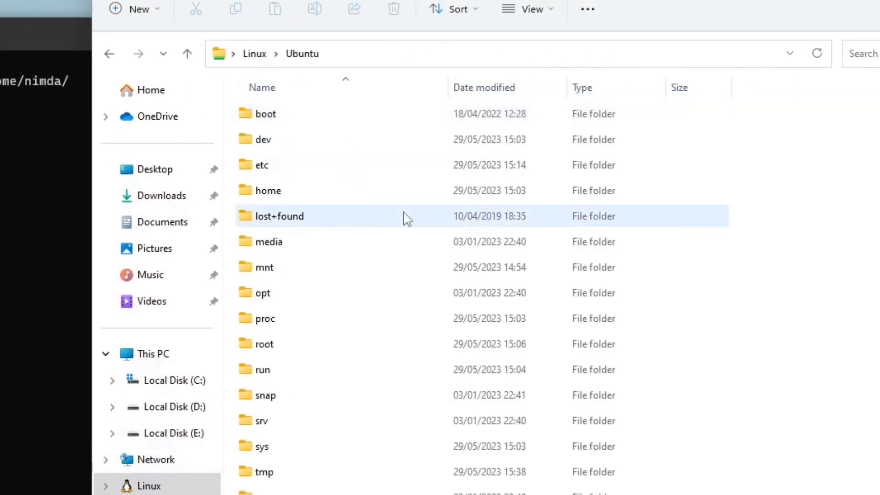
- Open the Ubuntu home folder and then the nimda user folder in File Explorer
double_click(267, 191)
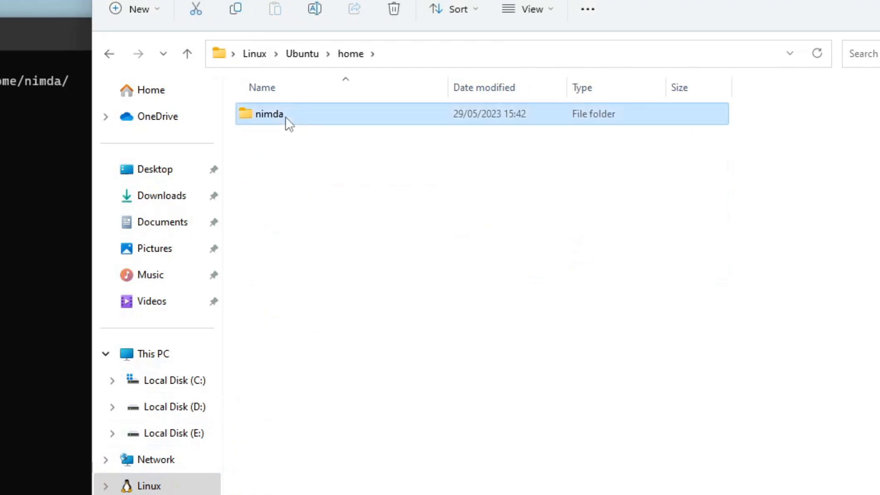
double_click(269, 114)
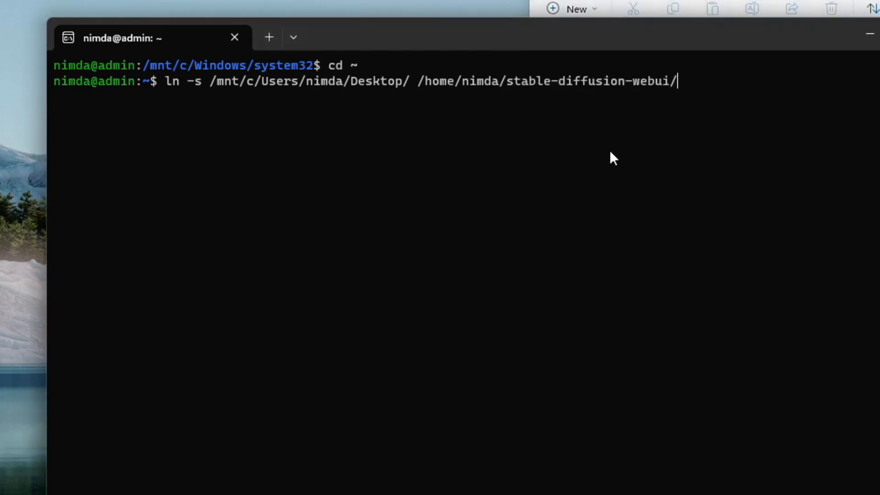
- Symlink the Desktop into models/Stable-diffusion, then enter stable-diffusion-webui and start ./webui.sh
type("model/Stable-diffusion")
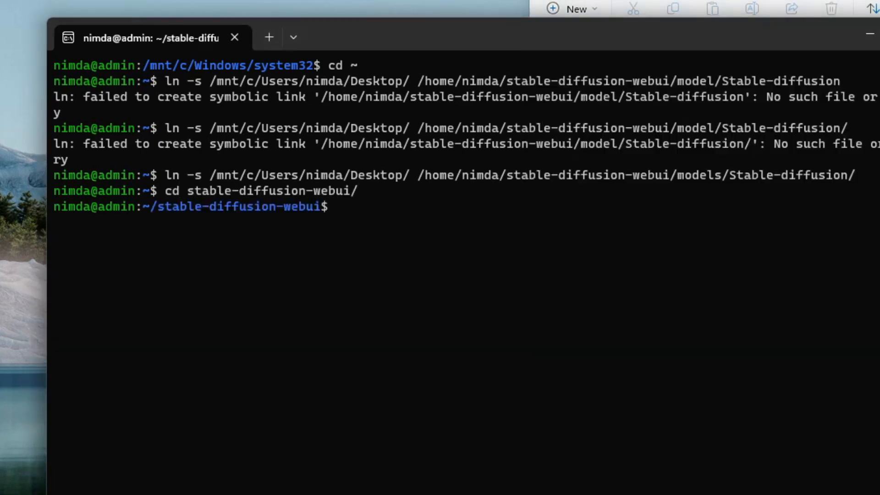
type("./")
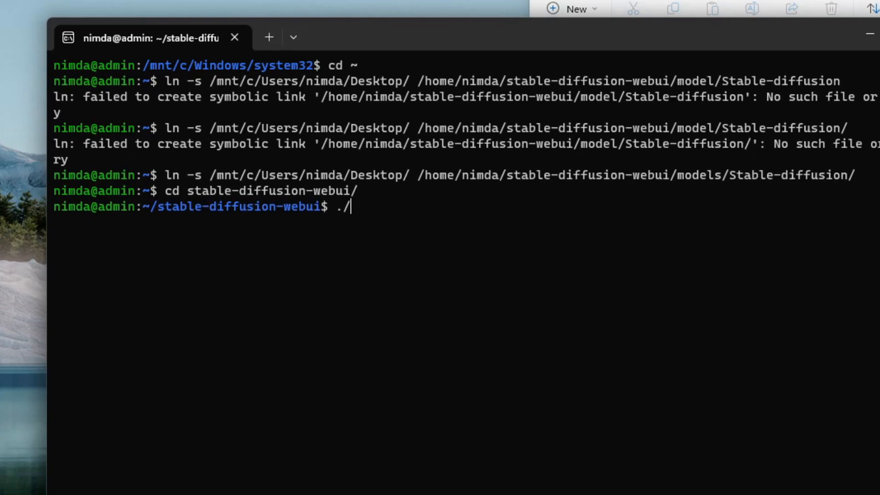
type("webui.sh")
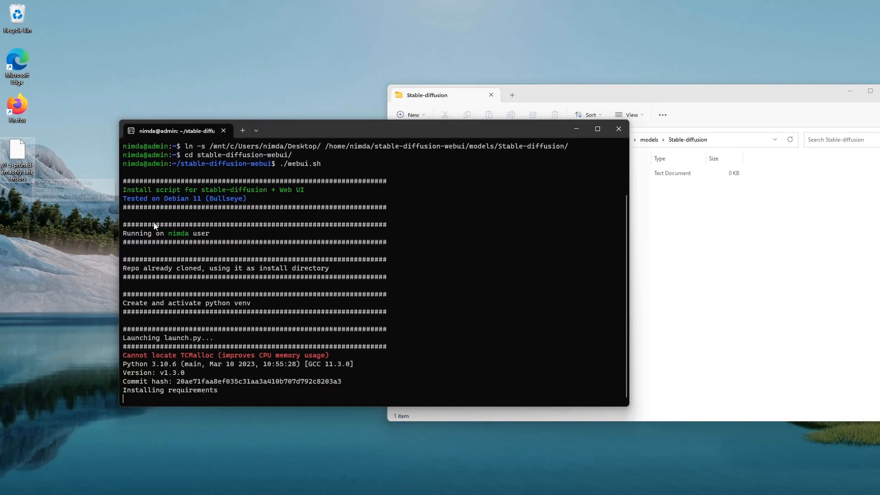
mouse_move(745, 253)
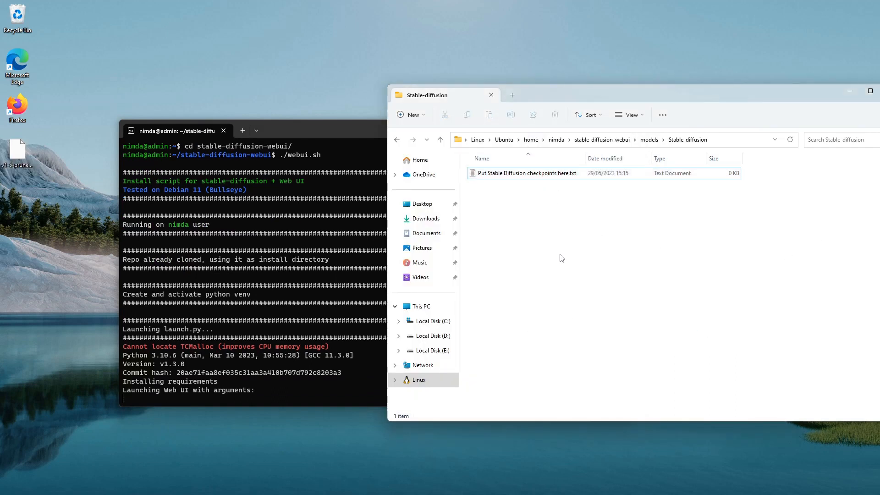
- While the webui loads v1-5, inspect the models folder in Explorer and minimize the terminal
left_click(650, 140)
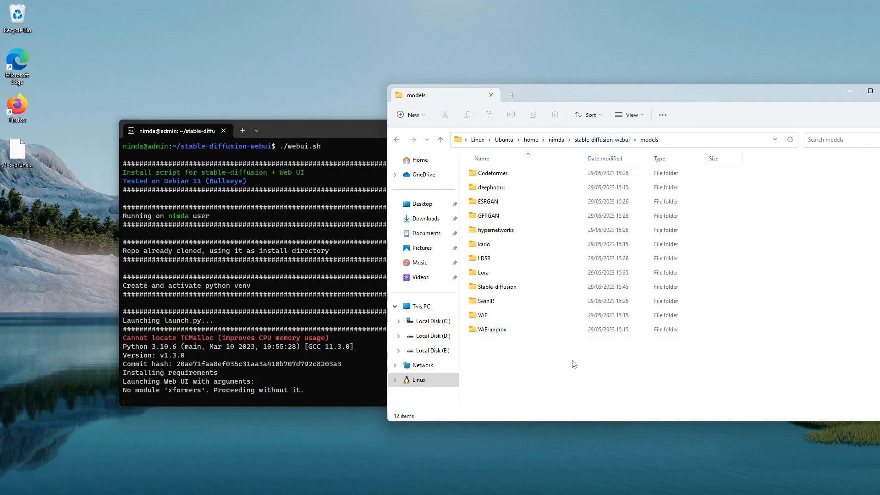
key("ctrl+a")
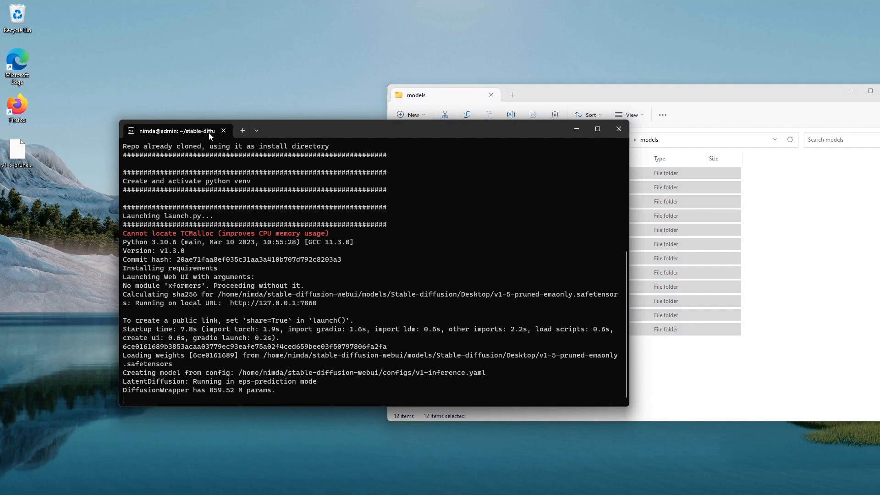
left_click(368, 483)
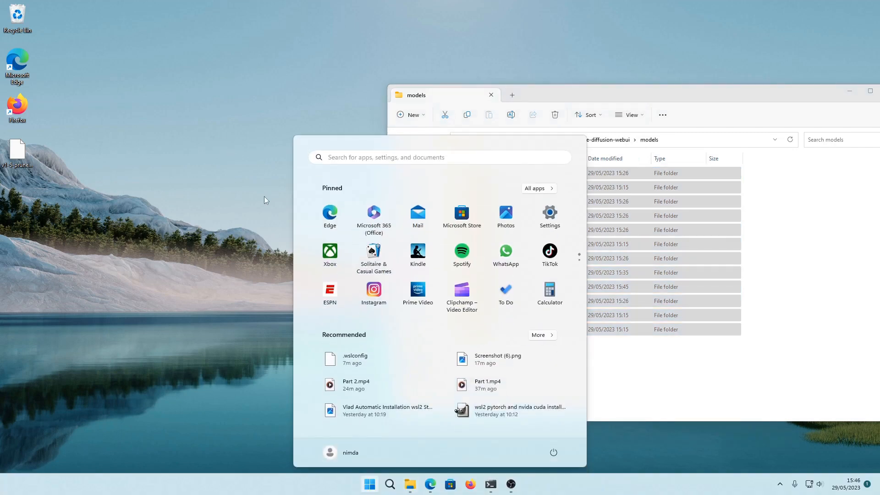
- In a new Command Prompt, export Ubuntu to C:\Users\nimda\Desktop\ubuntu-automatic1111.tar
left_click(265, 200)
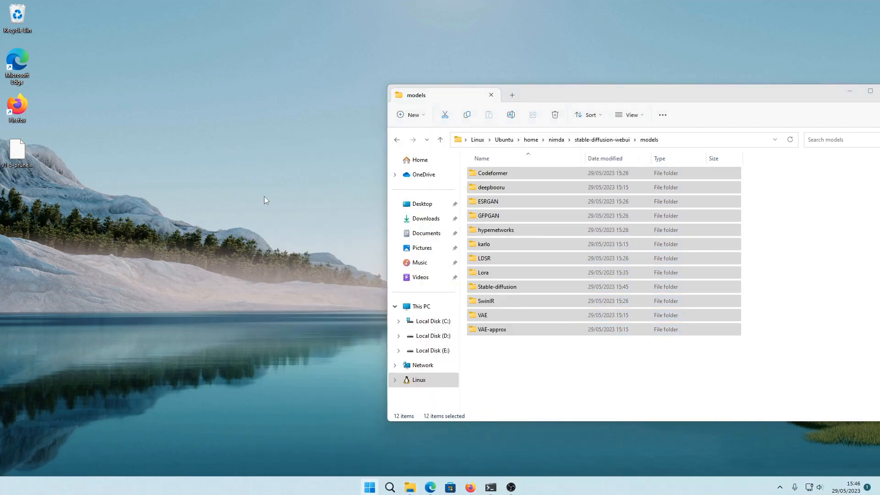
left_click(489, 487)
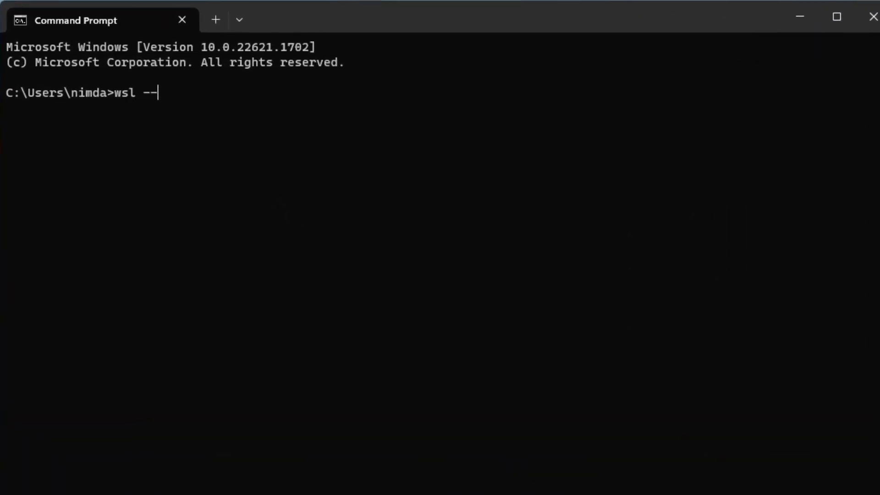
type("export U")
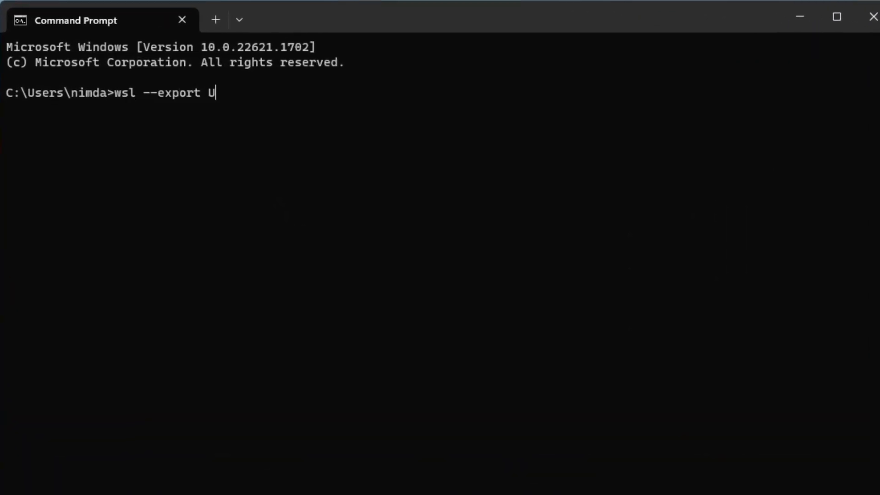
type("buntu")
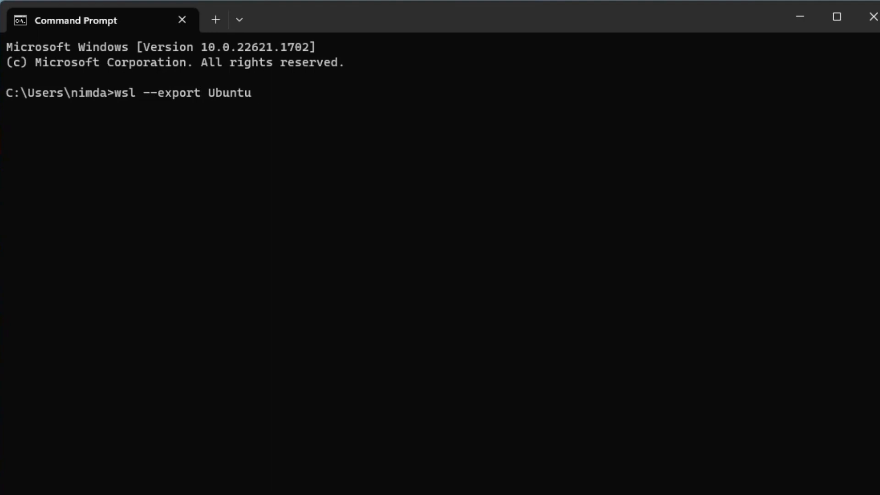
type("C:\\")
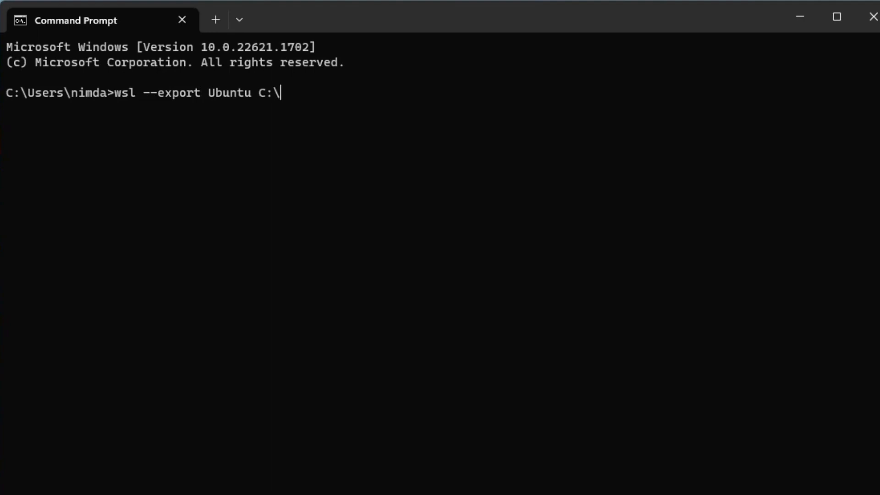
type("Users")
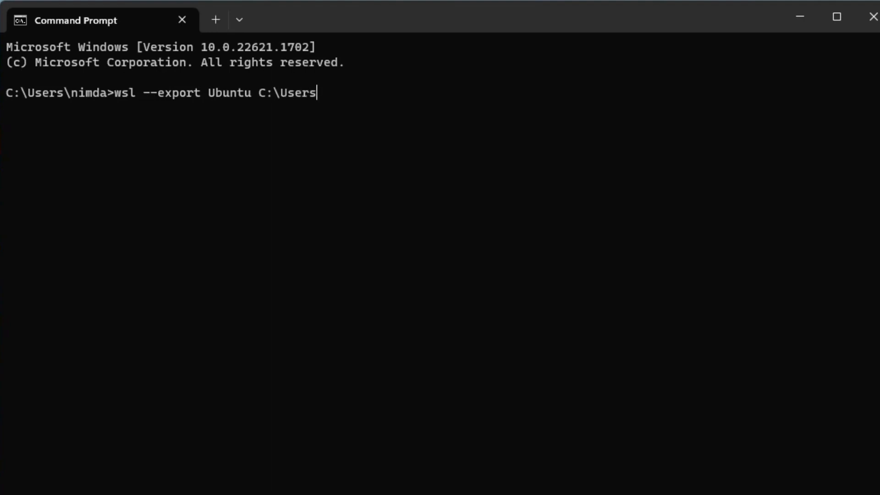
type("\\")
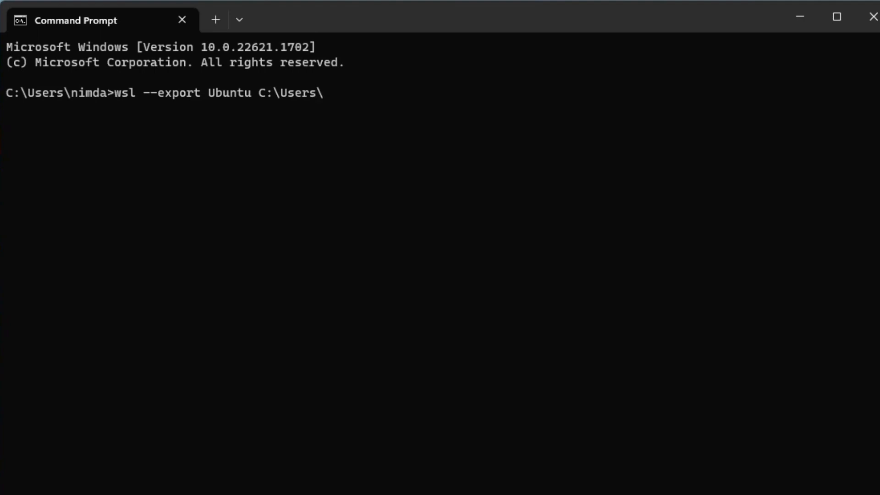
type("nimda")
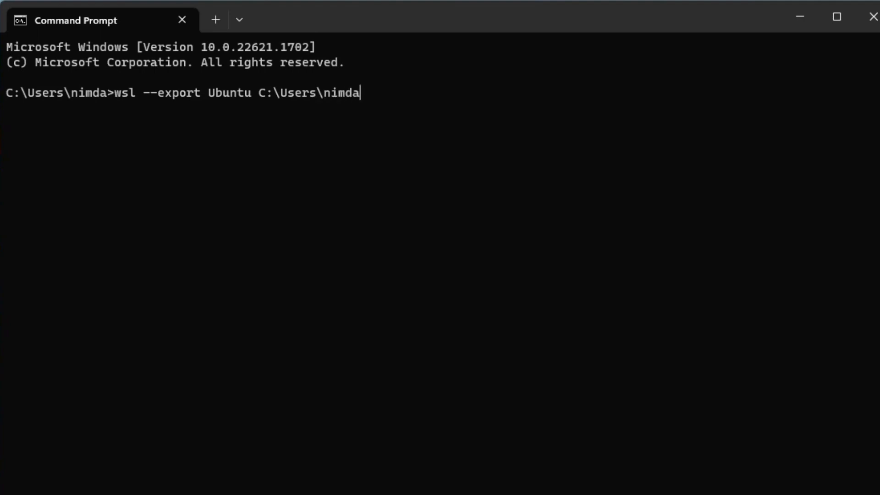
type("\\Desktop")
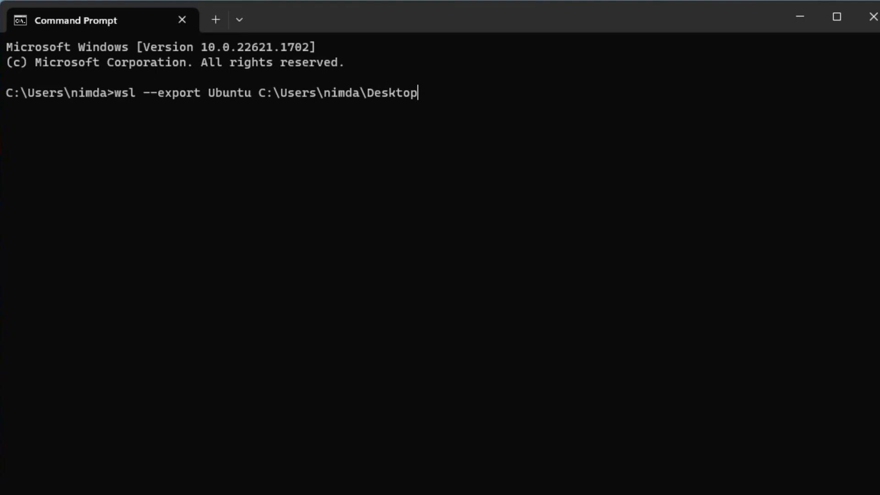
type("\\ub")
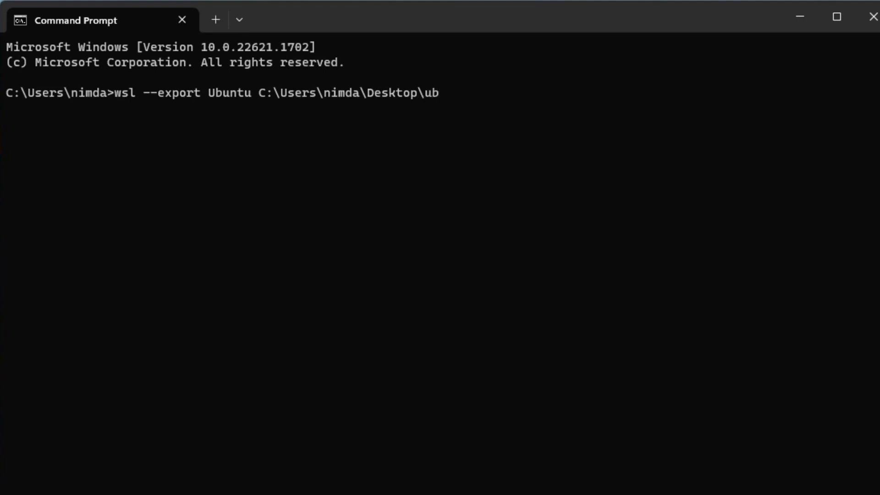
type("untu-")
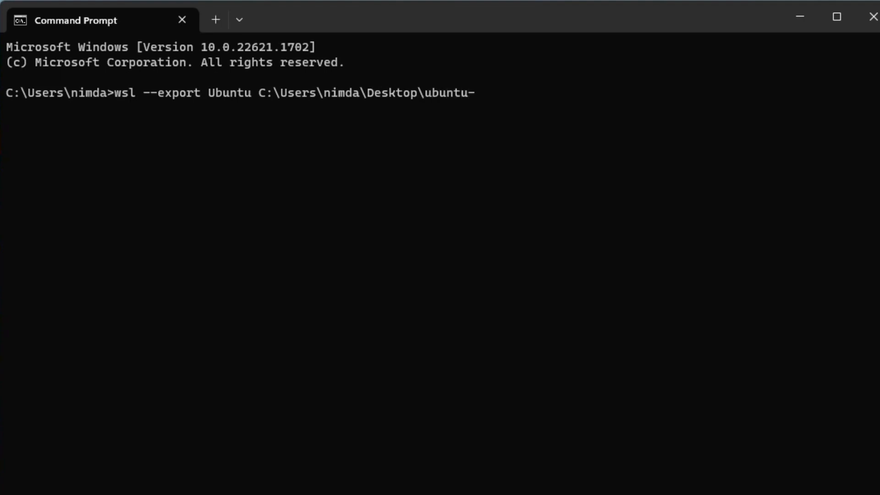
type("automatic11")
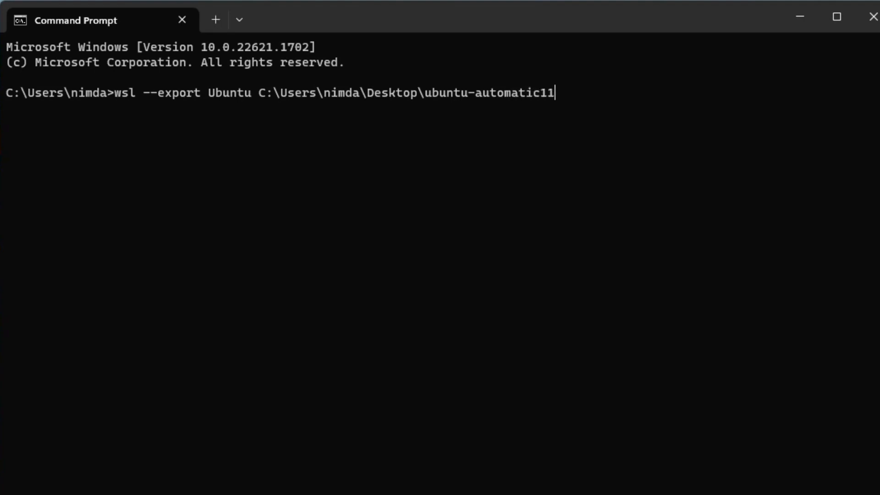
type("11.t")
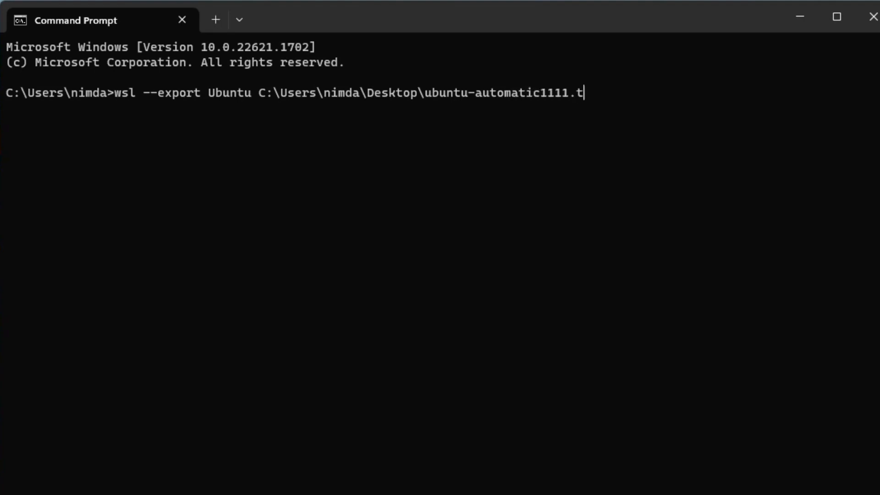
type("ar")
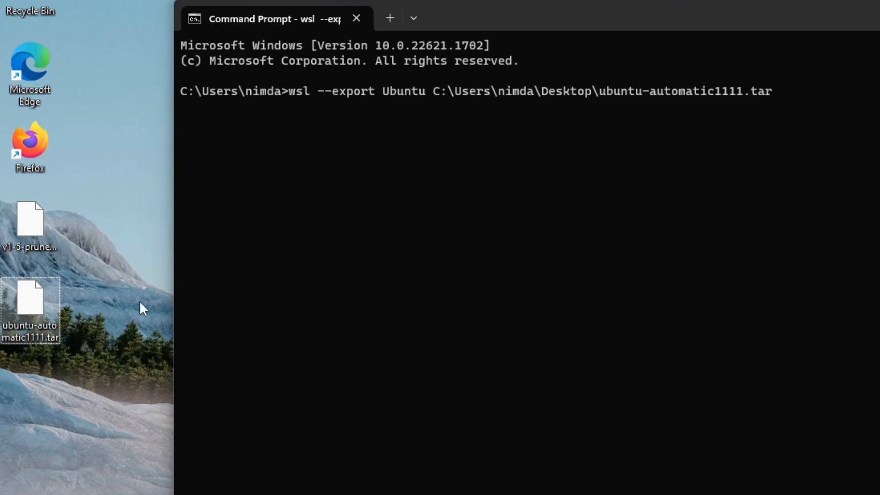
mouse_move(249, 155)
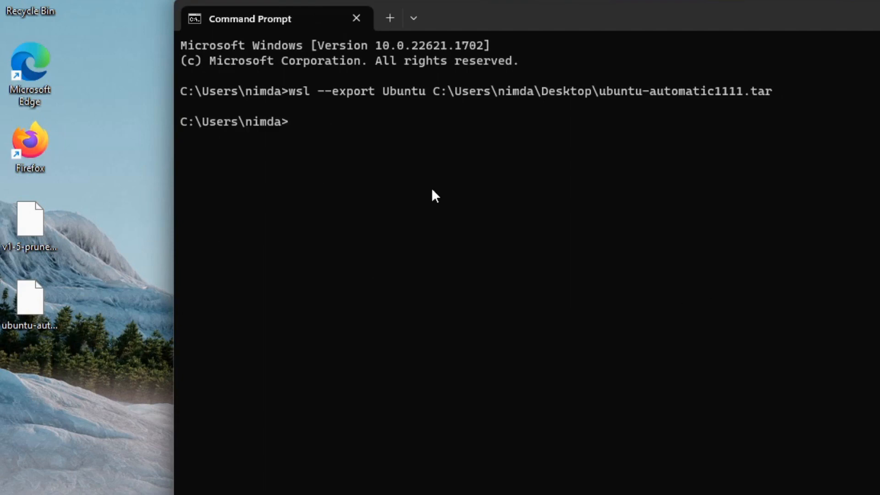
- Unregister the Ubuntu distro, then begin the wsl --import Ubuntu C:\ command
type("wsl --unr")
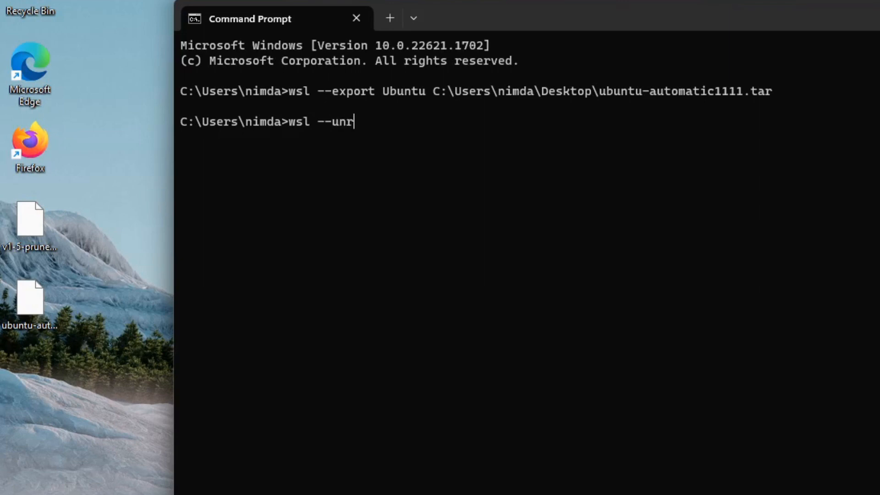
type("egistor")
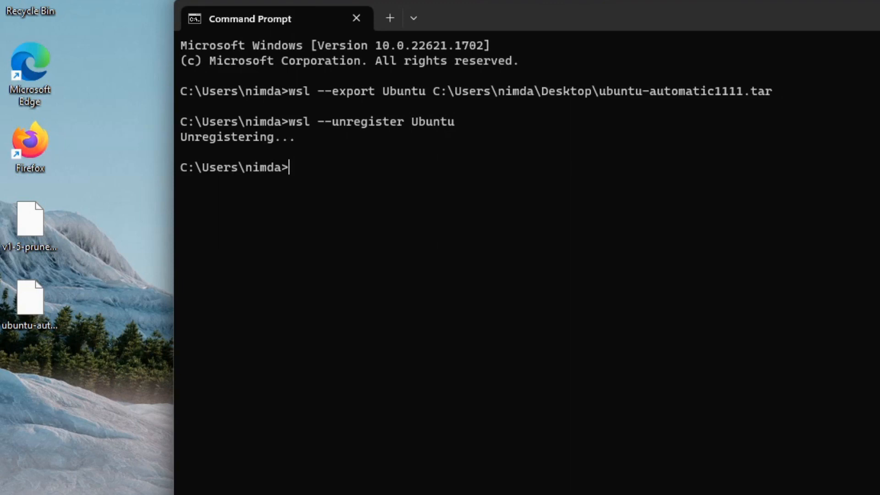
type("wsl")
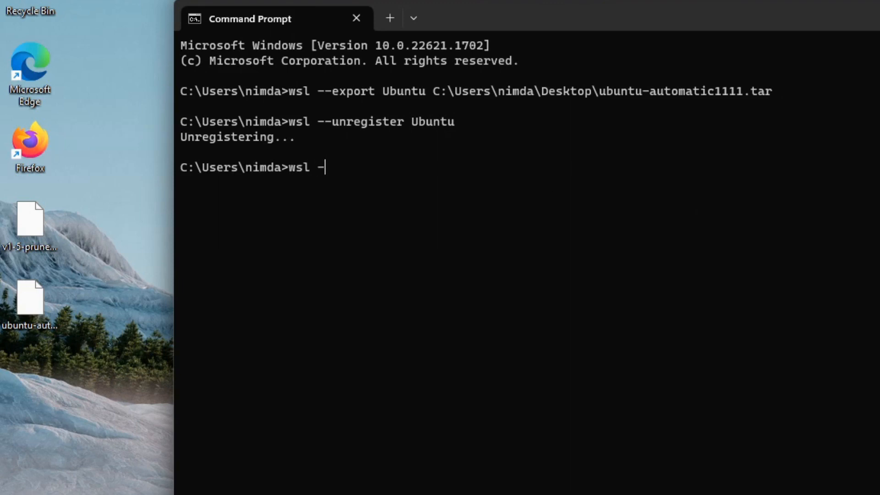
type("-import")
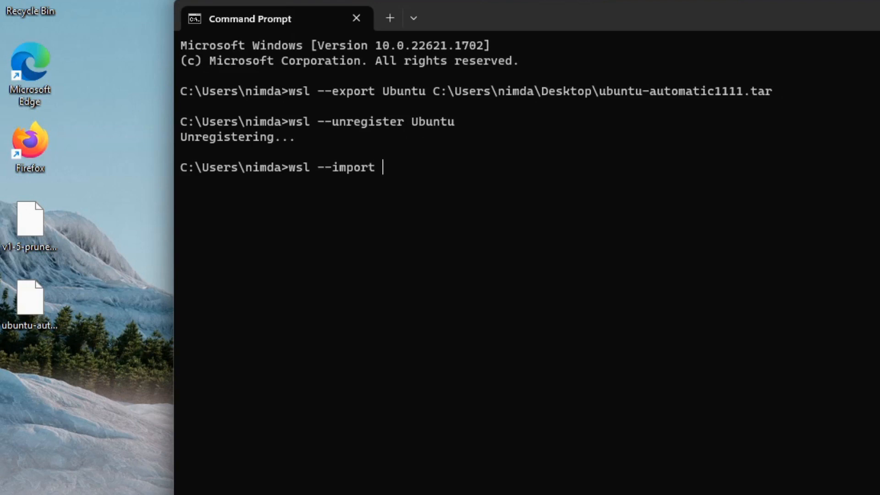
type("Ubuntu C:")
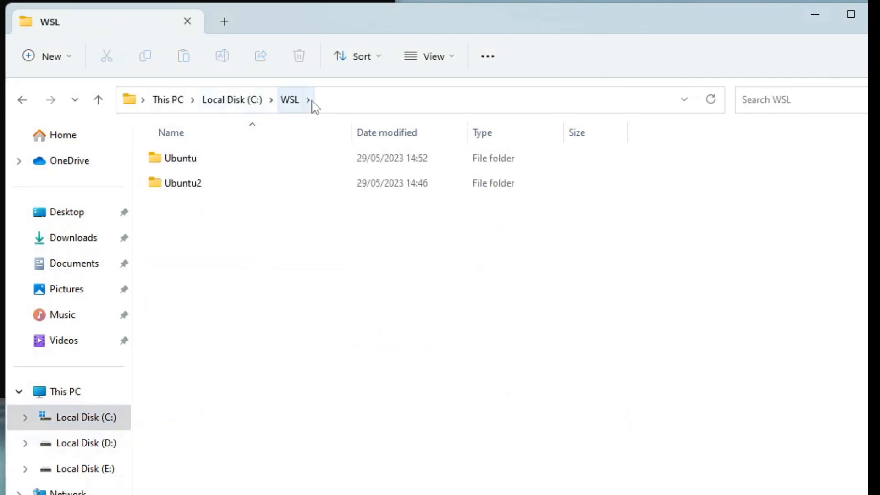
double_click(180, 158)
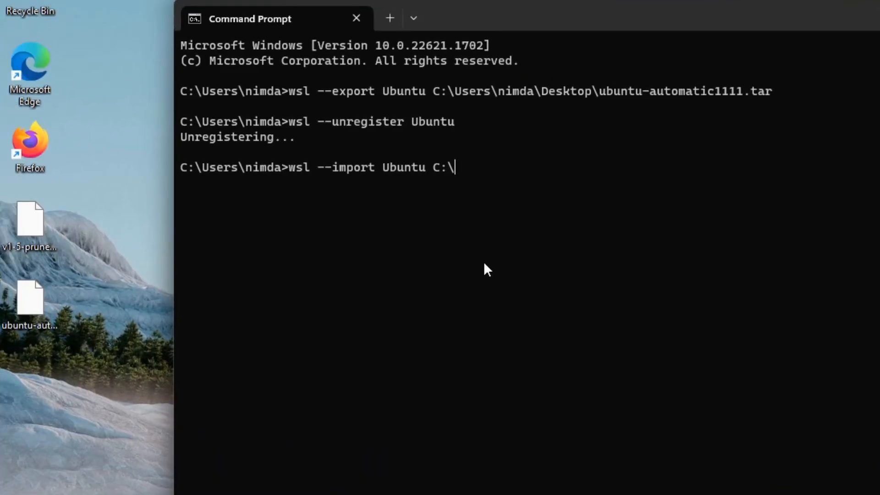
- Import Ubuntu into C:\WSL\Ubuntu from C:\Users\nimda\Desktop\ubuntu-automatic1111.tar
type("W")
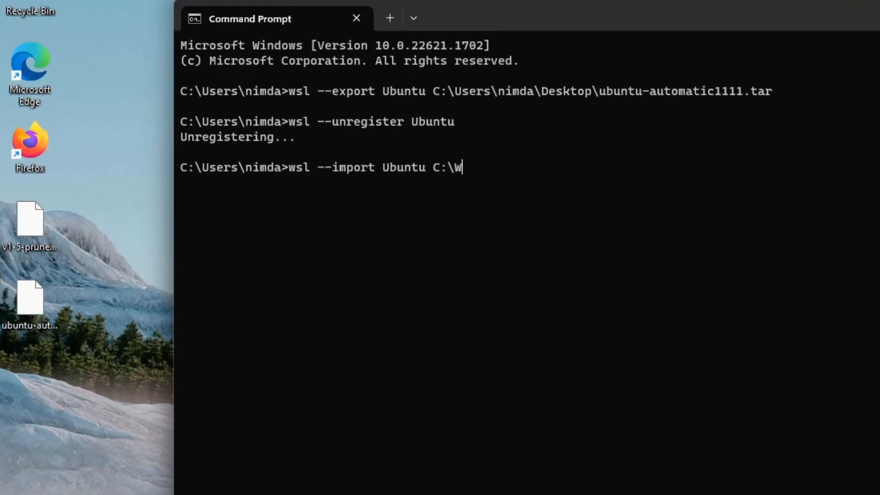
type("SL\\U")
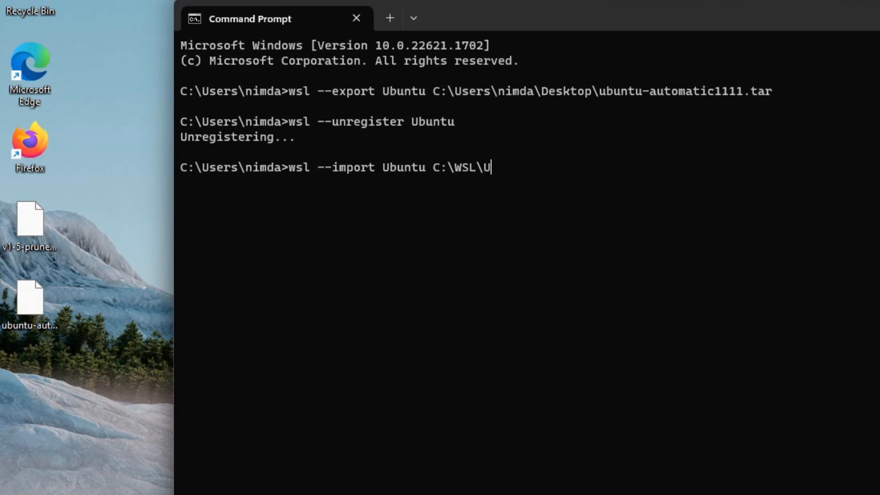
type("buntu C")
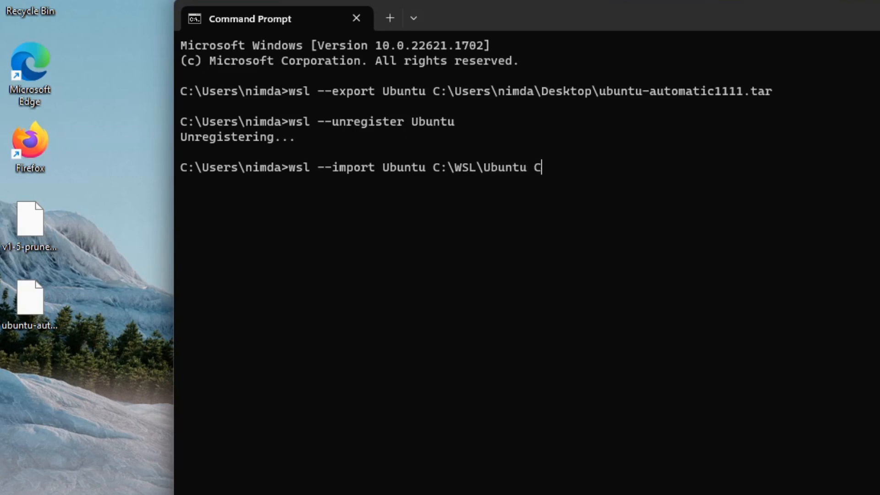
type(":\\")
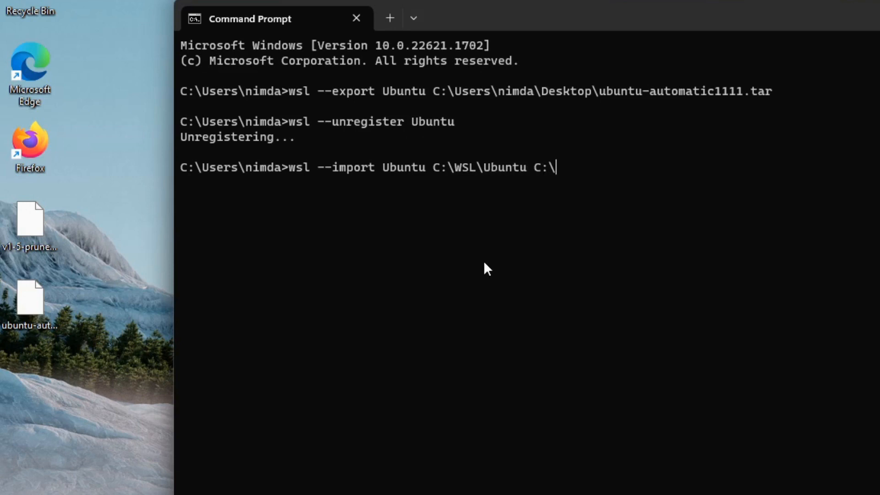
type("User")
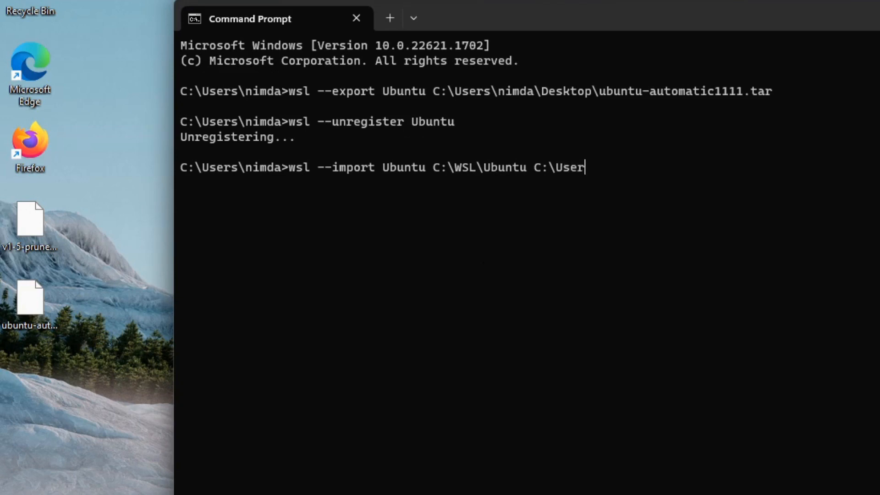
type("s\\nimd")
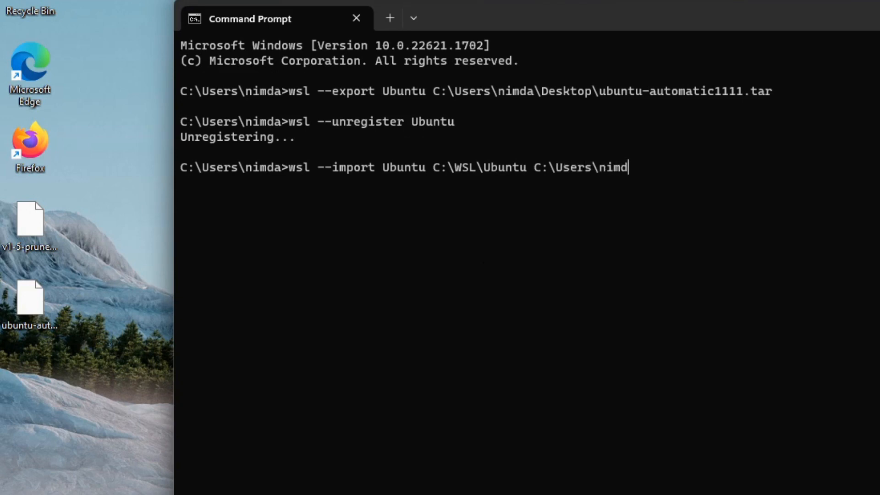
type("a\\Desktop\\")
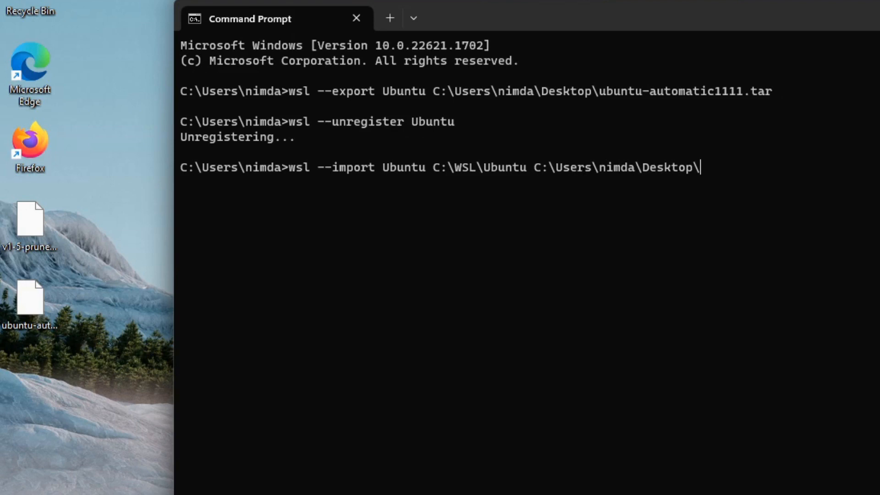
type("ubunt")
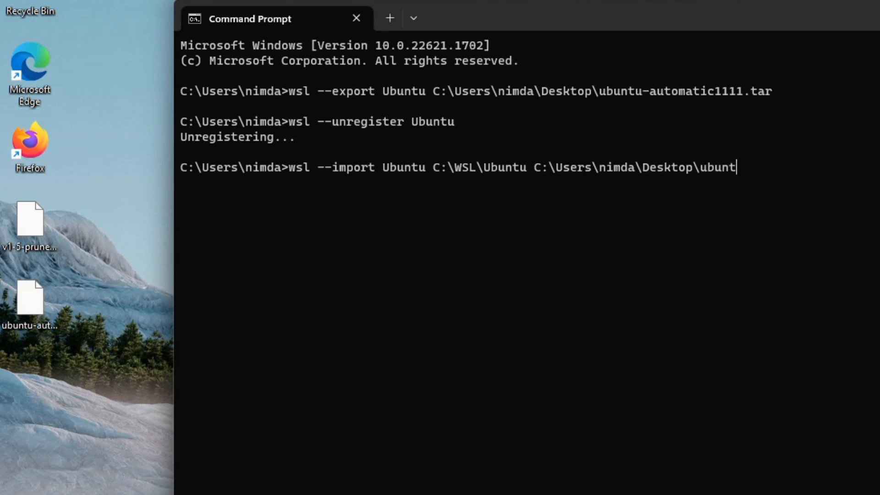
type("u-aut")
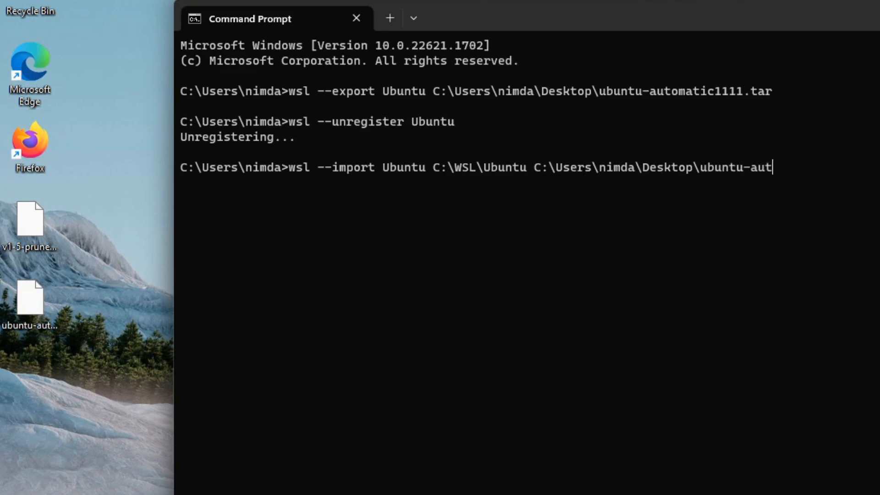
type("omatic11")
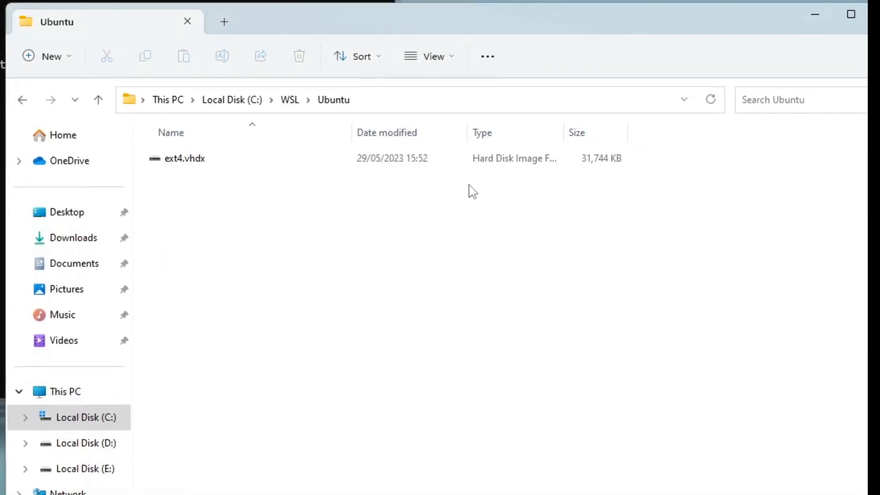
- Open C:\WSL\Ubuntu in File Explorer to confirm ext4.vhdx is there
left_click(184, 158)
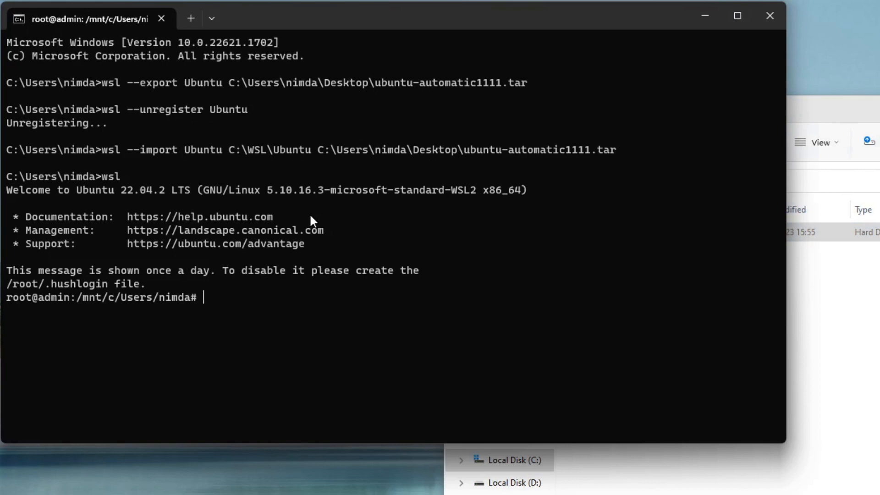
- Switch to user nimda, cd into stable-diffusion-webui, and launch ./webui.sh
type("sudo")
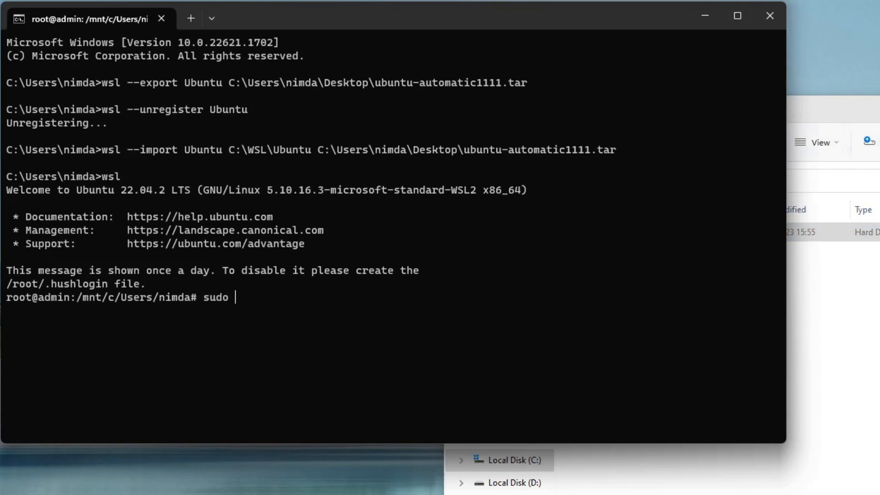
type("su nimda")
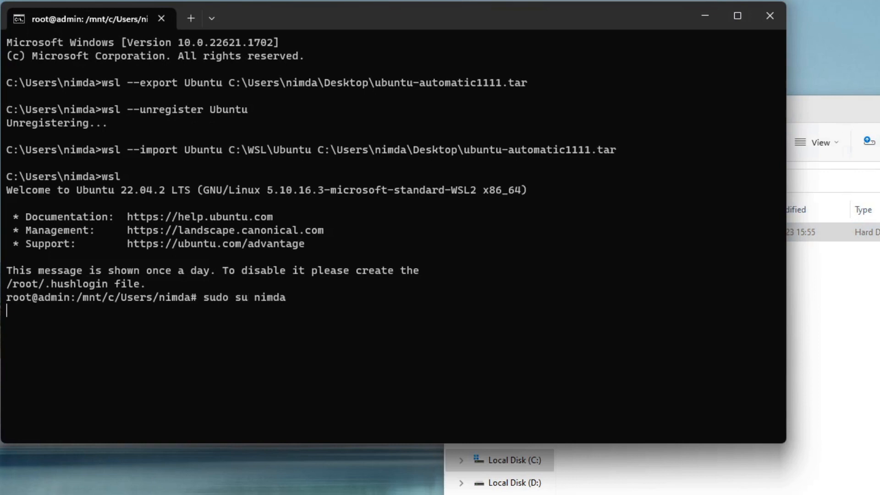
type("cd ~")
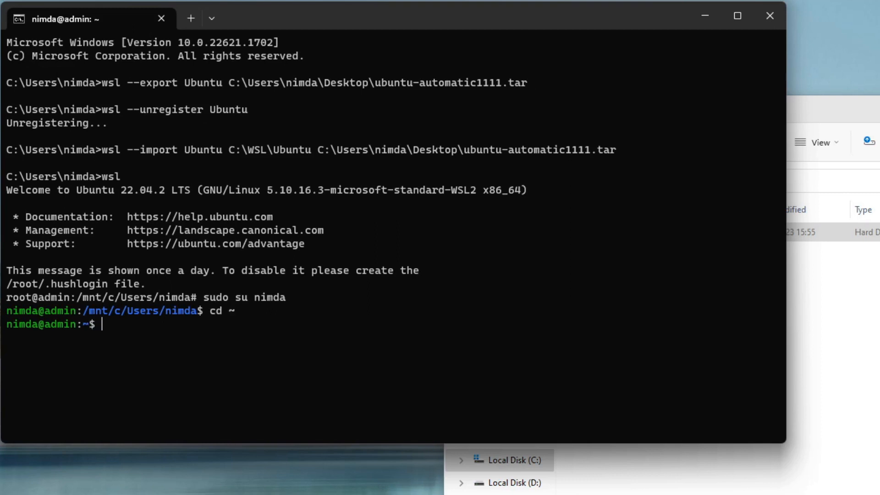
type("cd stable-diffusion-webui/")
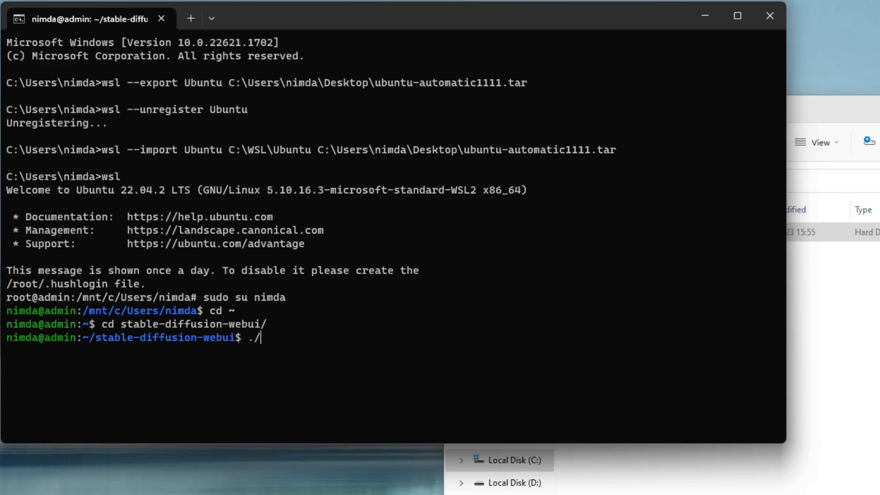
type("webui.sh")
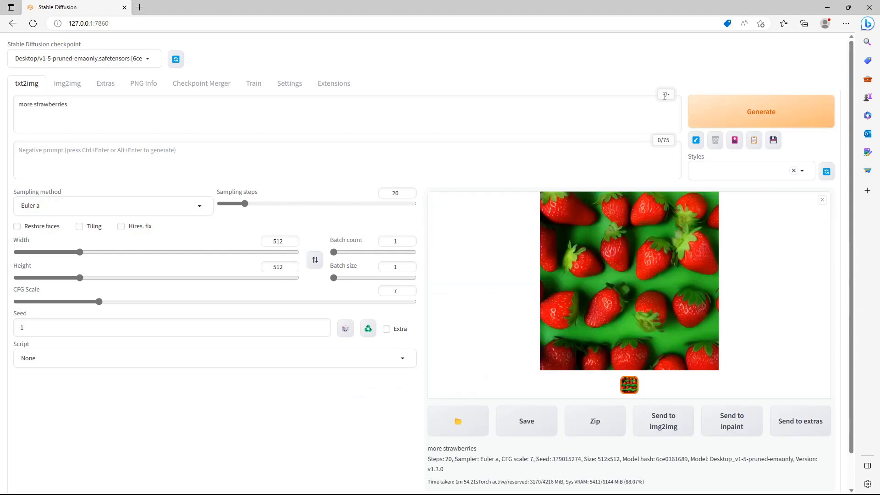
mouse_move(499, 69)
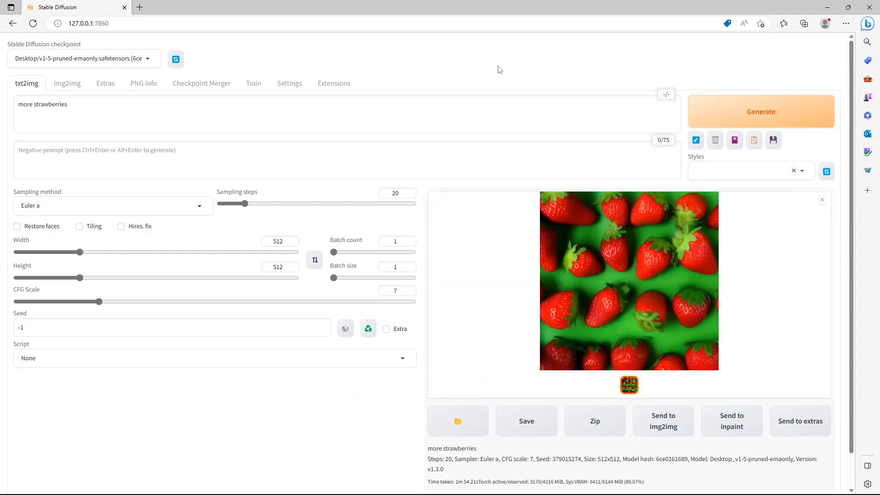